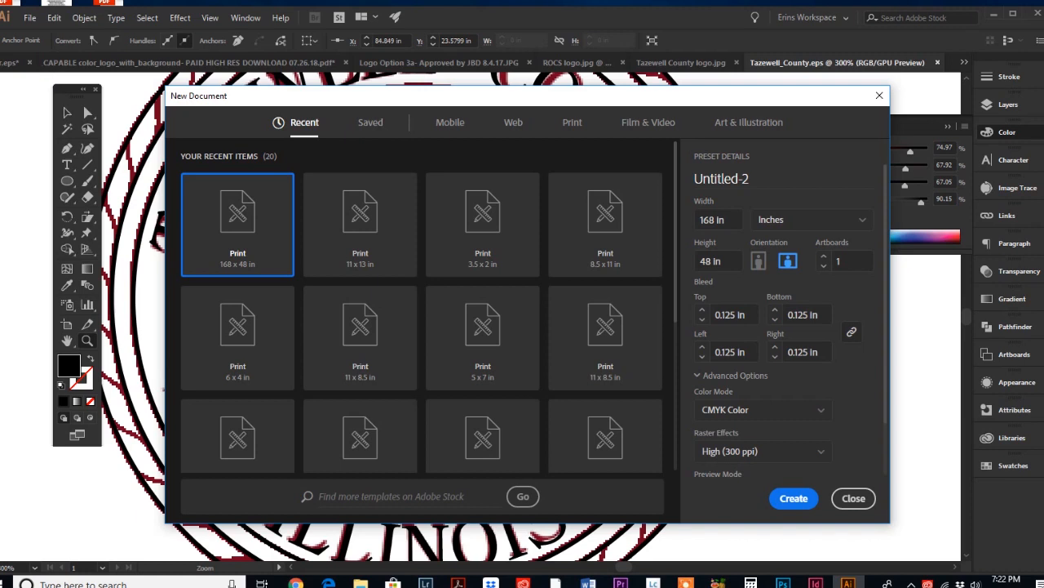
mouse_move(235, 107)
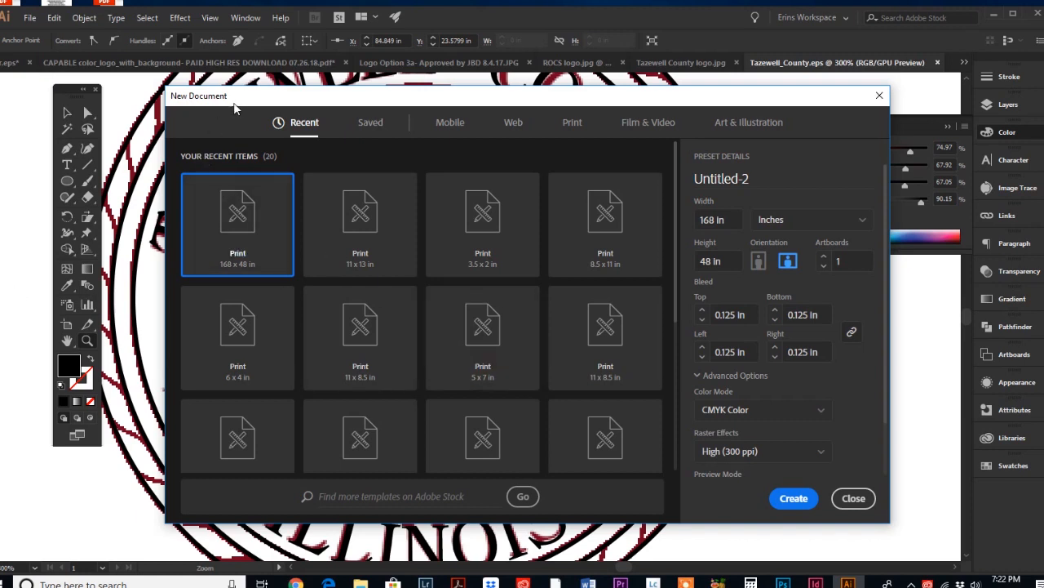
mouse_move(228, 111)
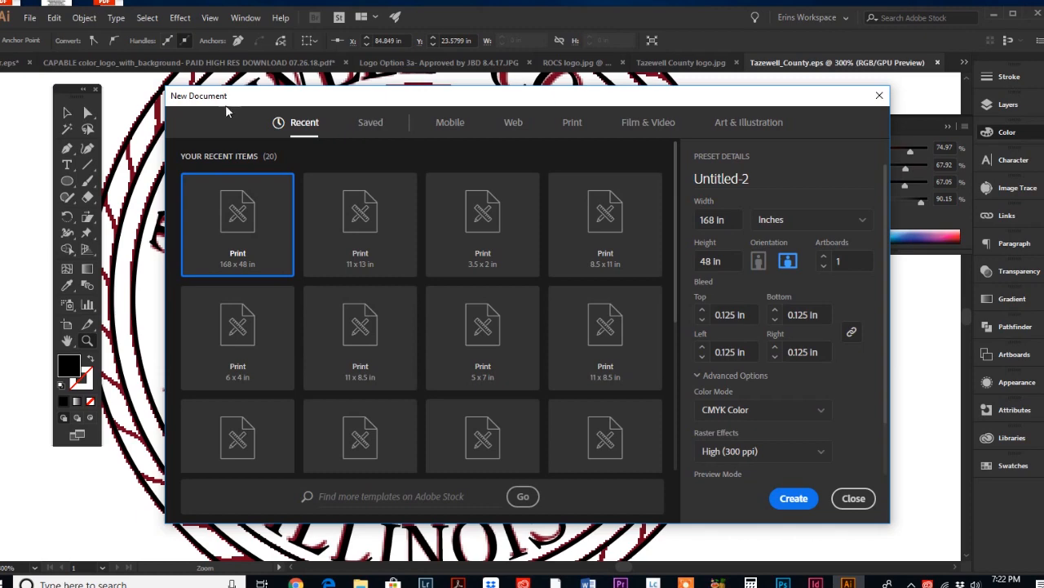
Step: Enter 5 in for width and height and choose RGB Color mode
drag(229, 95, 294, 100)
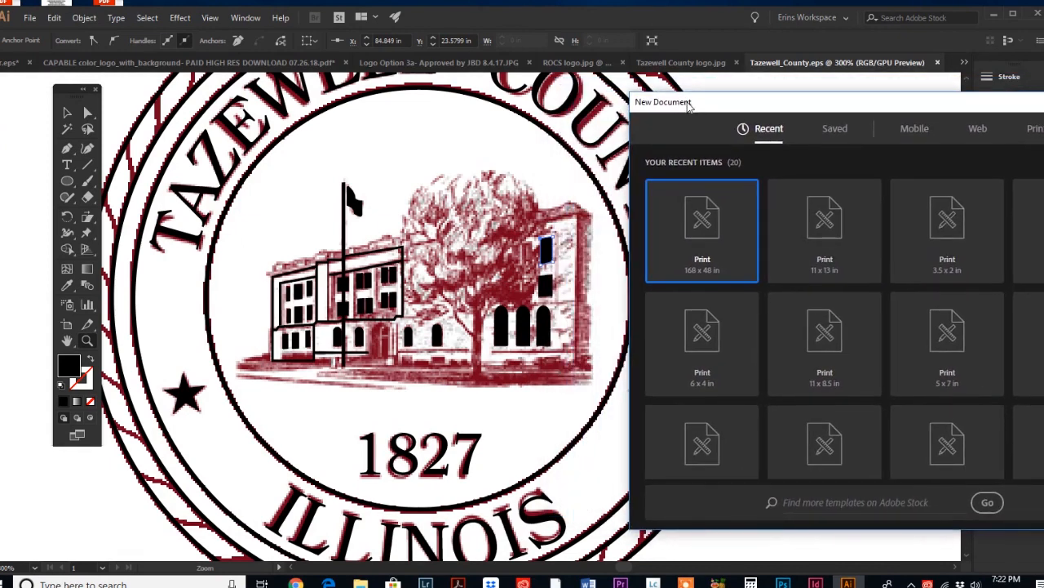
mouse_move(484, 265)
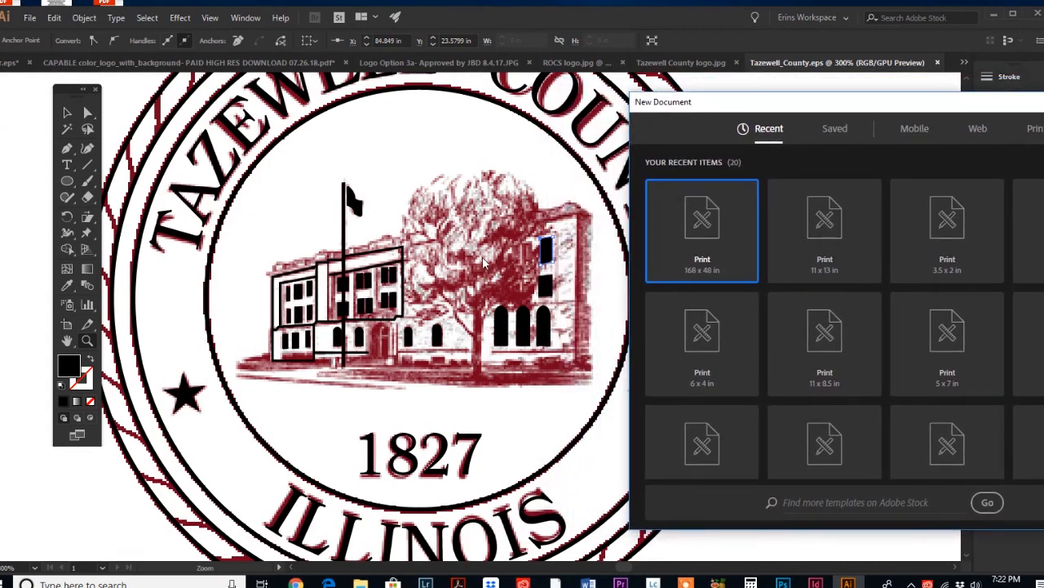
mouse_move(221, 276)
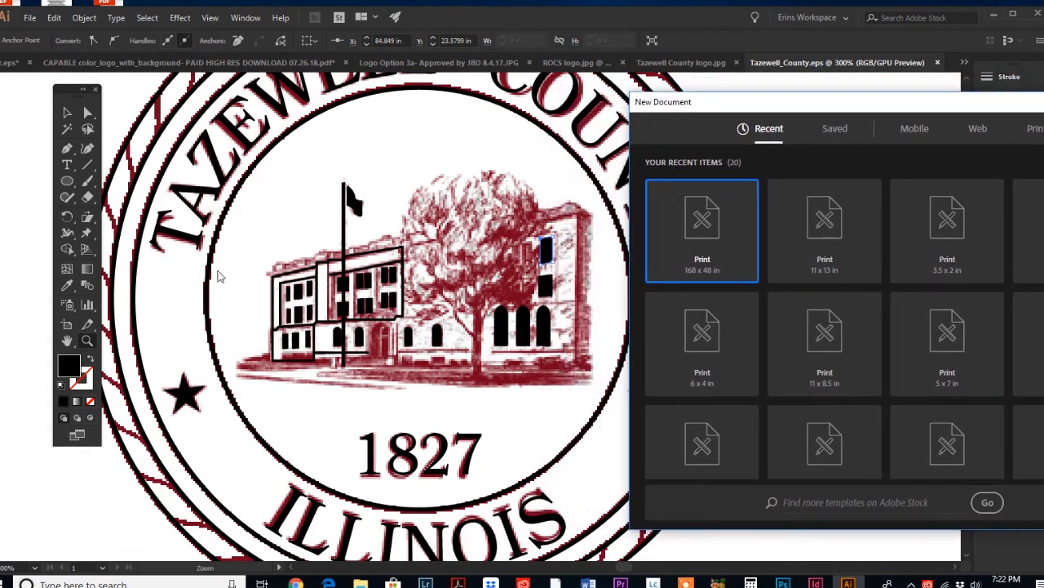
mouse_move(385, 403)
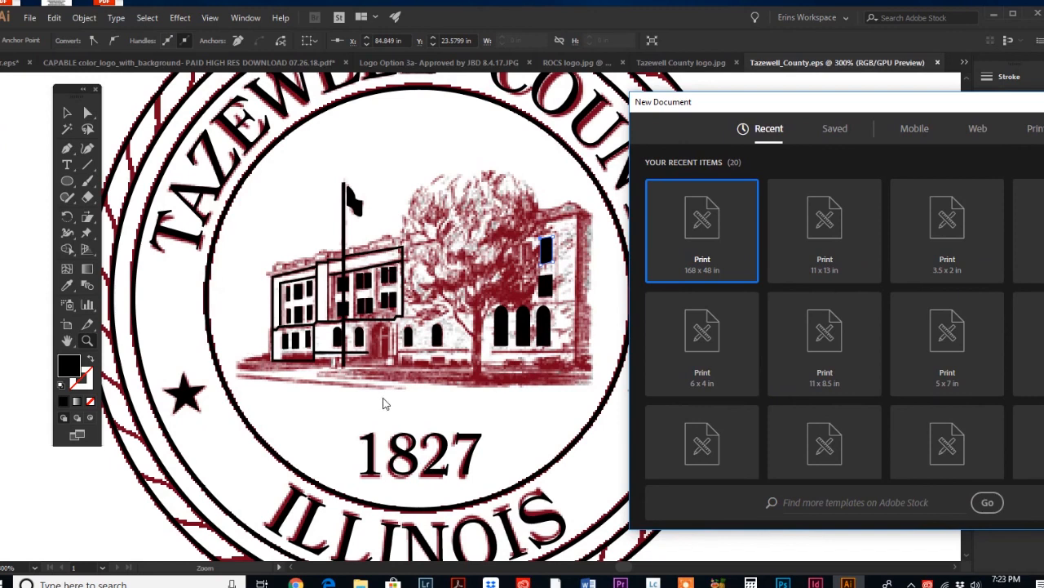
mouse_move(405, 338)
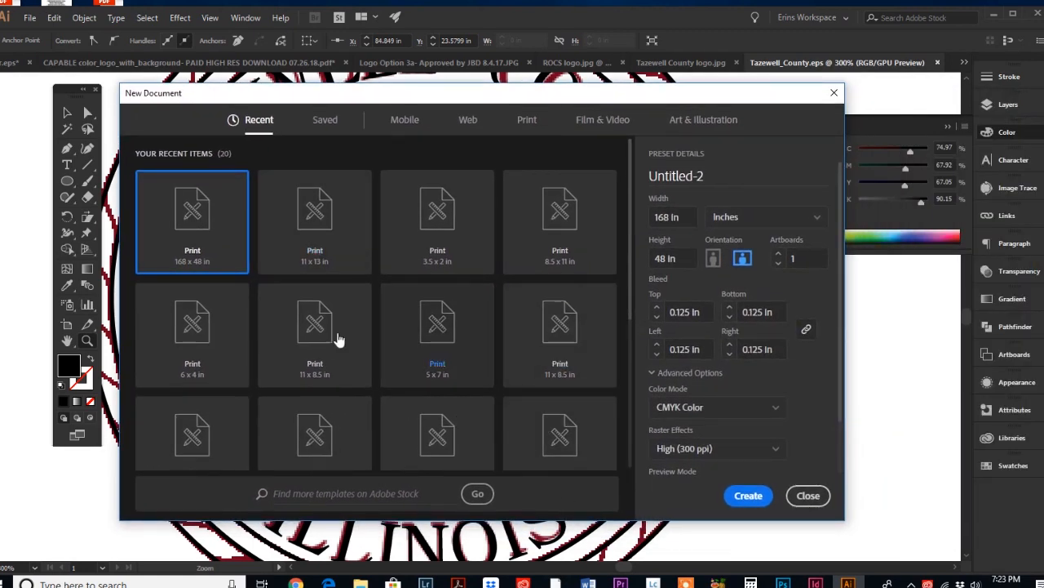
mouse_move(157, 343)
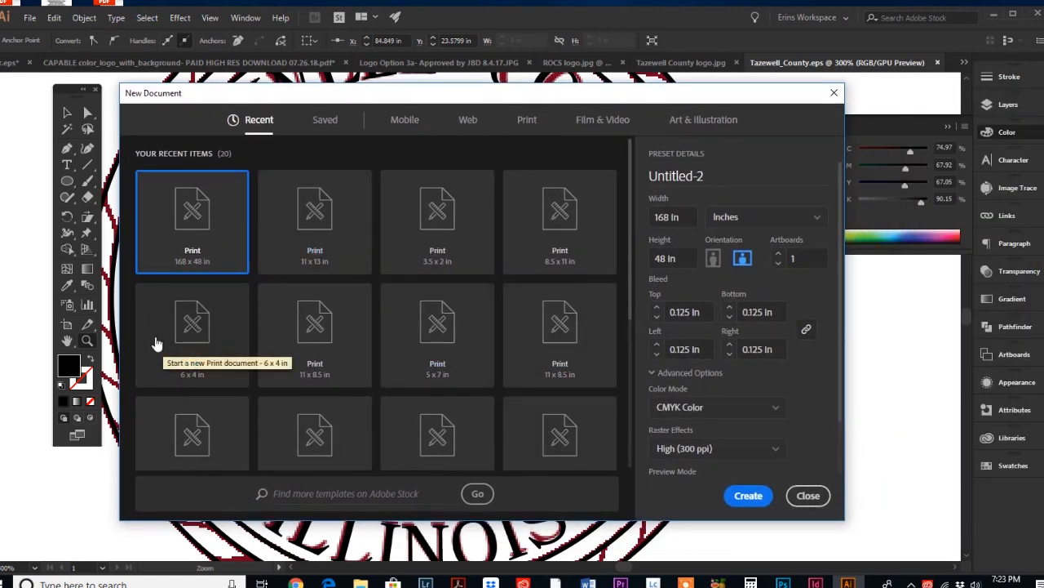
mouse_move(437, 236)
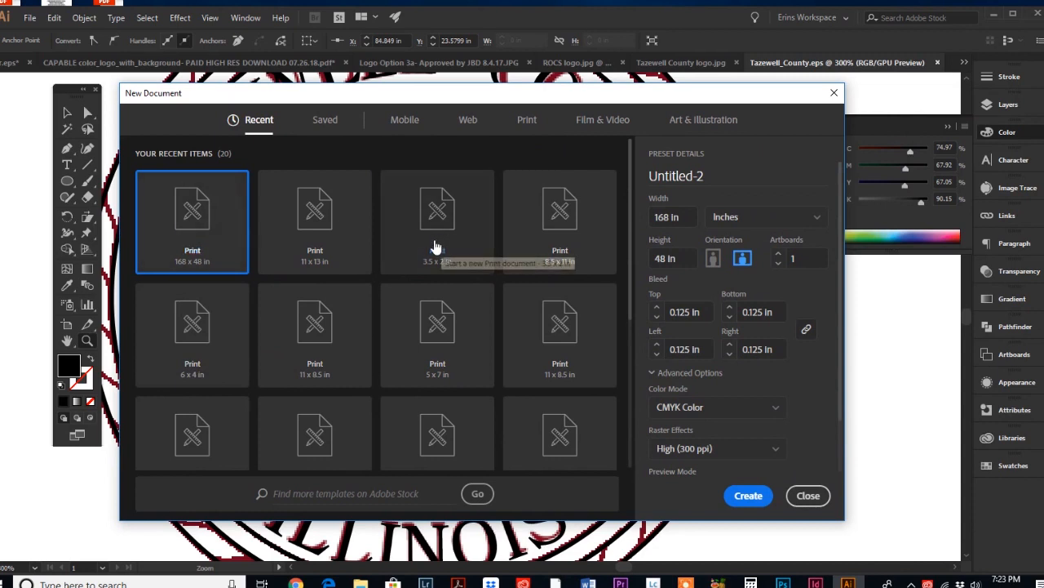
mouse_move(437, 343)
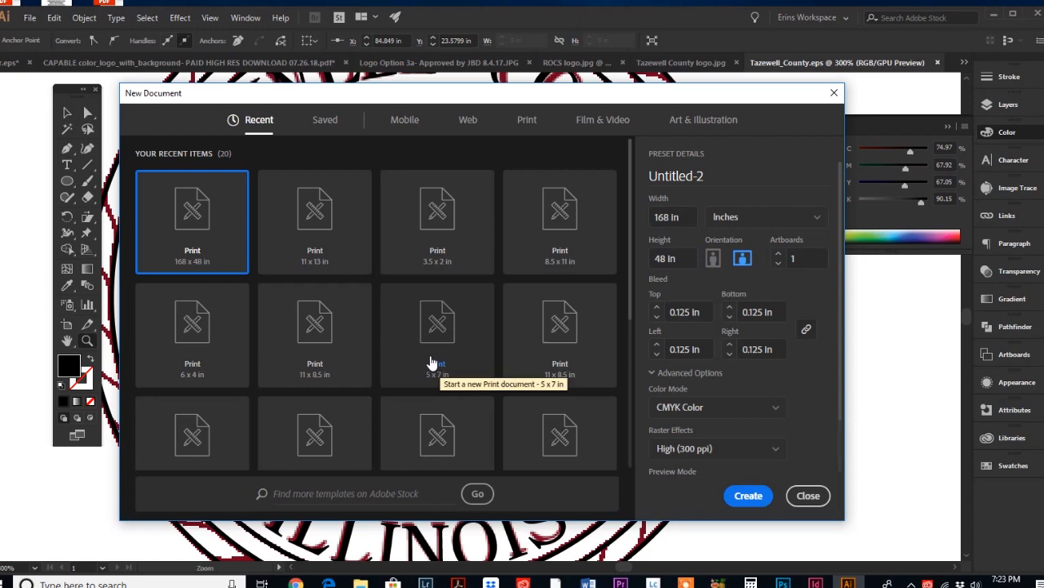
mouse_move(744, 221)
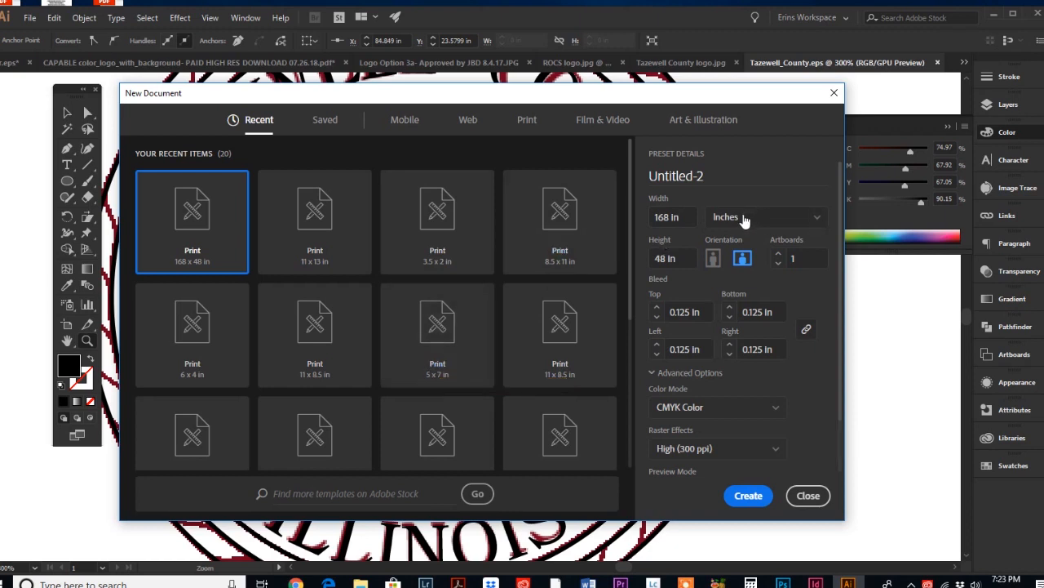
mouse_move(437, 323)
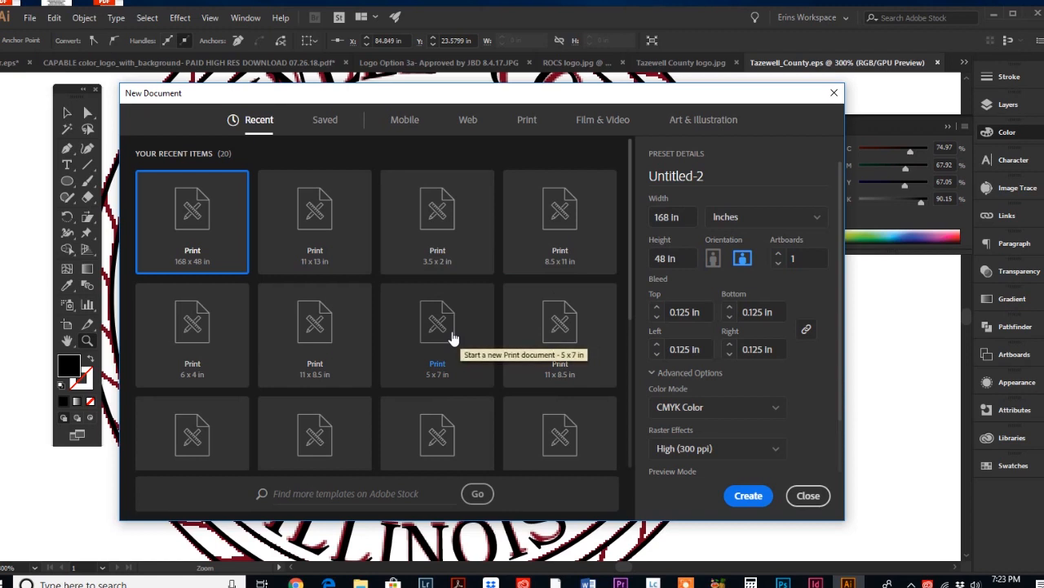
mouse_move(417, 346)
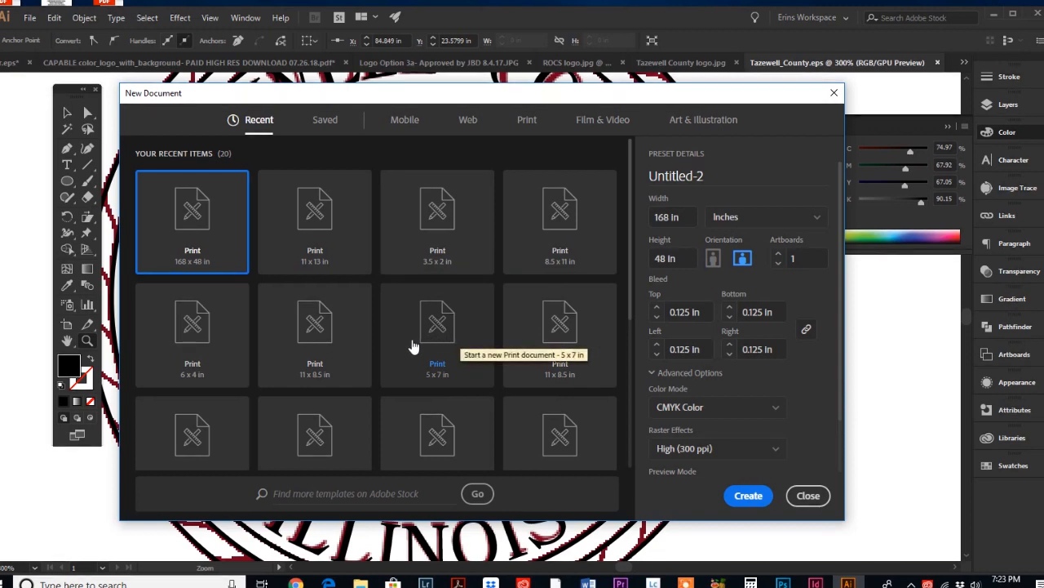
mouse_move(490, 264)
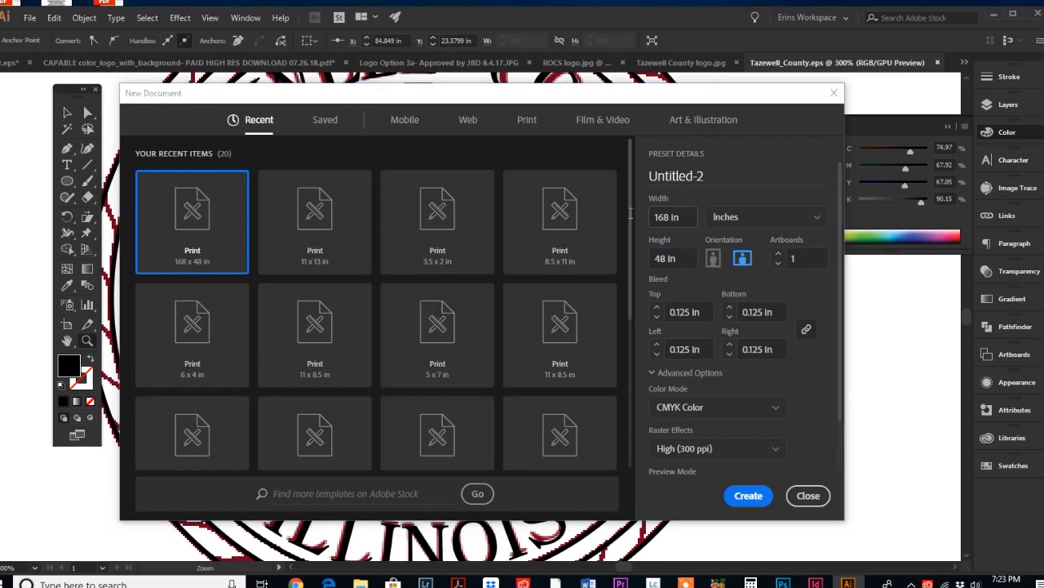
click(672, 216)
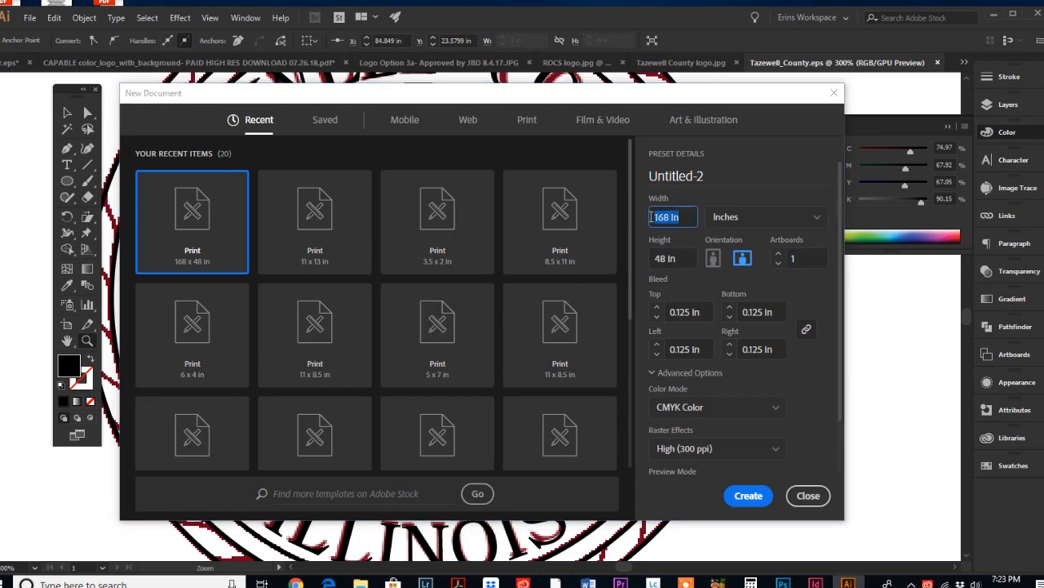
text(5)
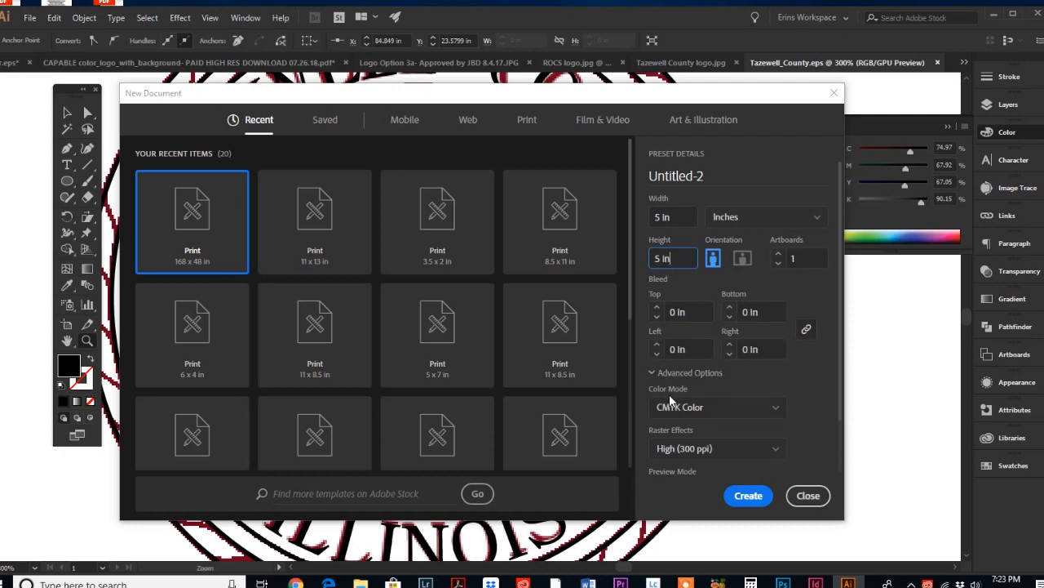
click(717, 407)
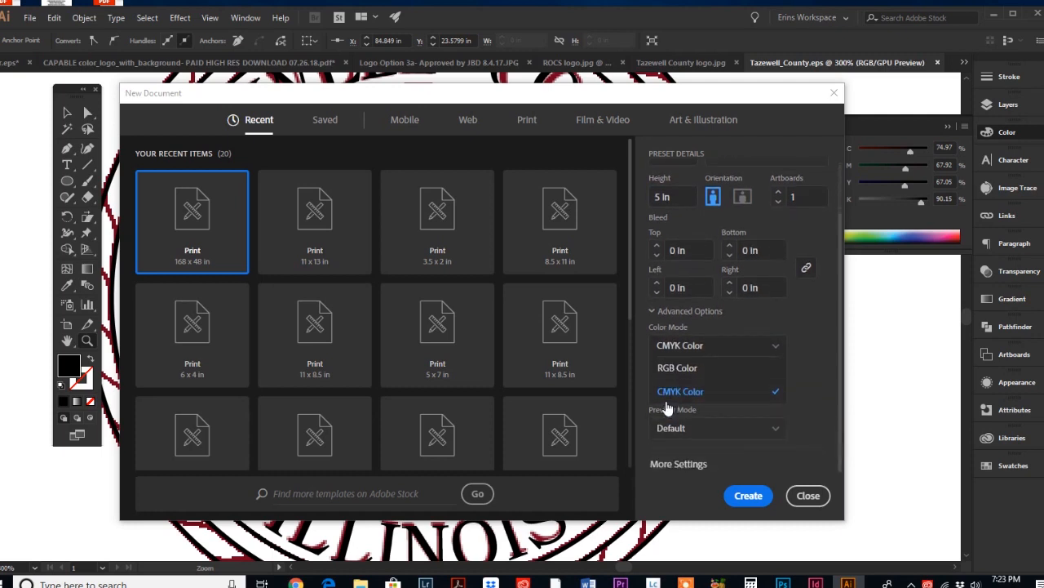
mouse_move(676, 369)
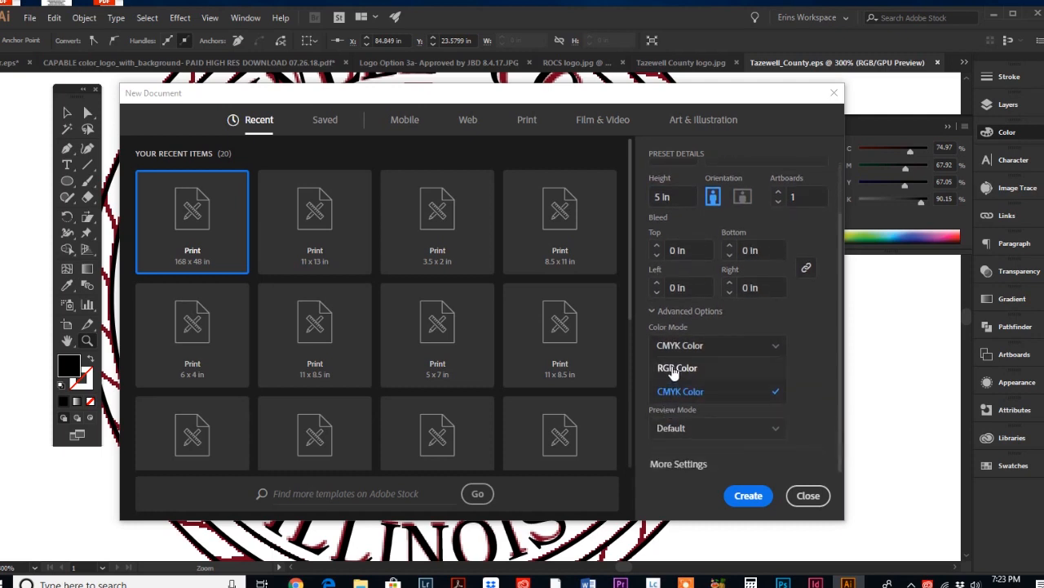
click(678, 369)
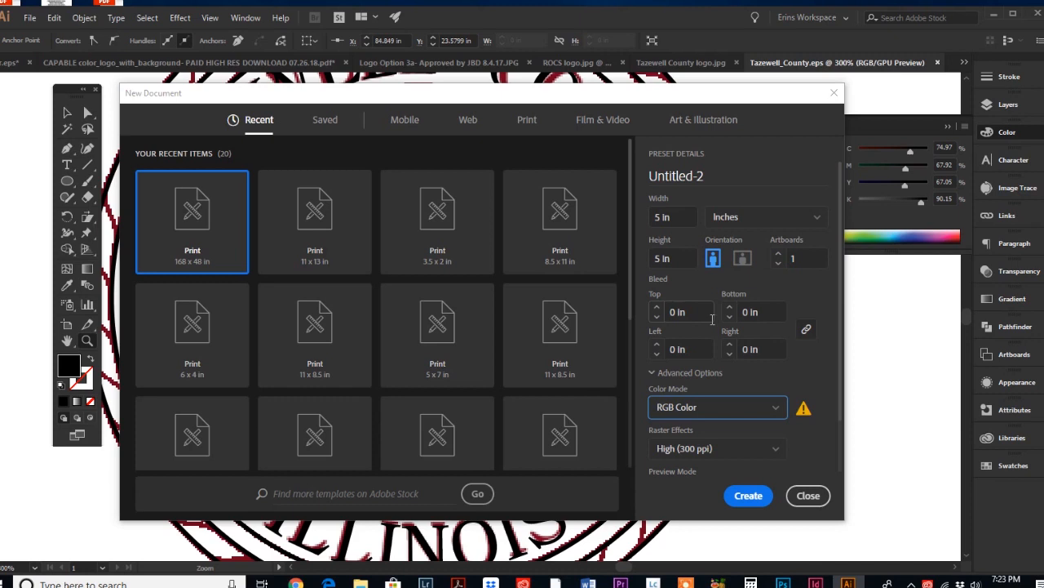
mouse_move(712, 319)
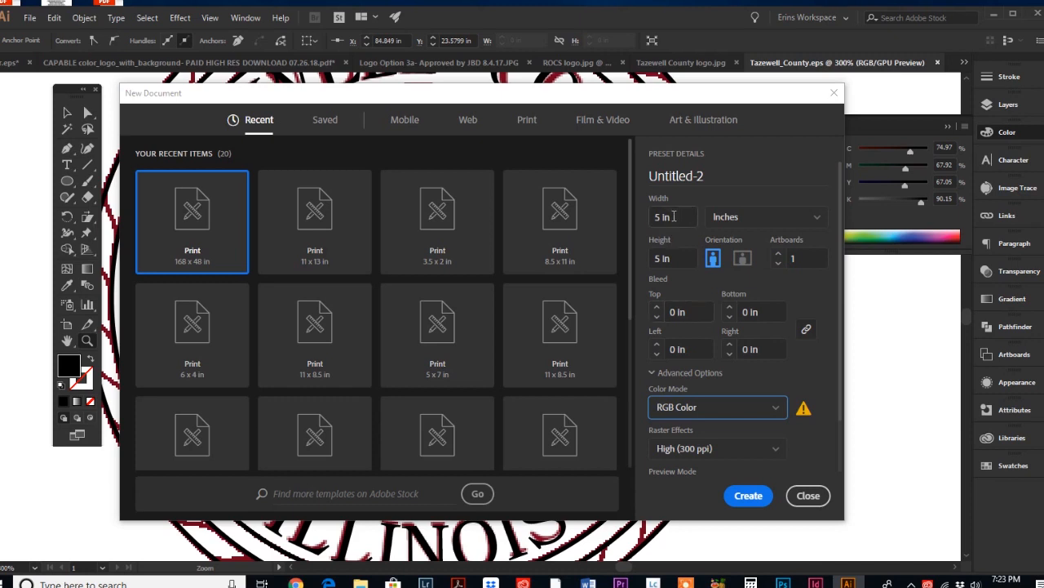
mouse_move(623, 222)
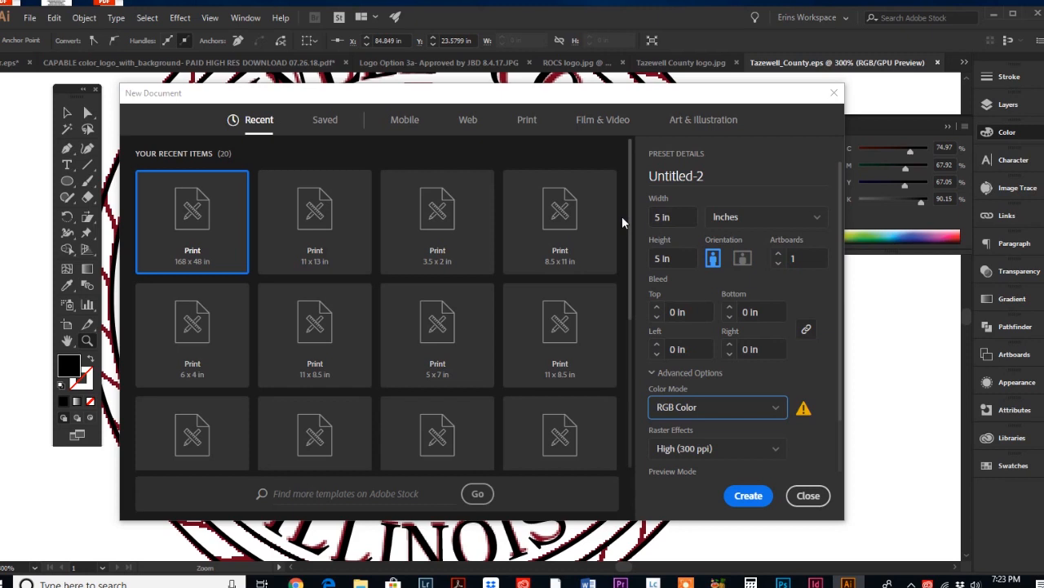
Step: Raise the artboard count to 10 and set raster effects to Screen (72 ppi)
click(672, 215)
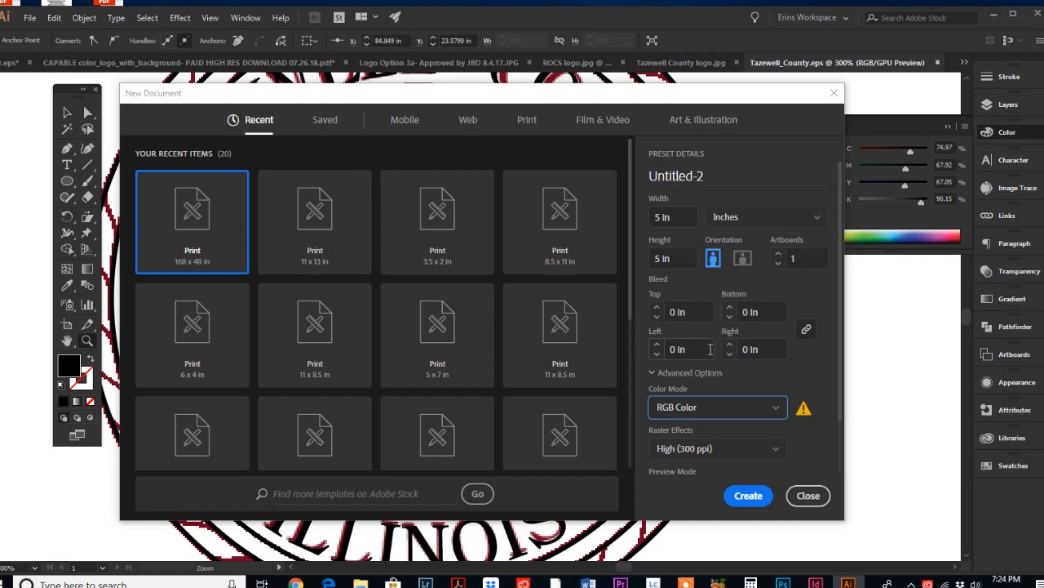
mouse_move(735, 232)
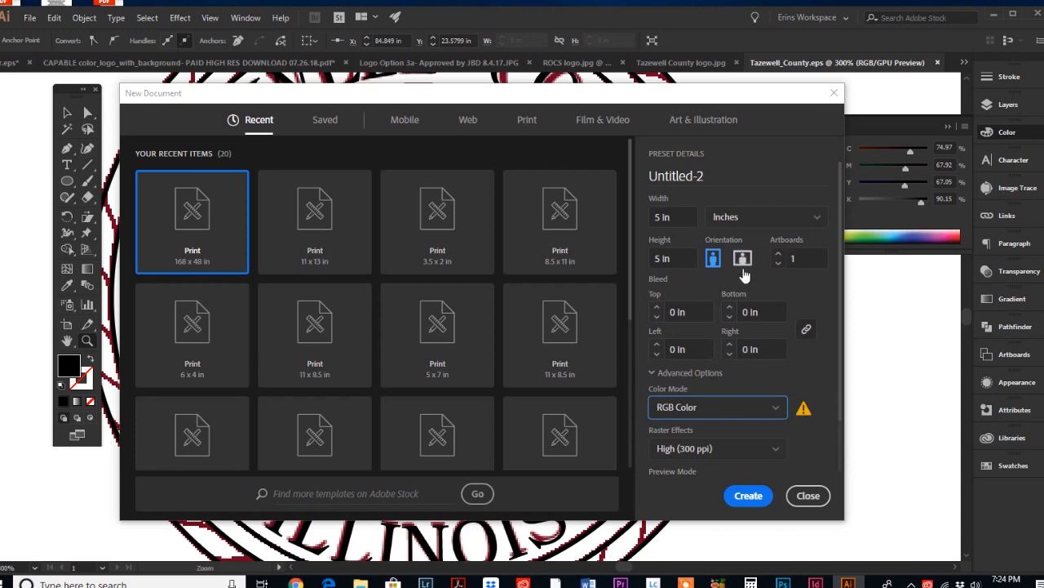
mouse_move(774, 276)
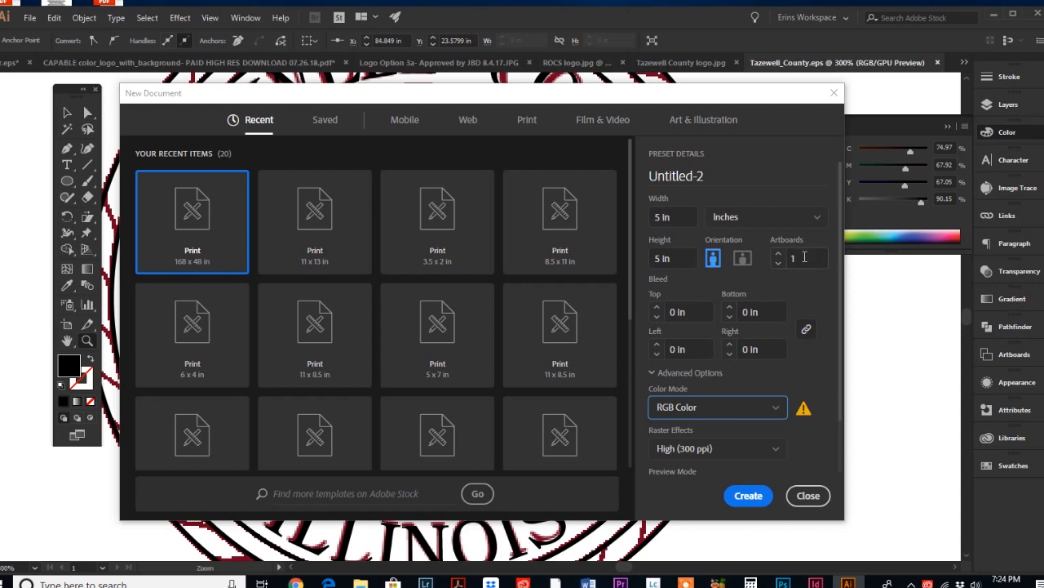
mouse_move(790, 278)
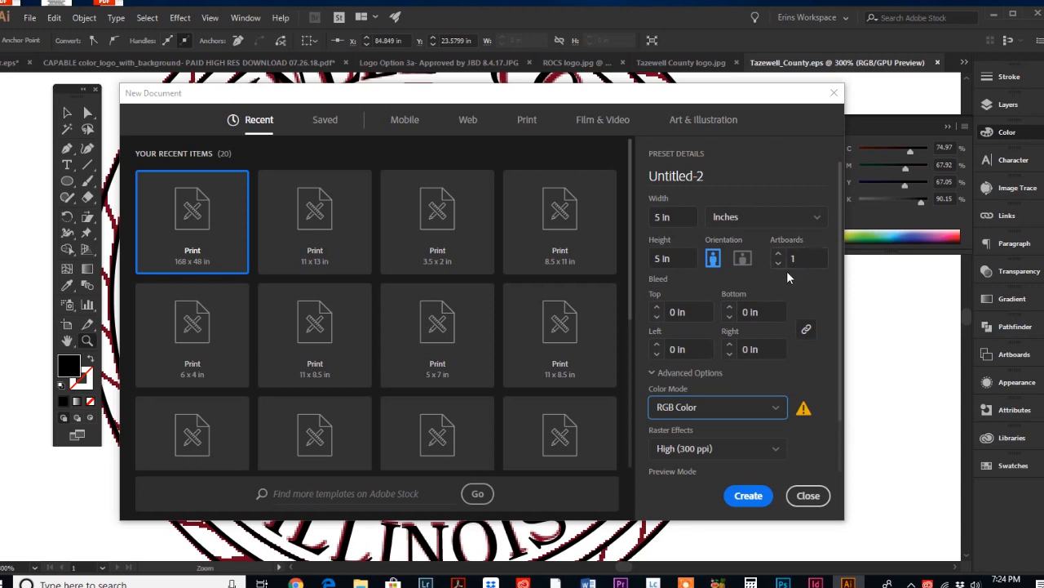
mouse_move(786, 277)
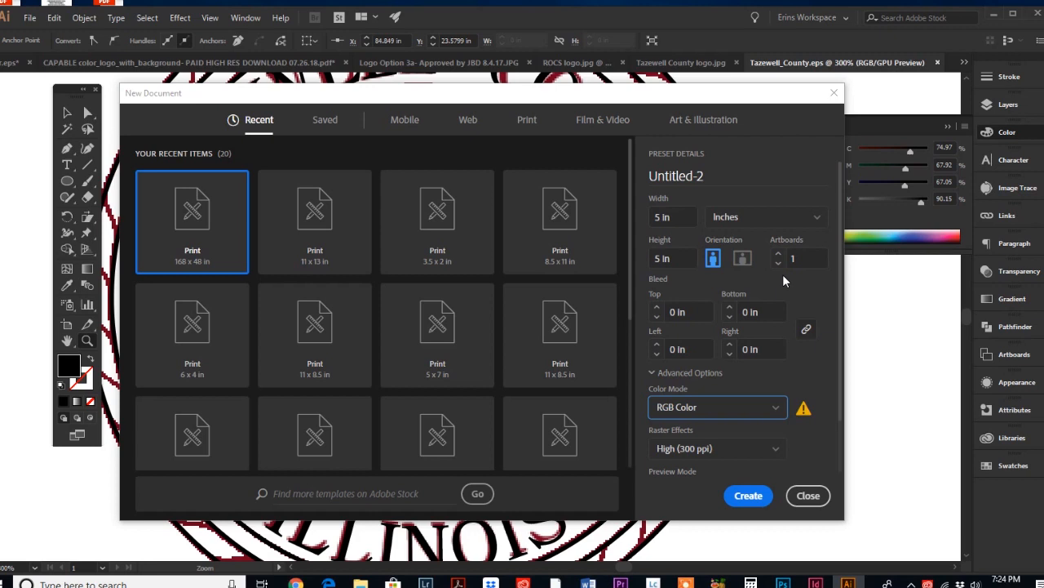
mouse_move(775, 259)
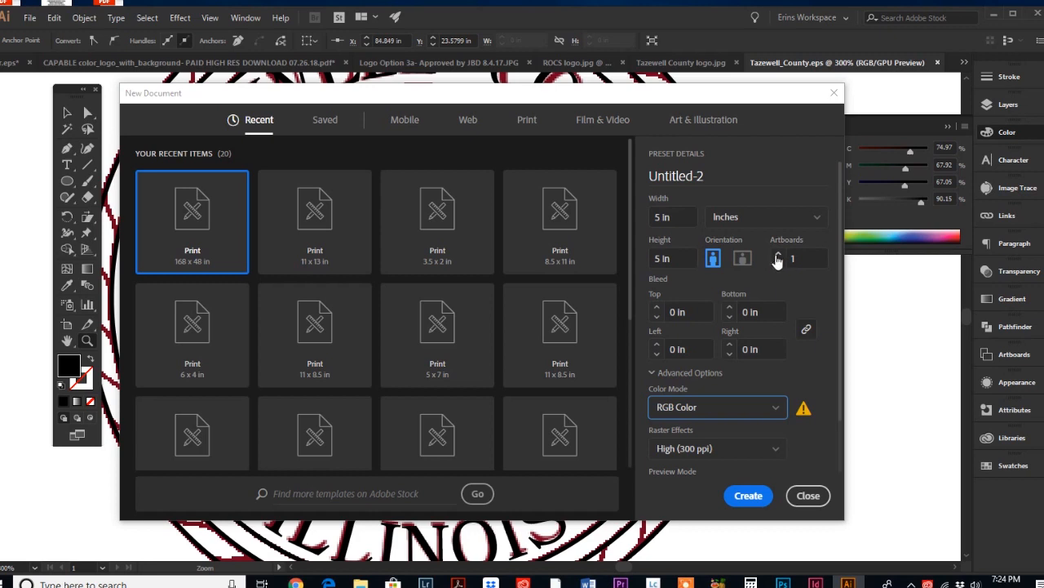
mouse_move(764, 265)
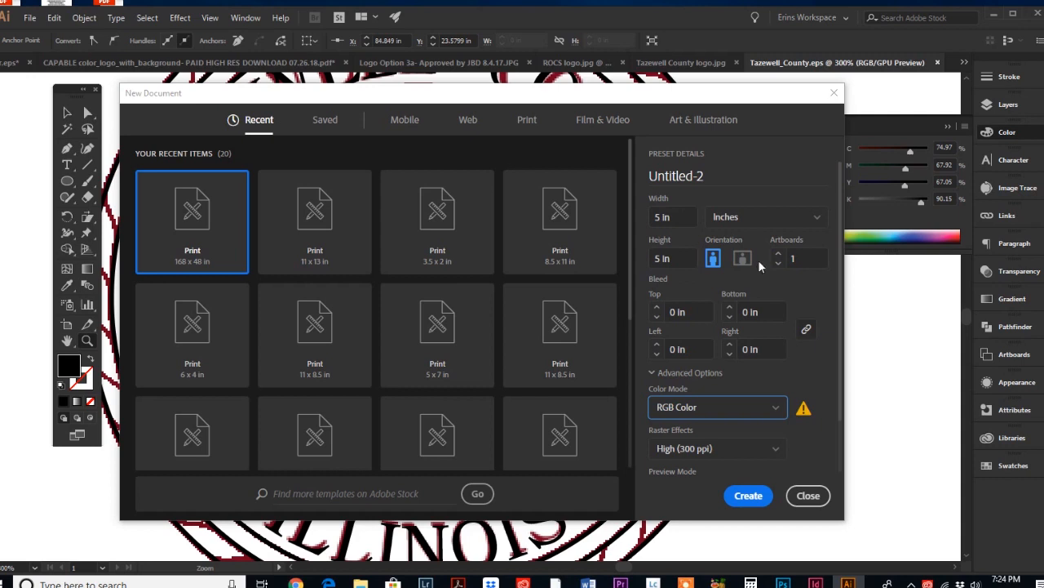
mouse_move(776, 261)
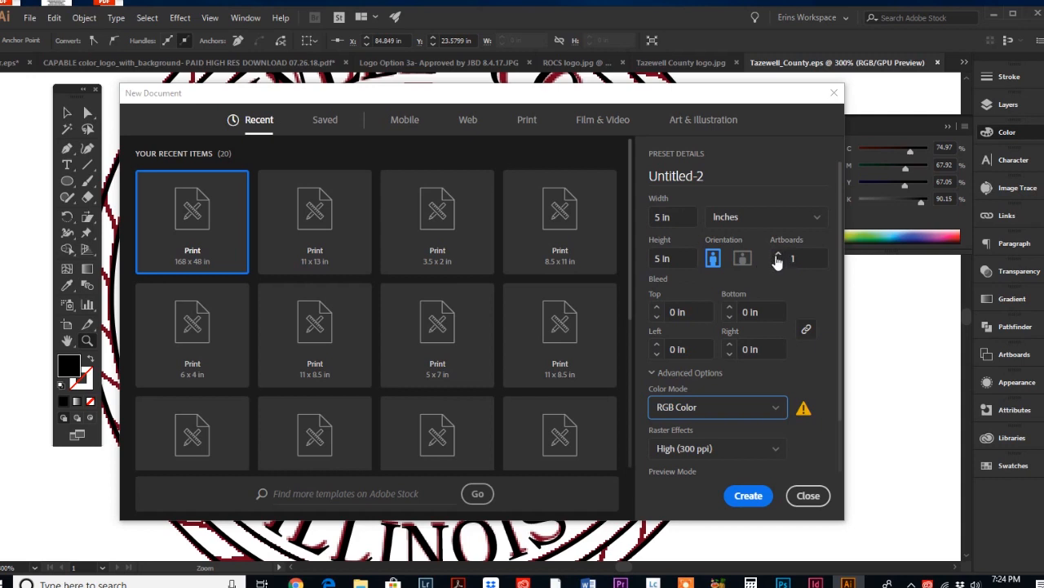
click(808, 255)
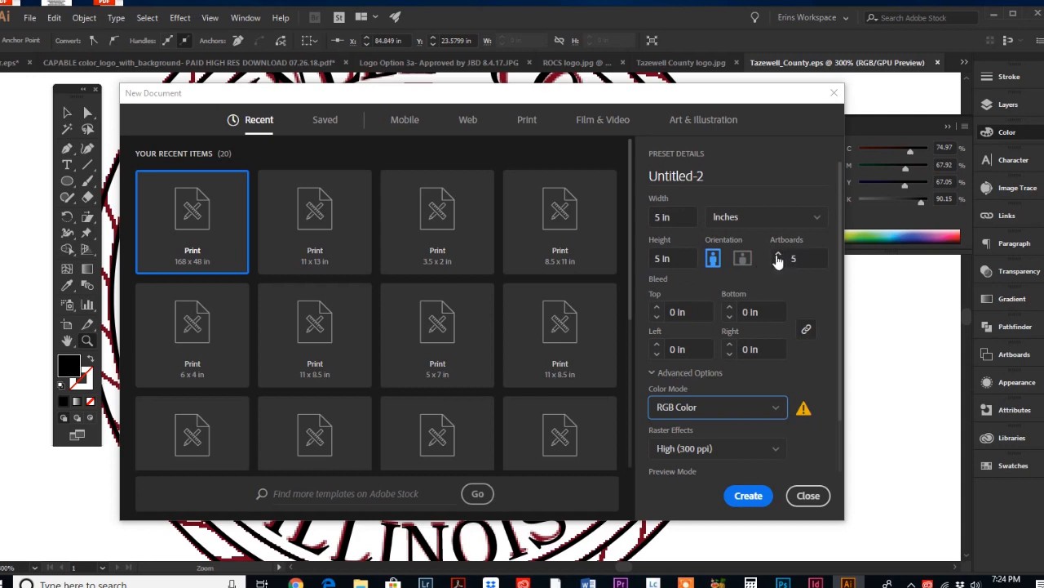
click(777, 255)
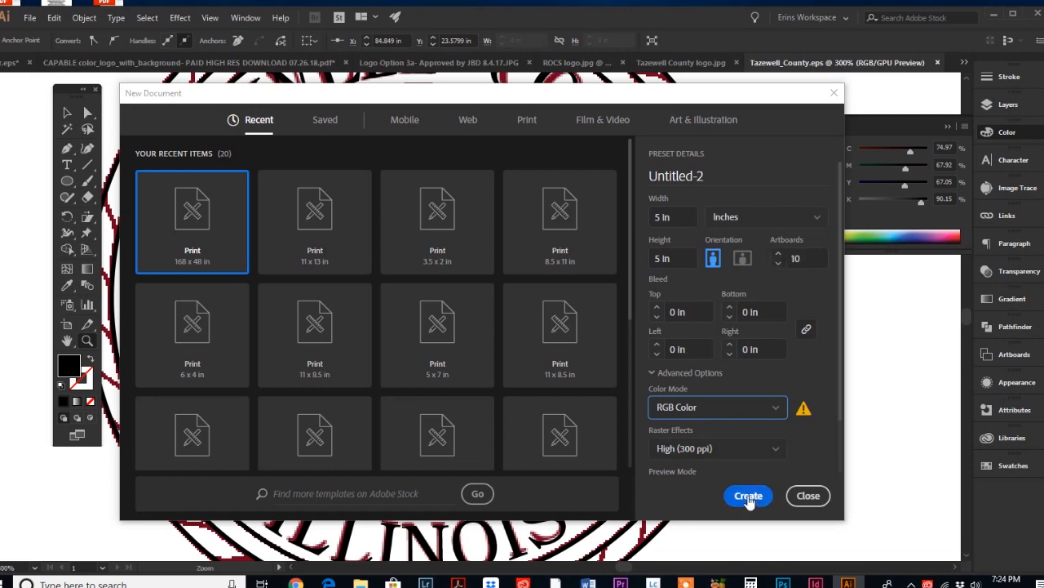
mouse_move(694, 464)
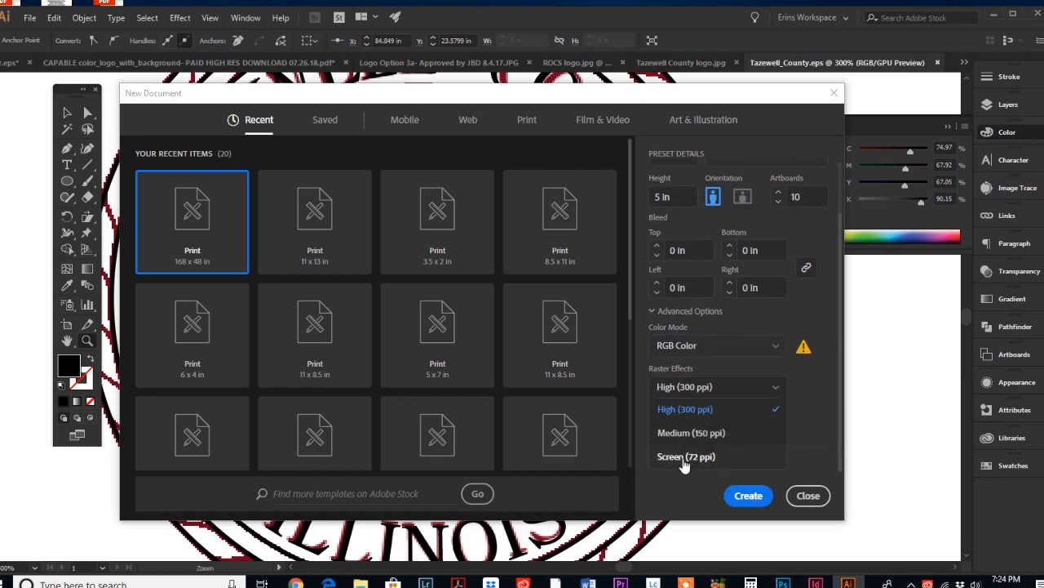
click(686, 457)
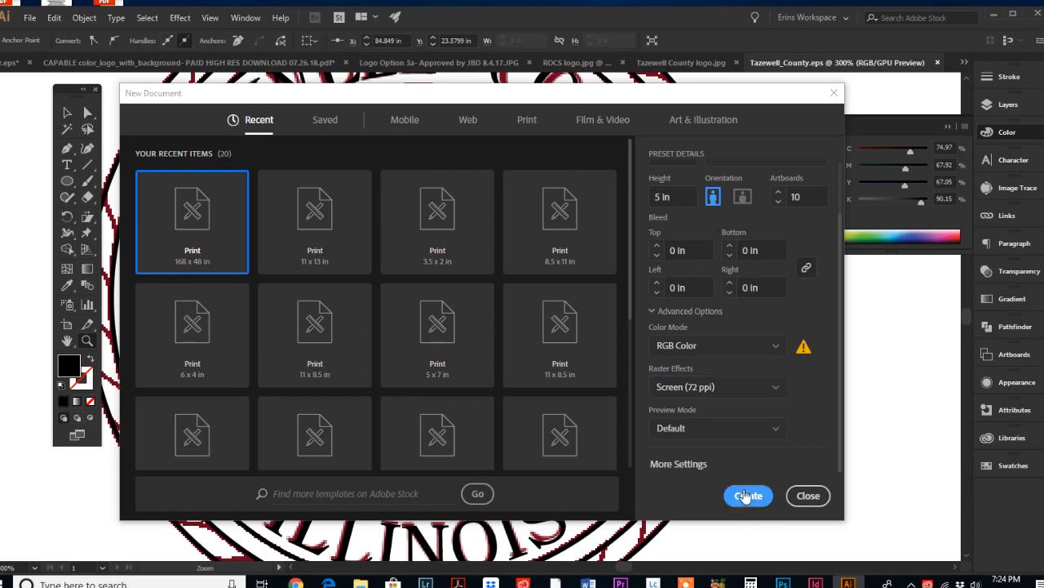
Step: Create the ten-artboard document
click(806, 496)
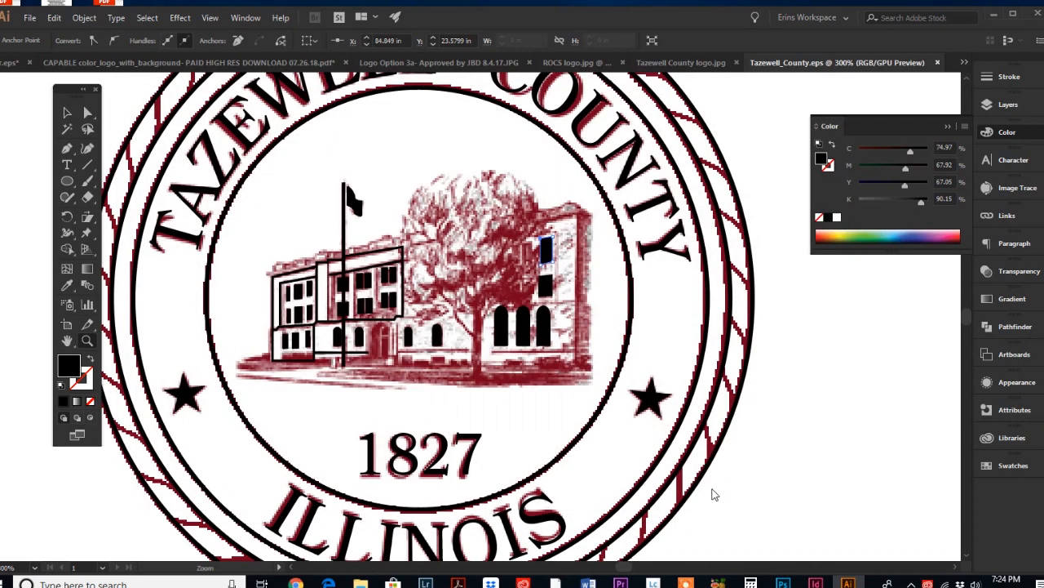
mouse_move(379, 385)
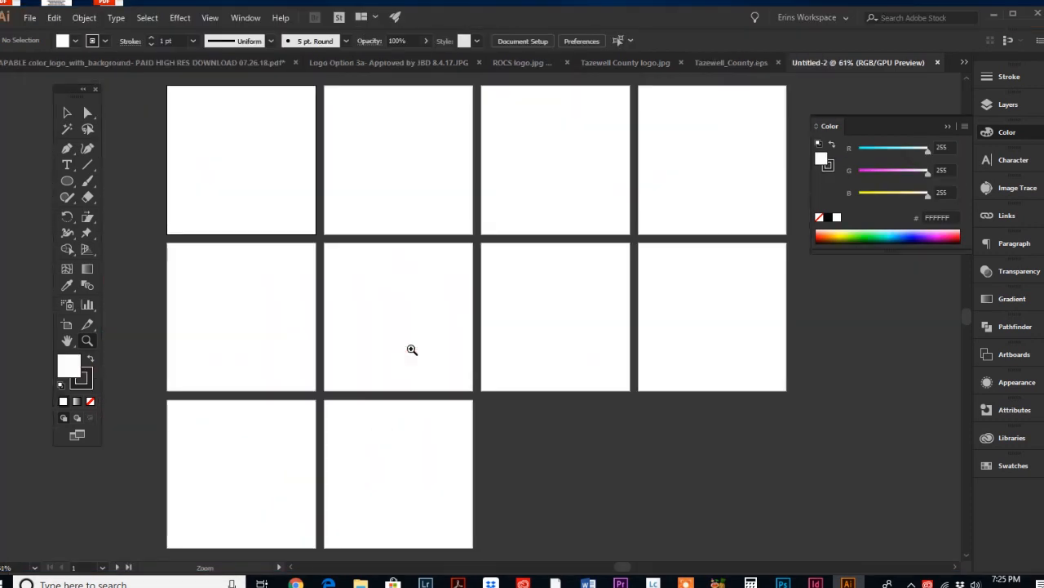
mouse_move(393, 346)
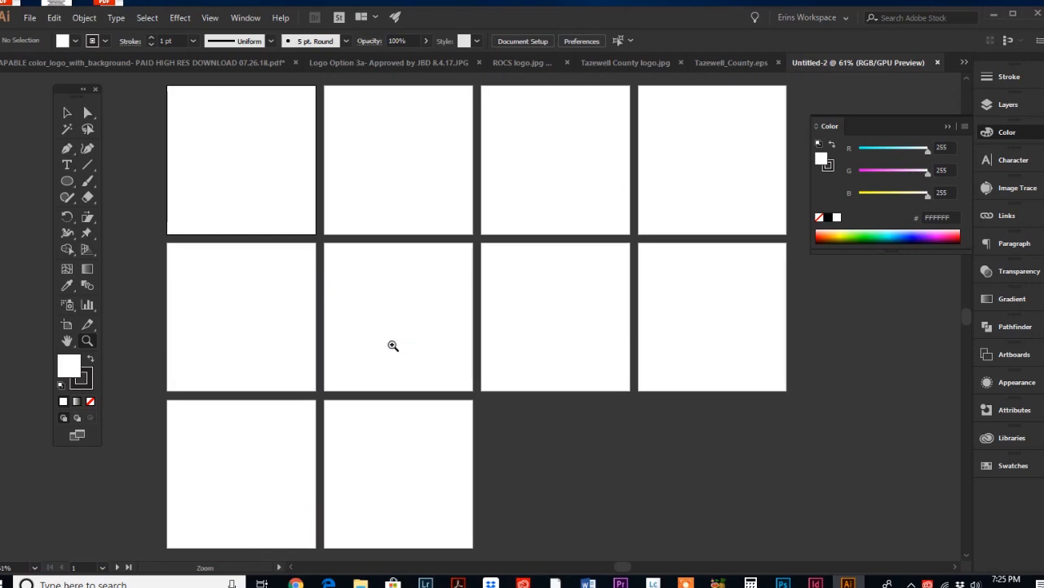
mouse_move(379, 344)
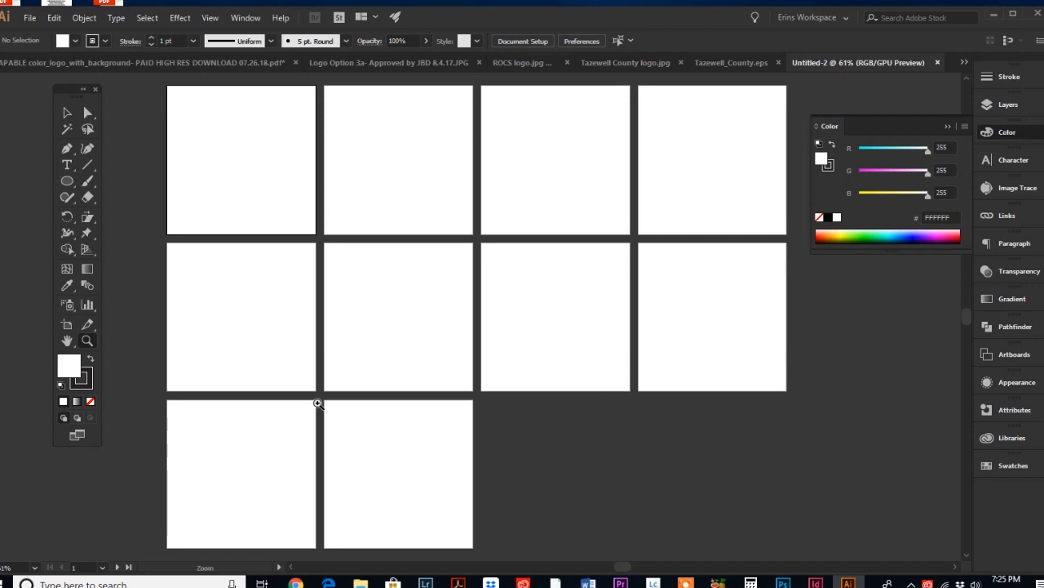
mouse_move(402, 506)
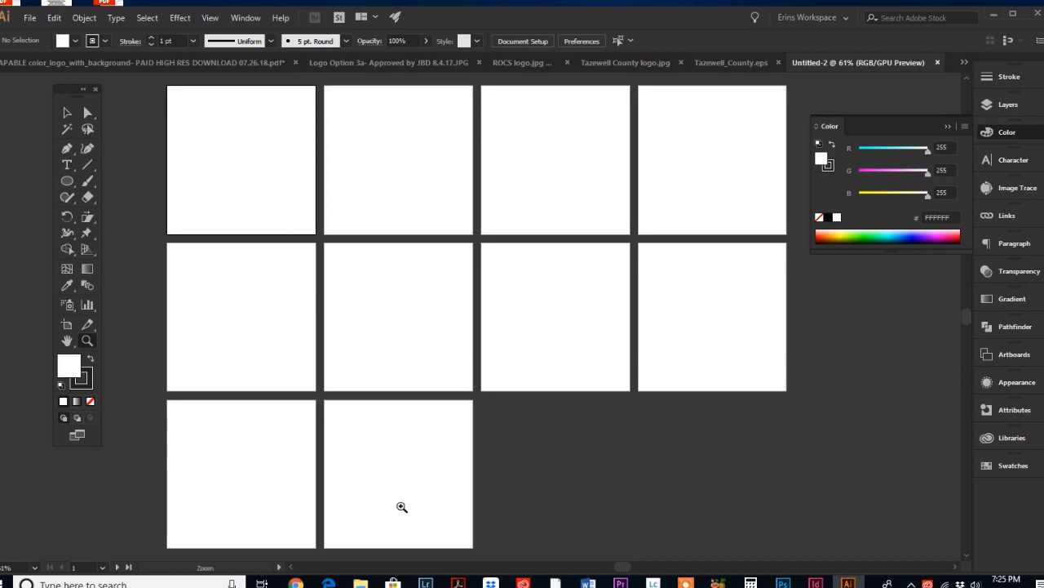
mouse_move(196, 410)
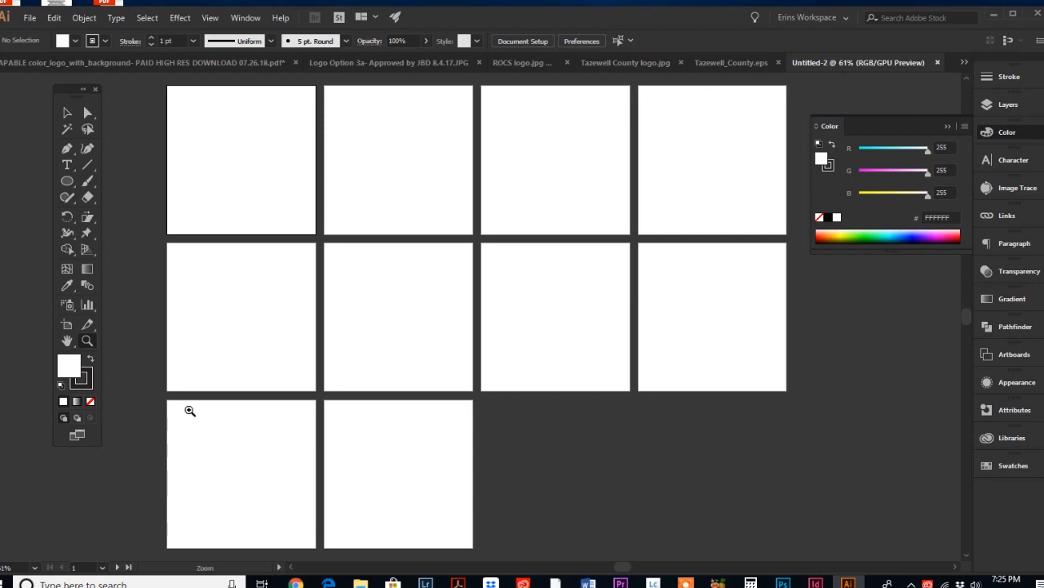
mouse_move(477, 410)
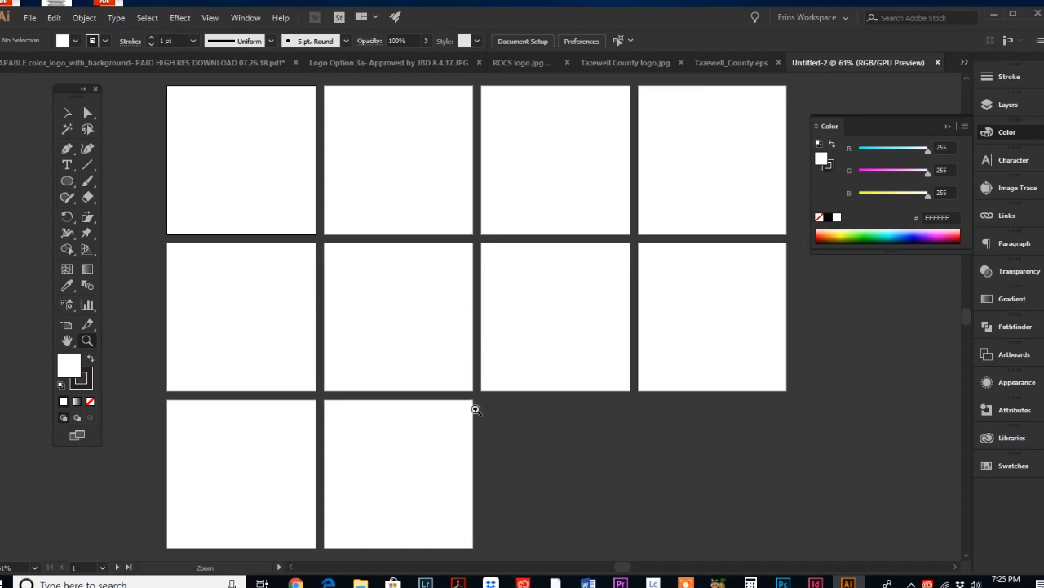
mouse_move(475, 408)
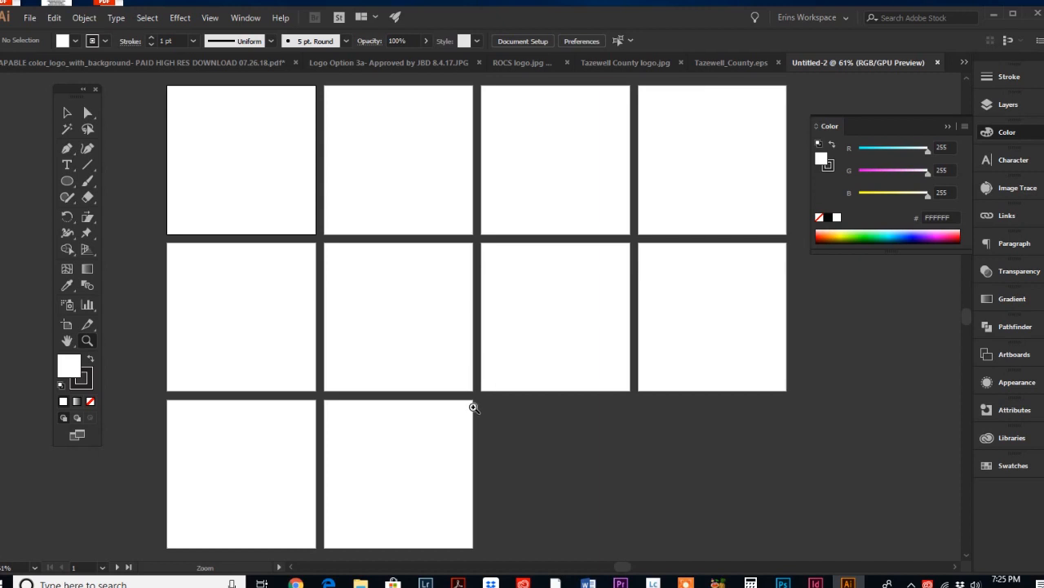
mouse_move(468, 408)
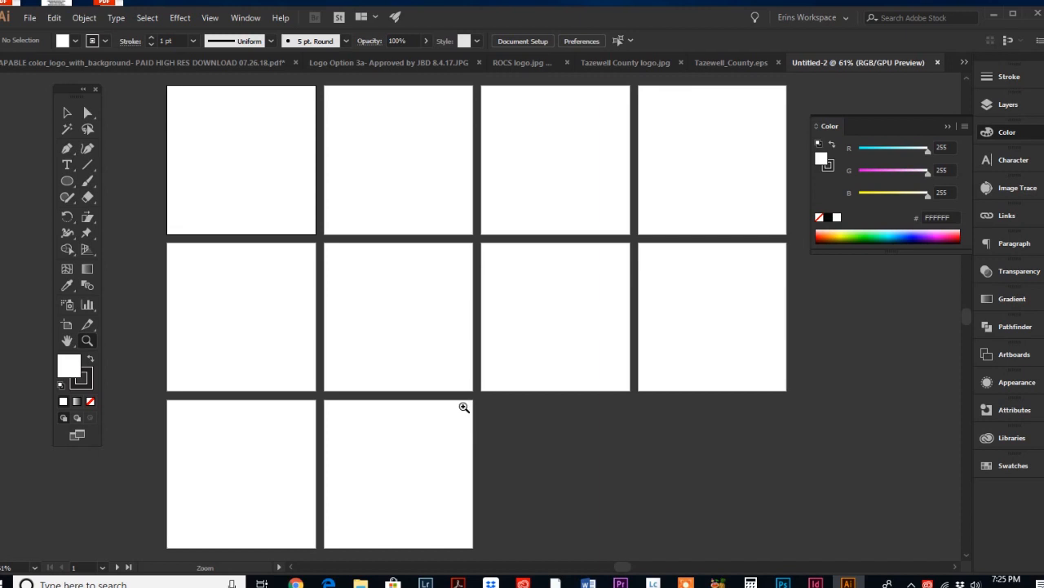
mouse_move(255, 327)
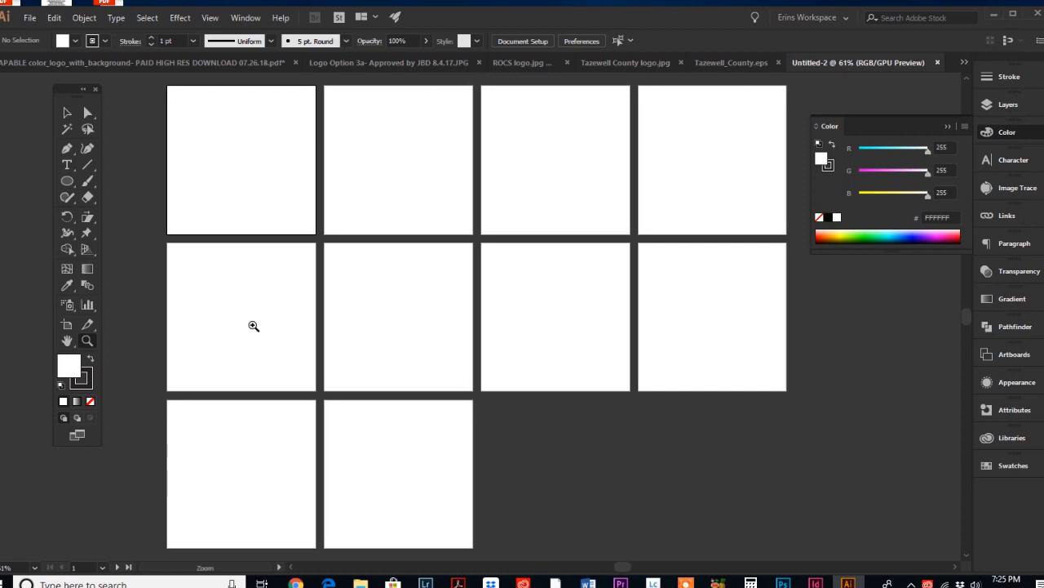
mouse_move(68, 93)
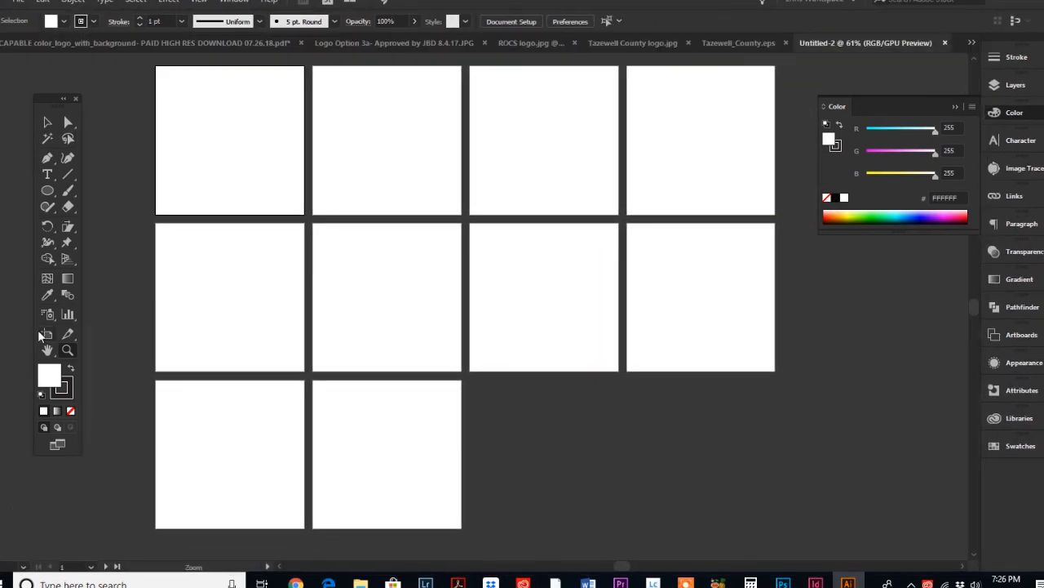
mouse_move(45, 334)
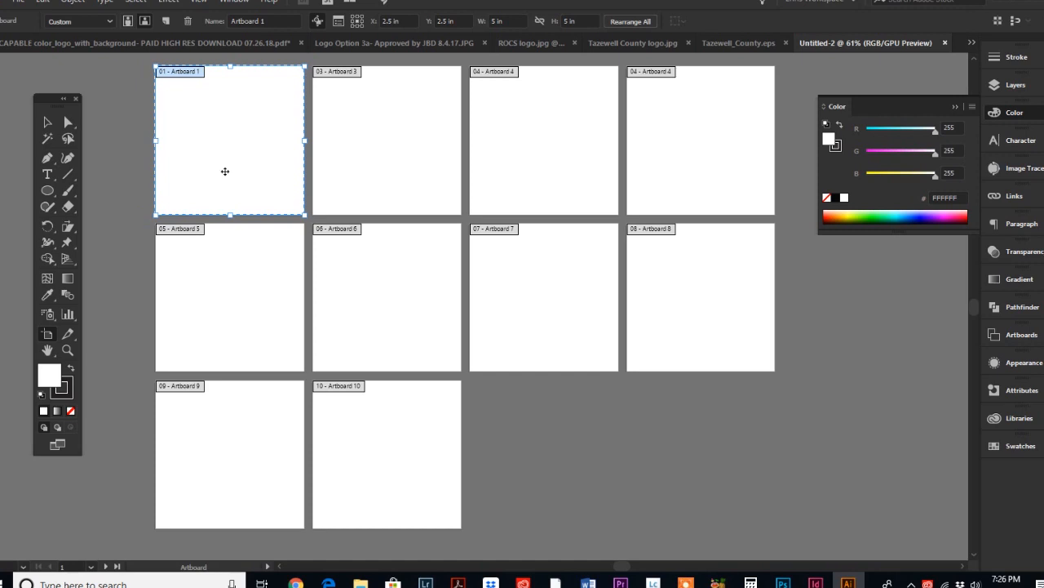
mouse_move(163, 128)
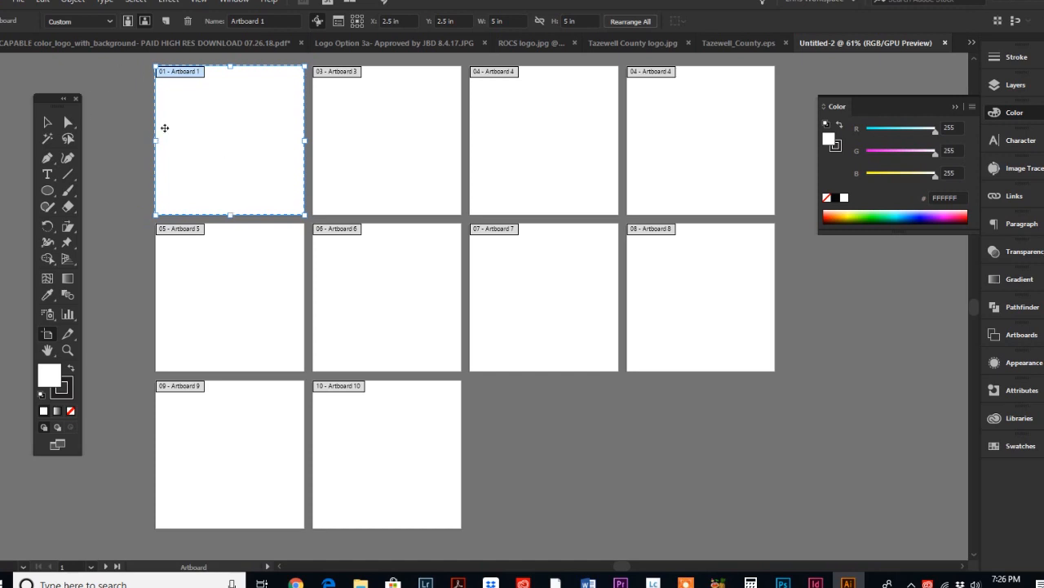
mouse_move(208, 101)
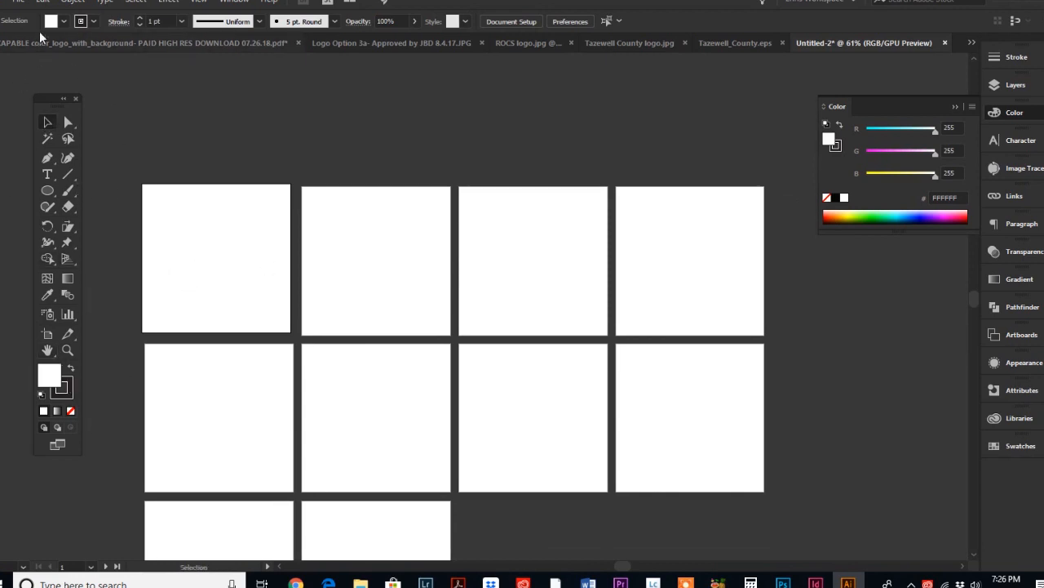
Step: Create an 8.5 by 11 inch CMYK document, then start another new document
click(18, 2)
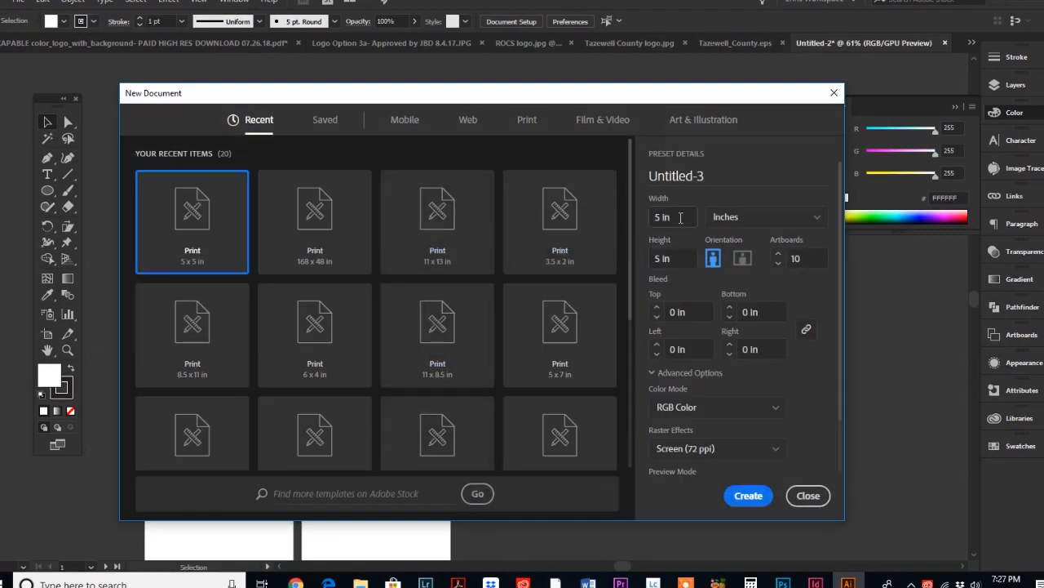
click(669, 216)
text(8.5)
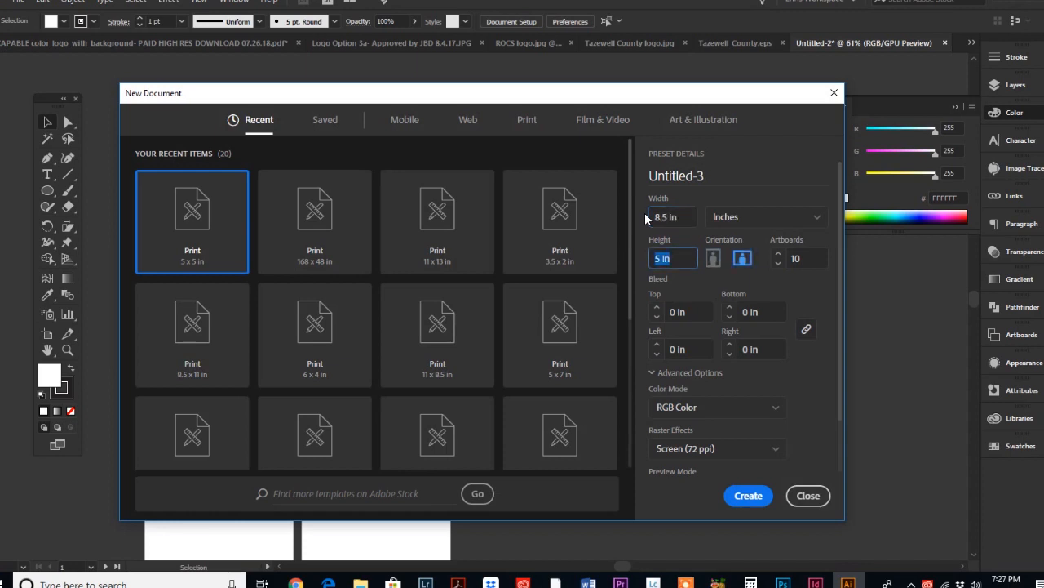
text(11)
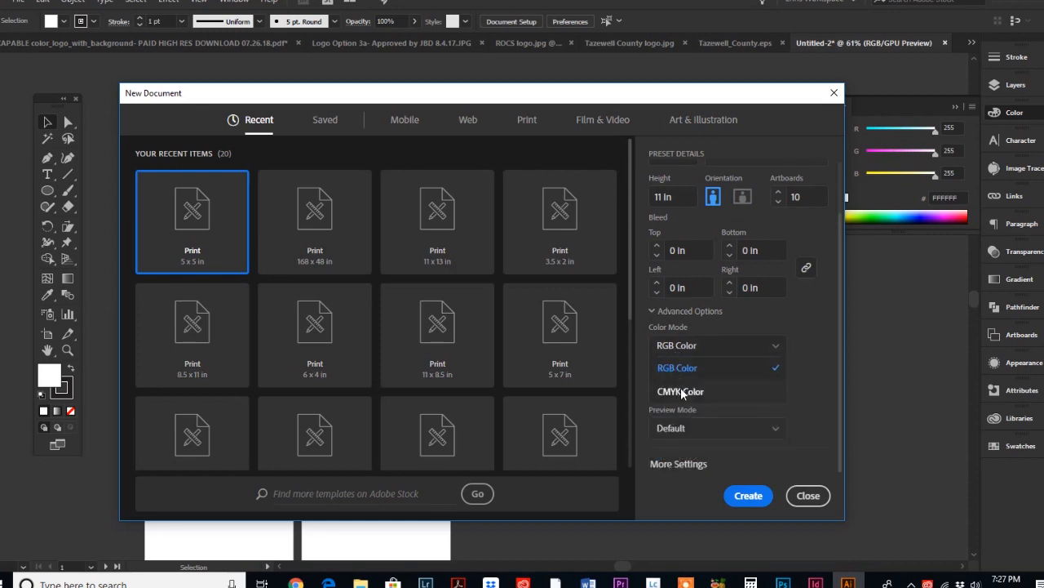
click(679, 391)
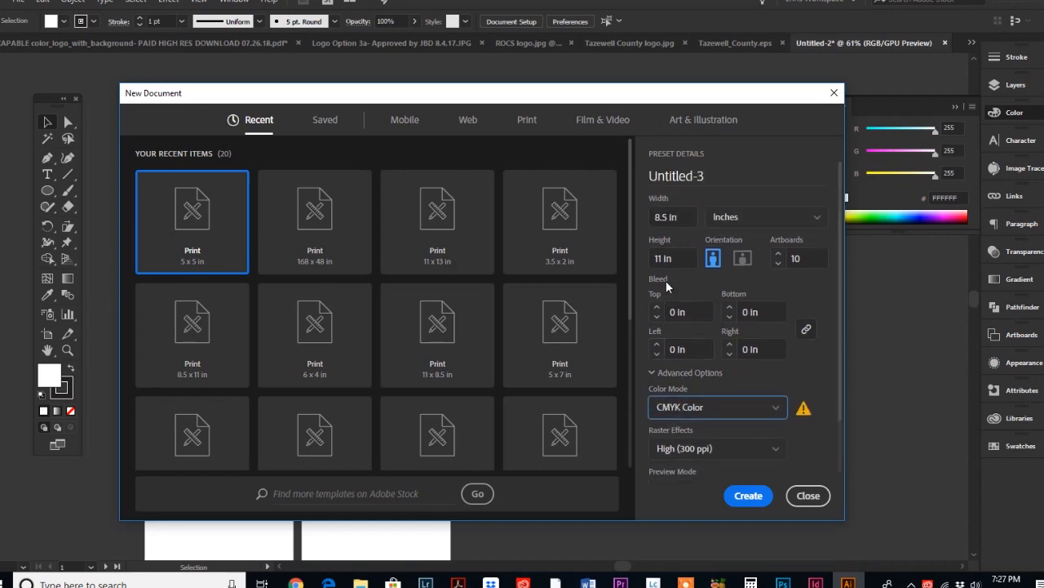
mouse_move(685, 391)
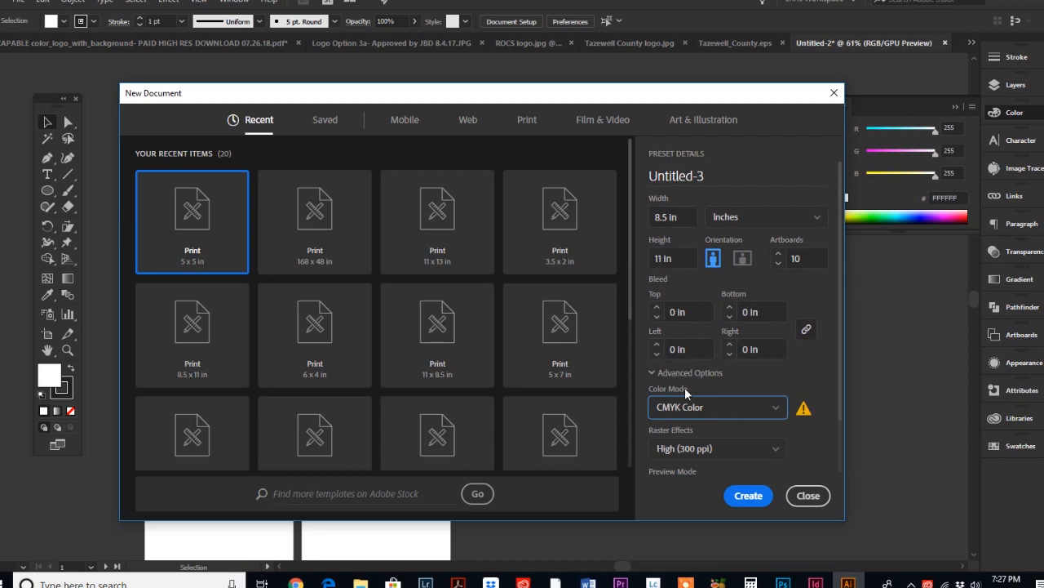
click(808, 496)
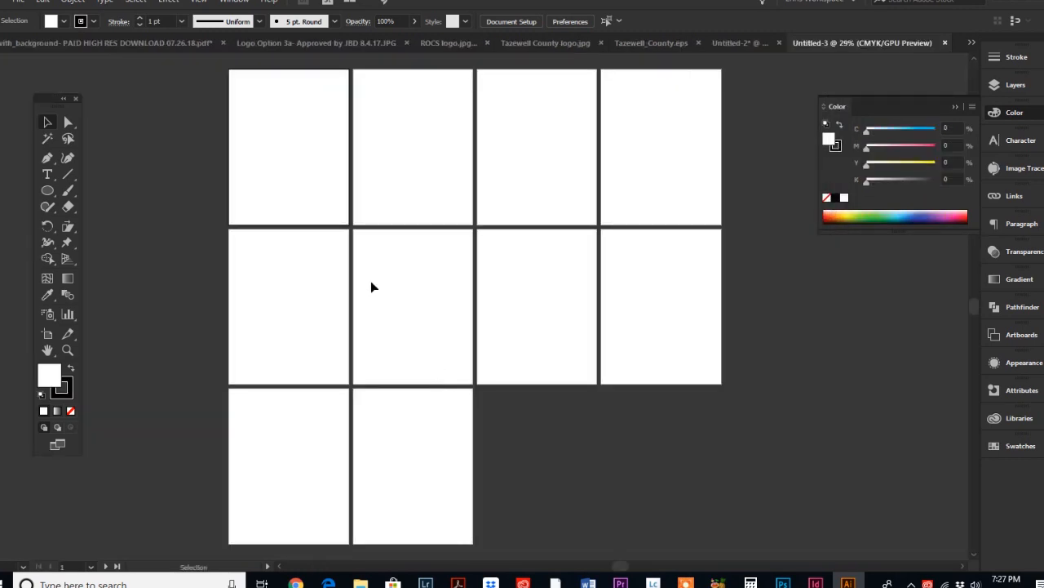
mouse_move(428, 435)
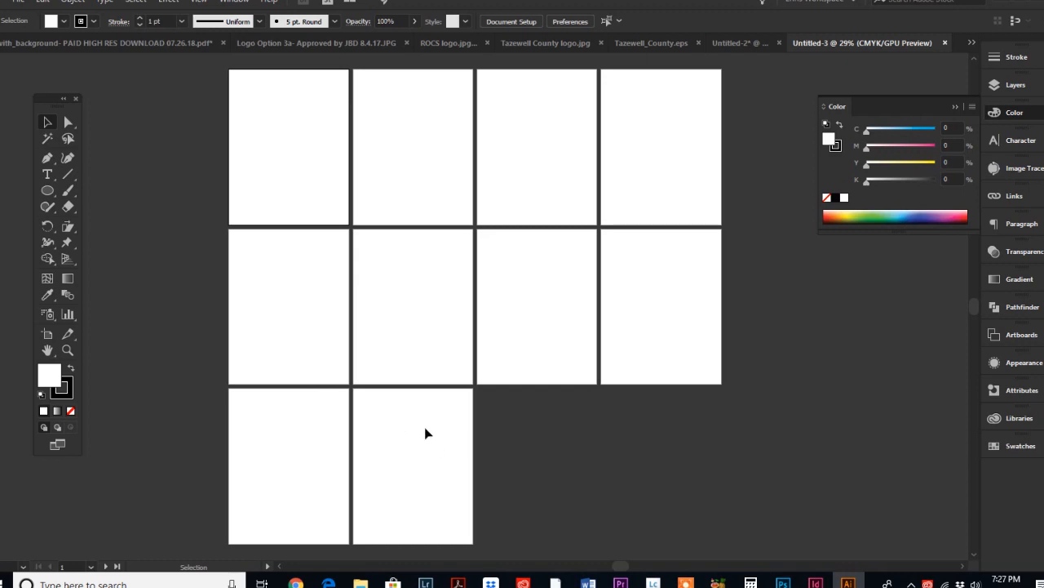
key(ctrl+n)
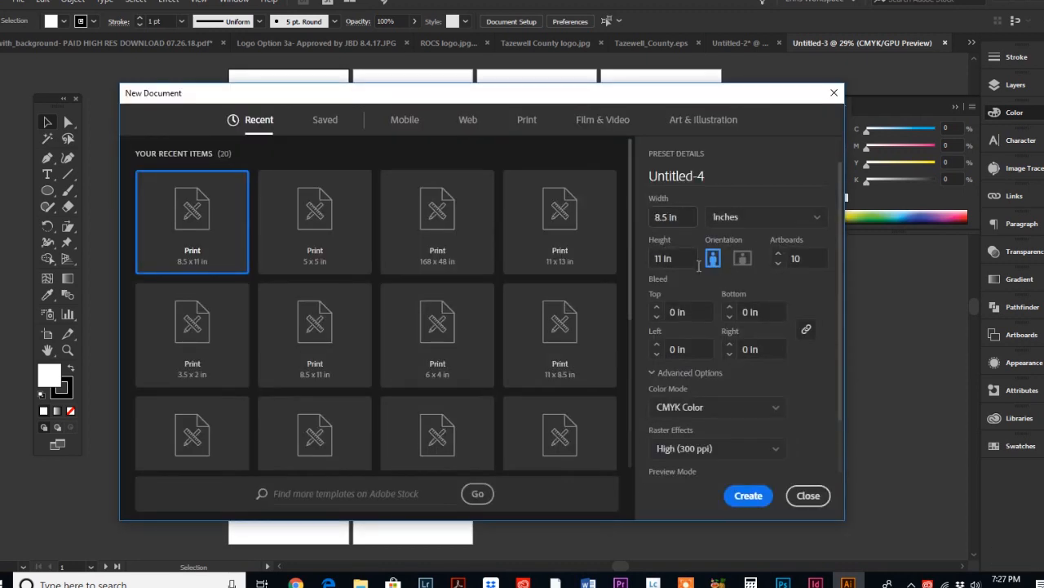
Step: Create the new letter-size CMYK document
click(800, 258)
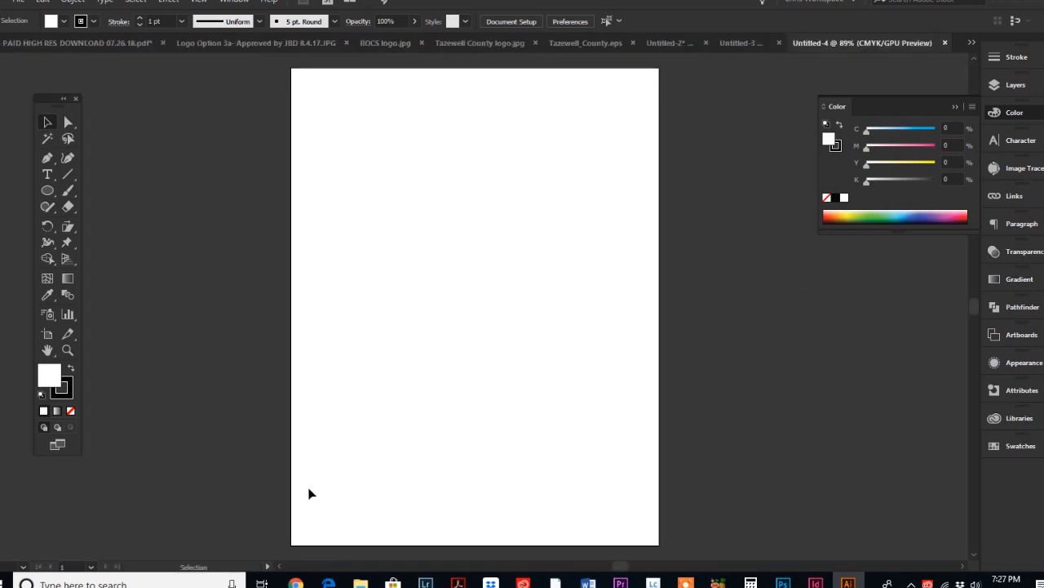
mouse_move(281, 208)
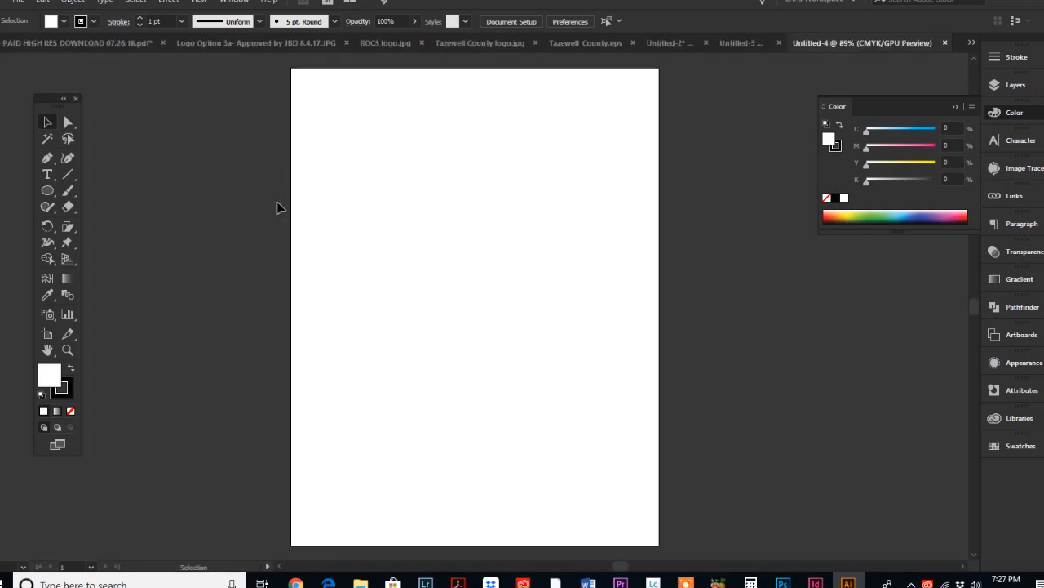
mouse_move(248, 189)
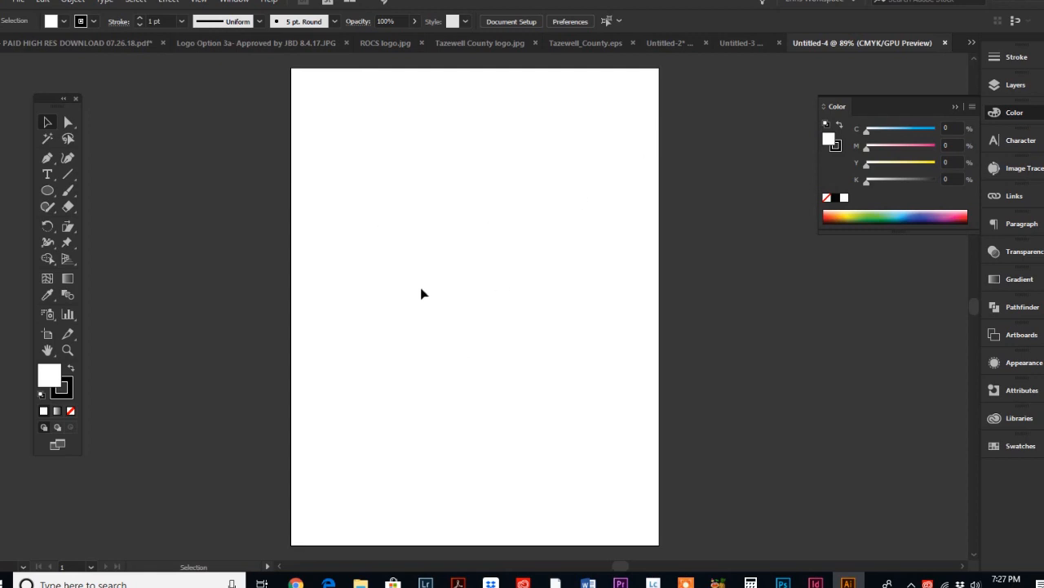
mouse_move(418, 294)
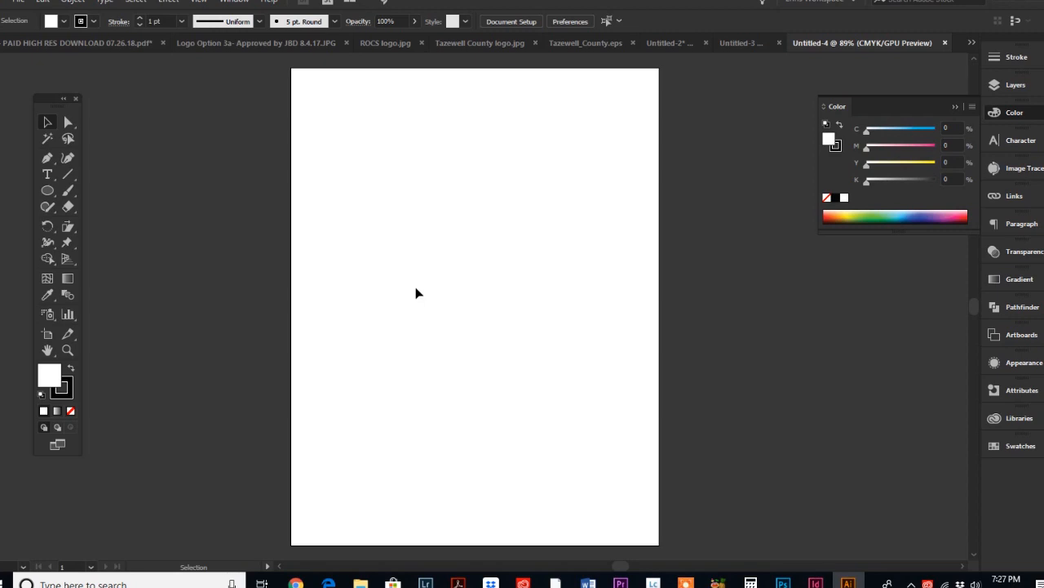
mouse_move(127, 377)
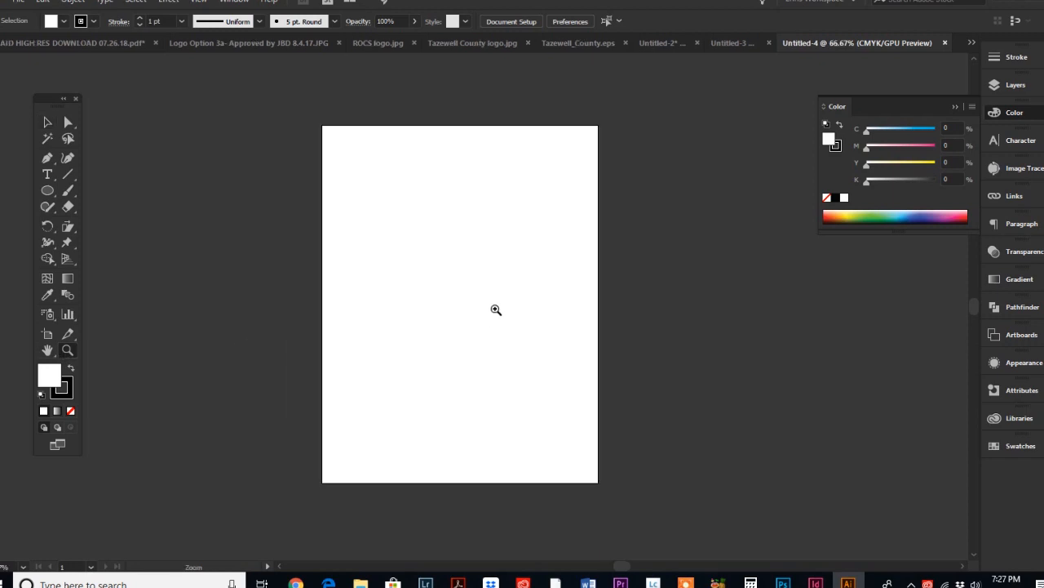
mouse_move(86, 326)
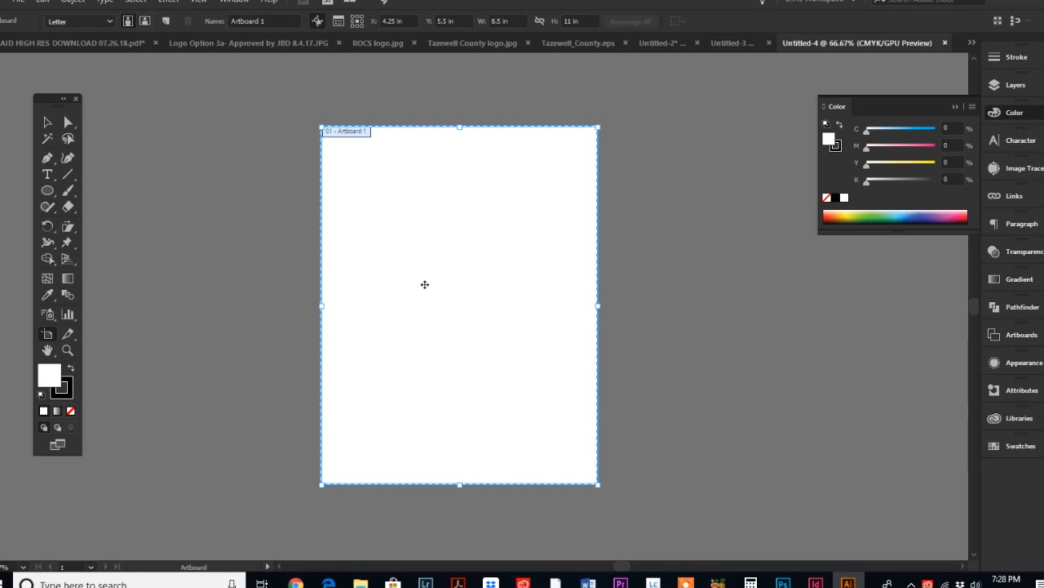
Step: Duplicate Artboard 1 to its right with the Artboard tool
drag(425, 284, 496, 280)
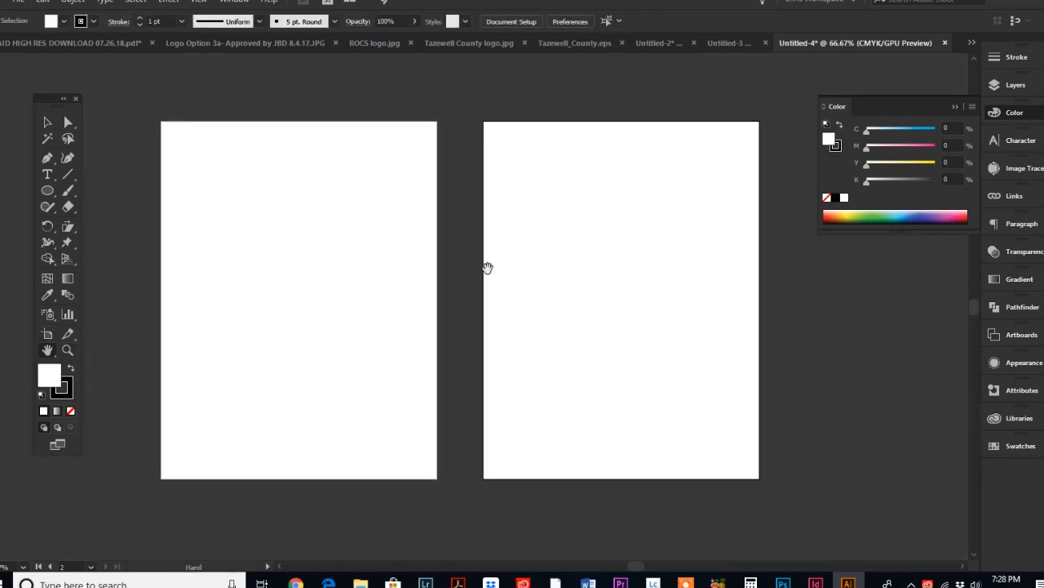
mouse_move(355, 225)
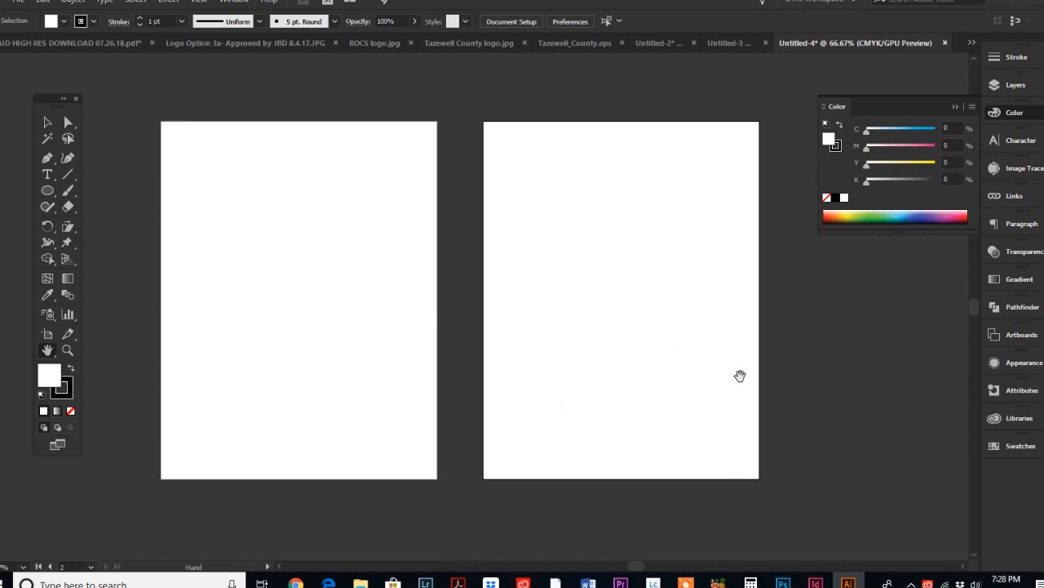
mouse_move(546, 352)
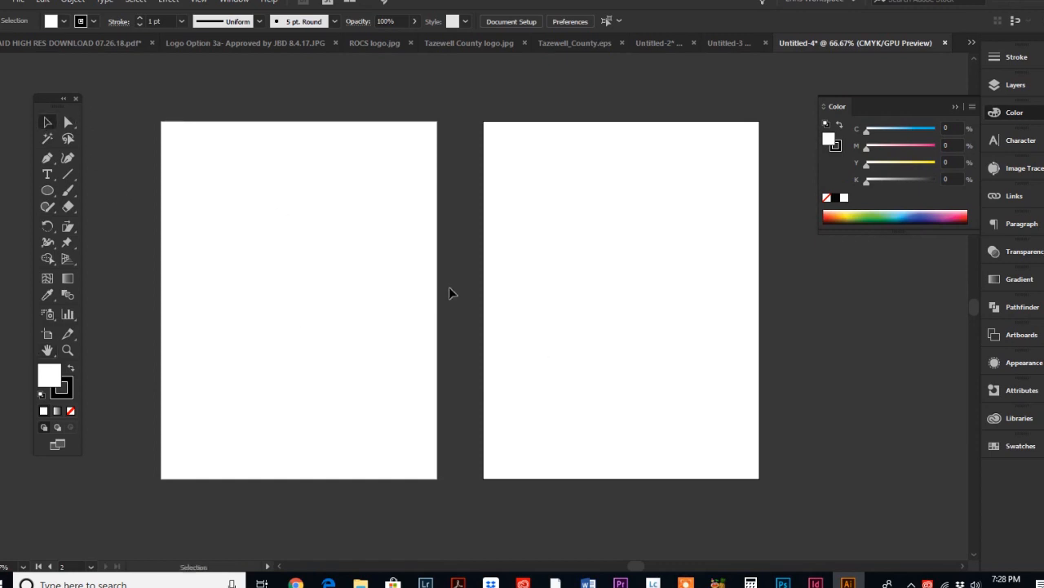
mouse_move(431, 290)
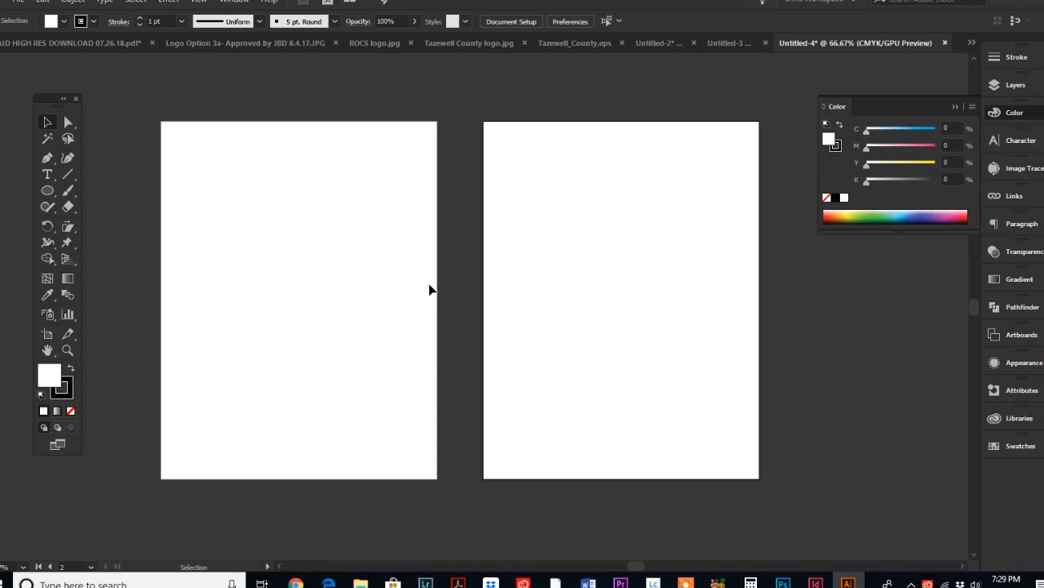
mouse_move(434, 293)
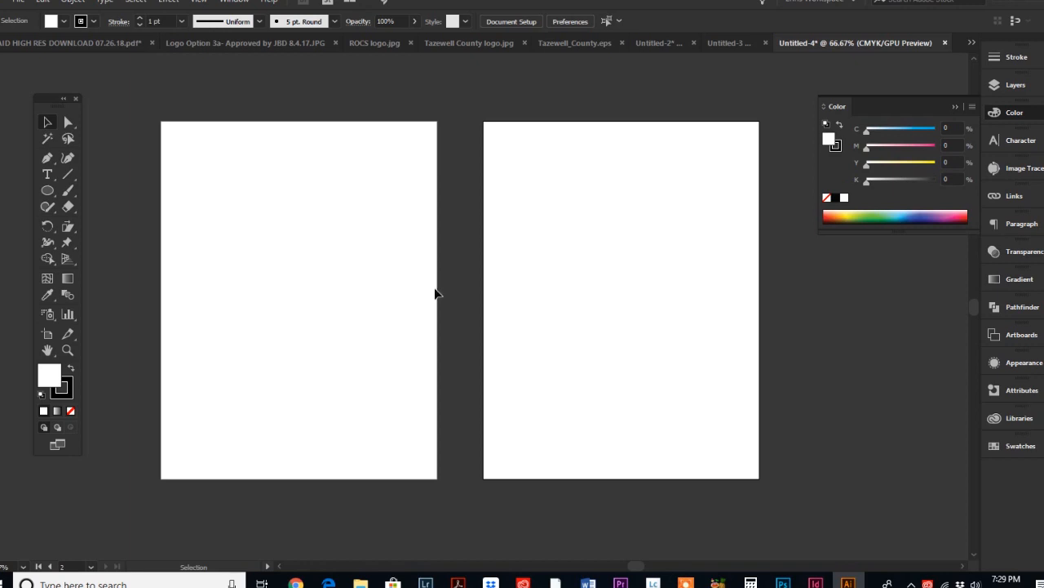
click(17, 4)
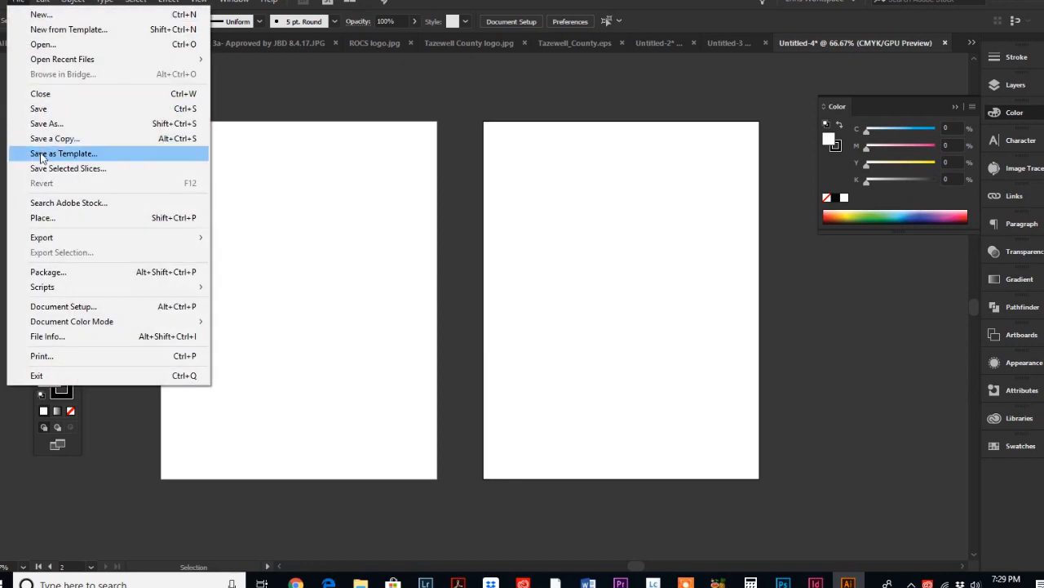
mouse_move(40, 237)
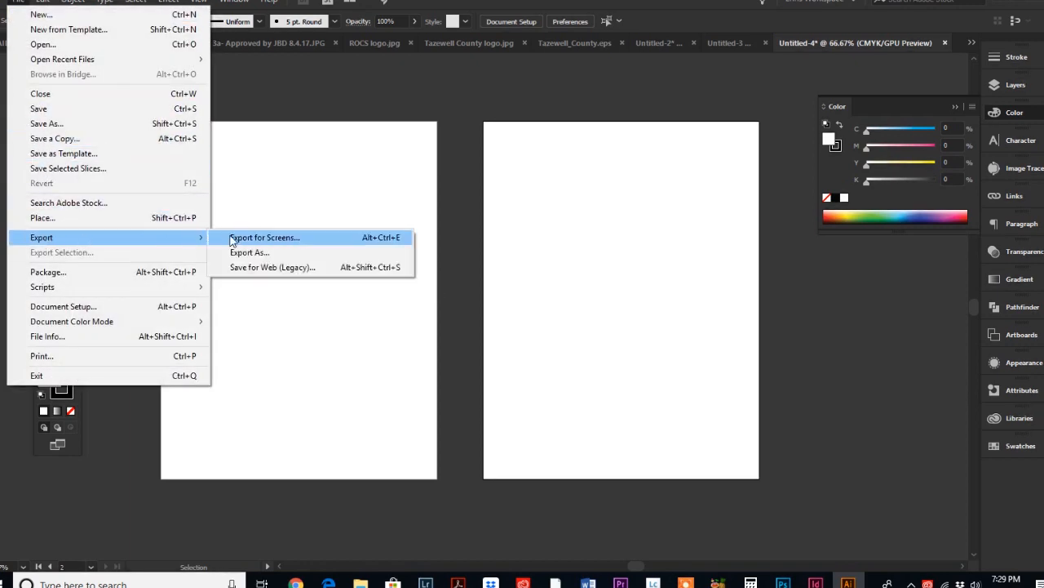
click(264, 238)
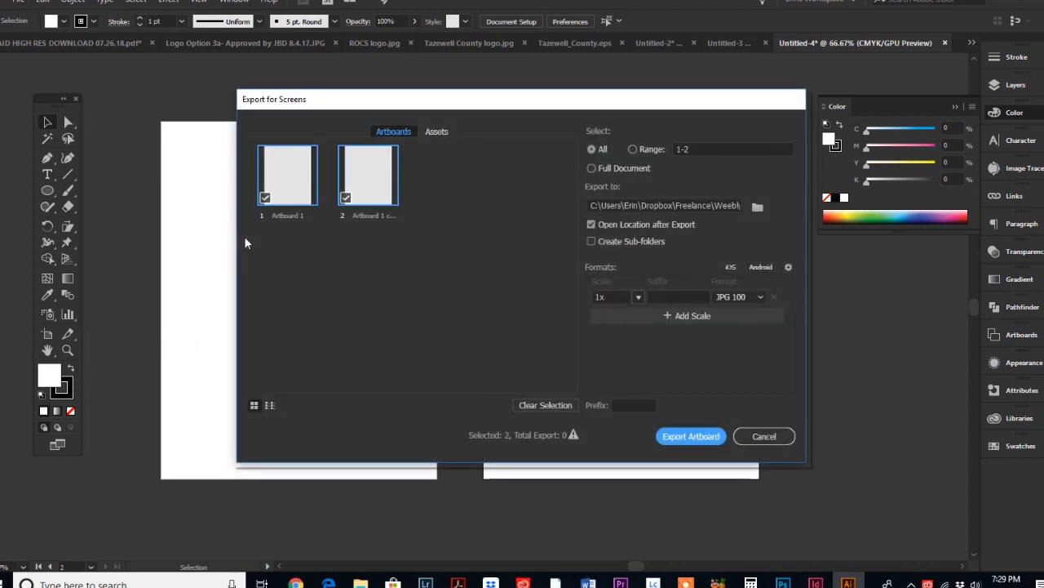
mouse_move(392, 194)
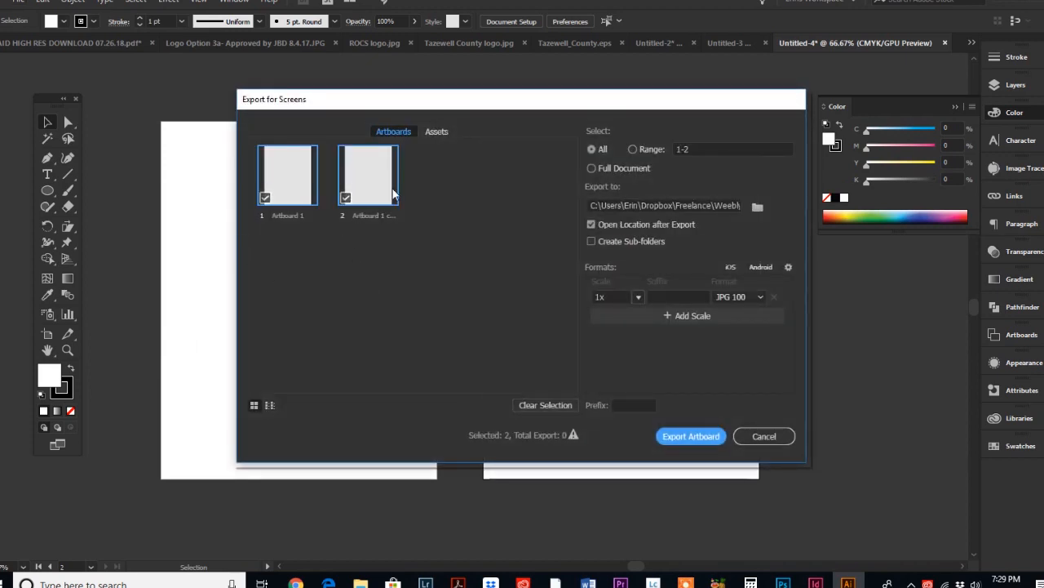
mouse_move(300, 178)
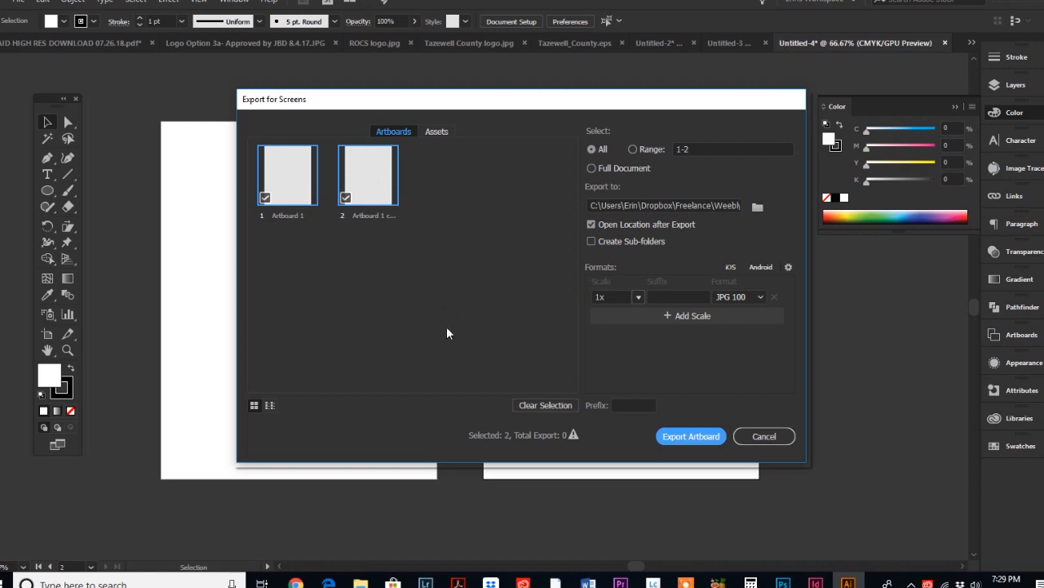
mouse_move(447, 315)
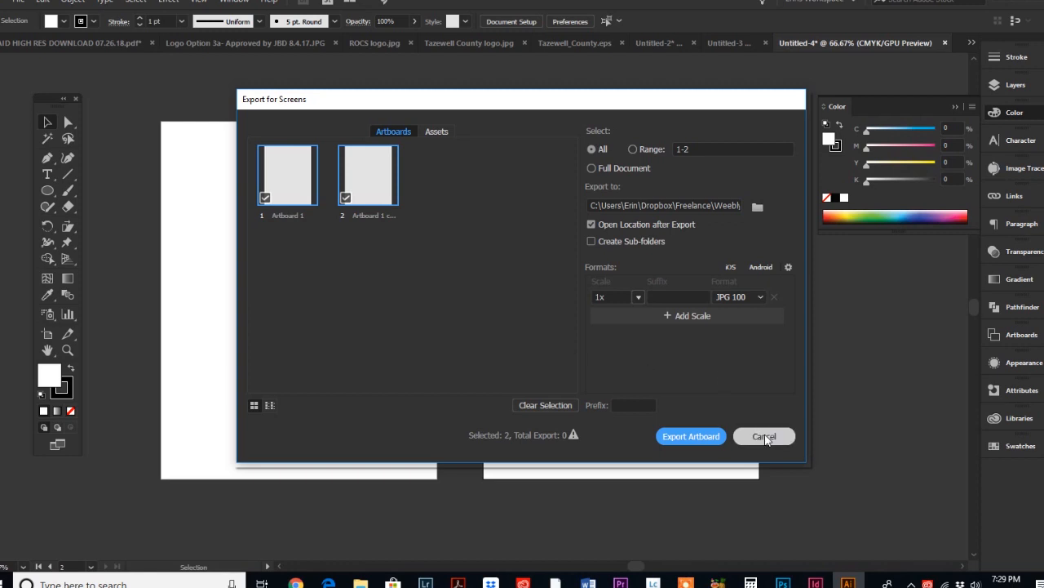
click(764, 436)
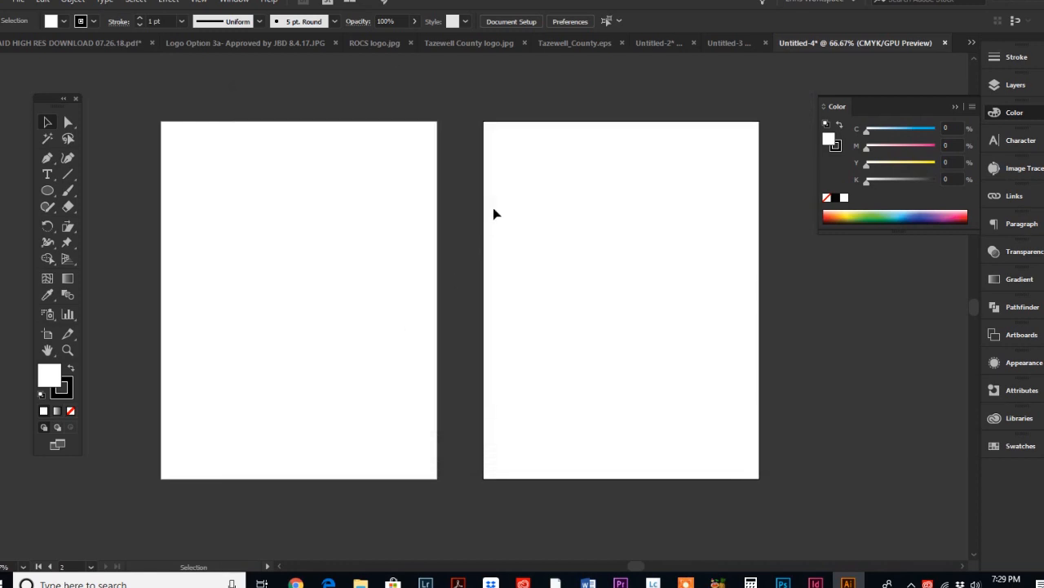
mouse_move(235, 6)
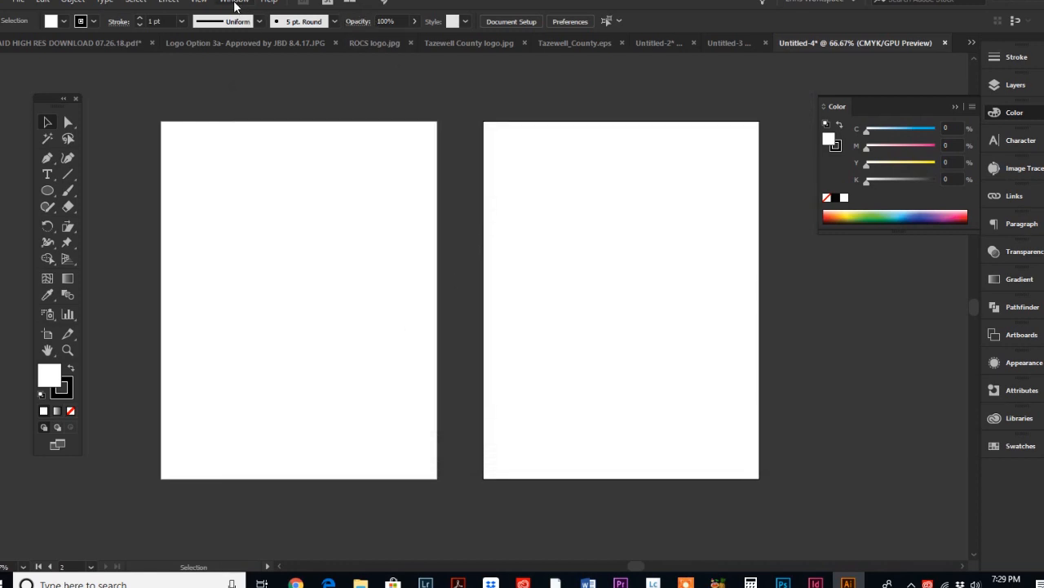
Step: Show the Artboards panel via the Window menu
click(235, 1)
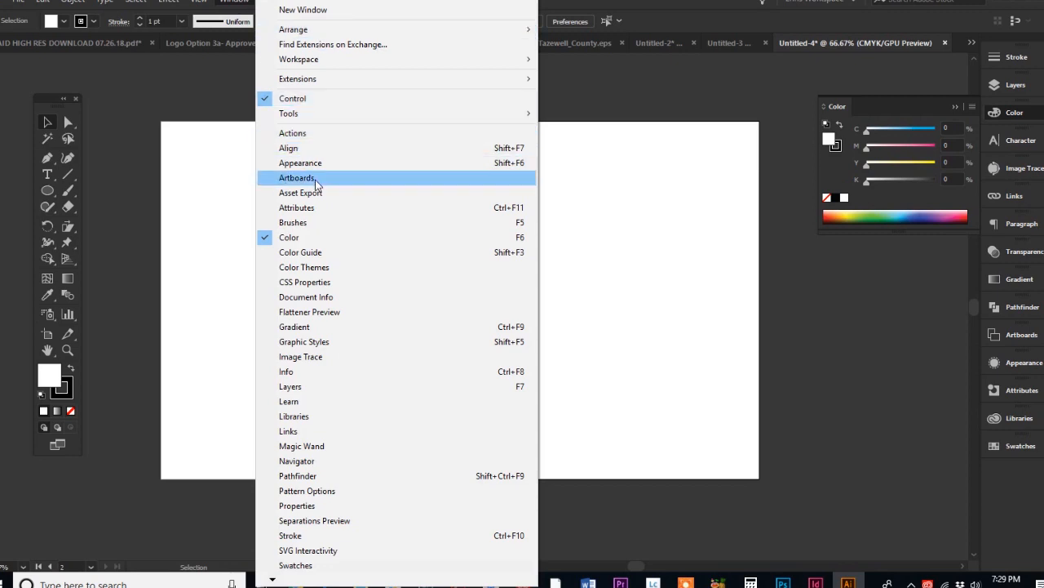
click(297, 178)
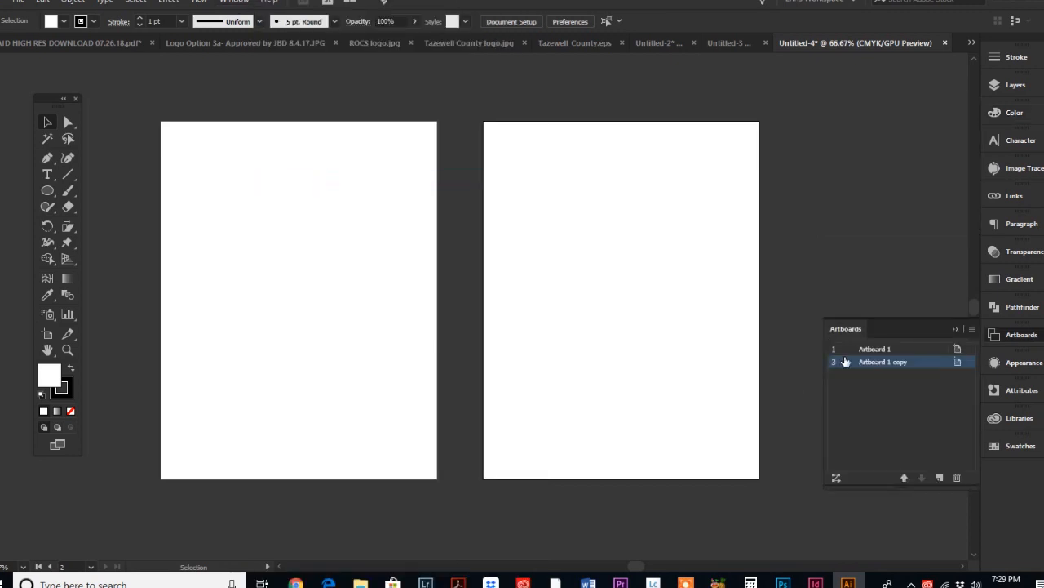
mouse_move(836, 357)
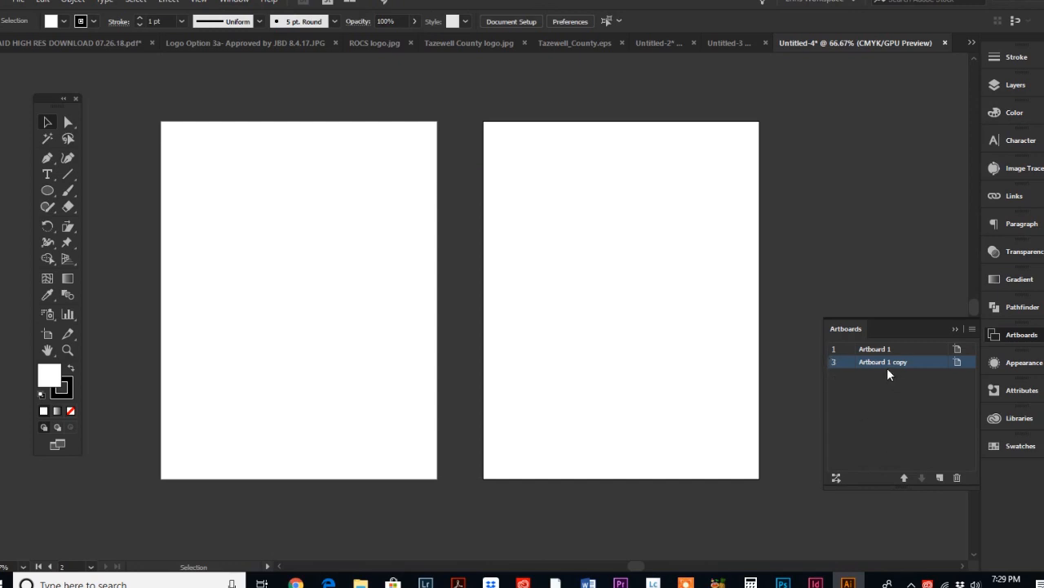
mouse_move(752, 349)
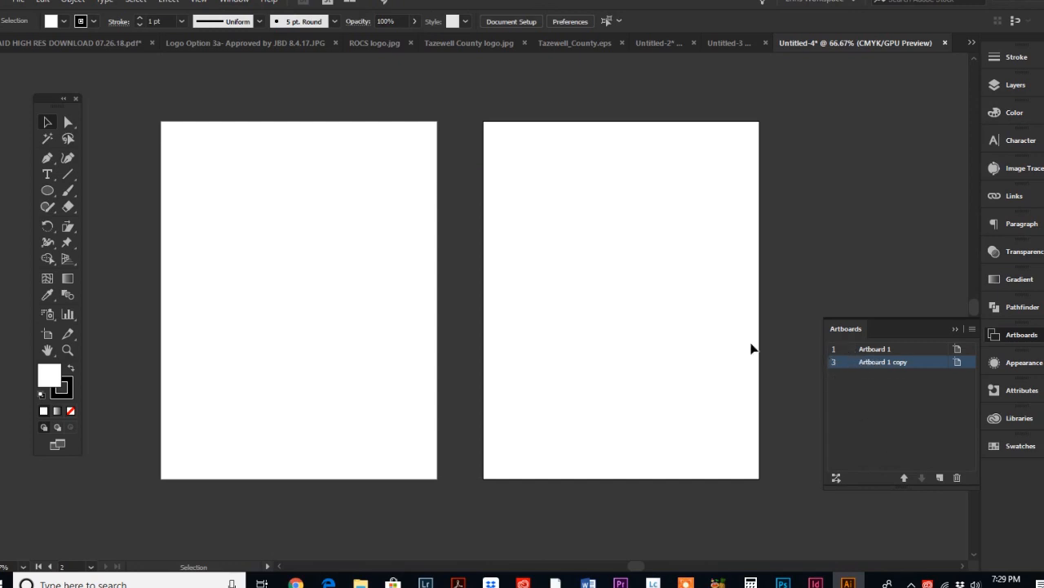
mouse_move(709, 62)
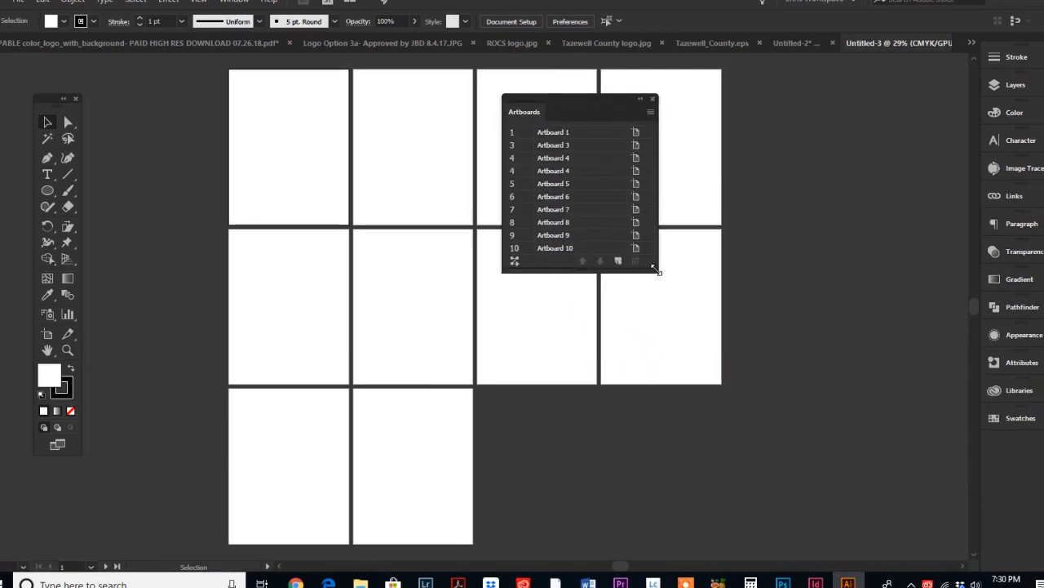
Step: Enlarge the Artboards panel so all ten artboard names show
drag(656, 269, 743, 421)
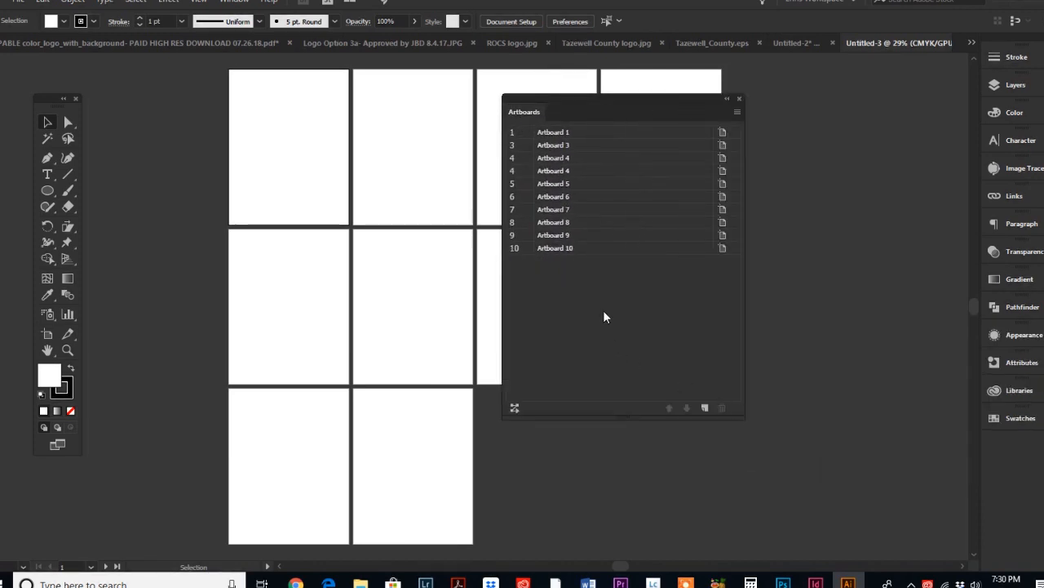
mouse_move(572, 139)
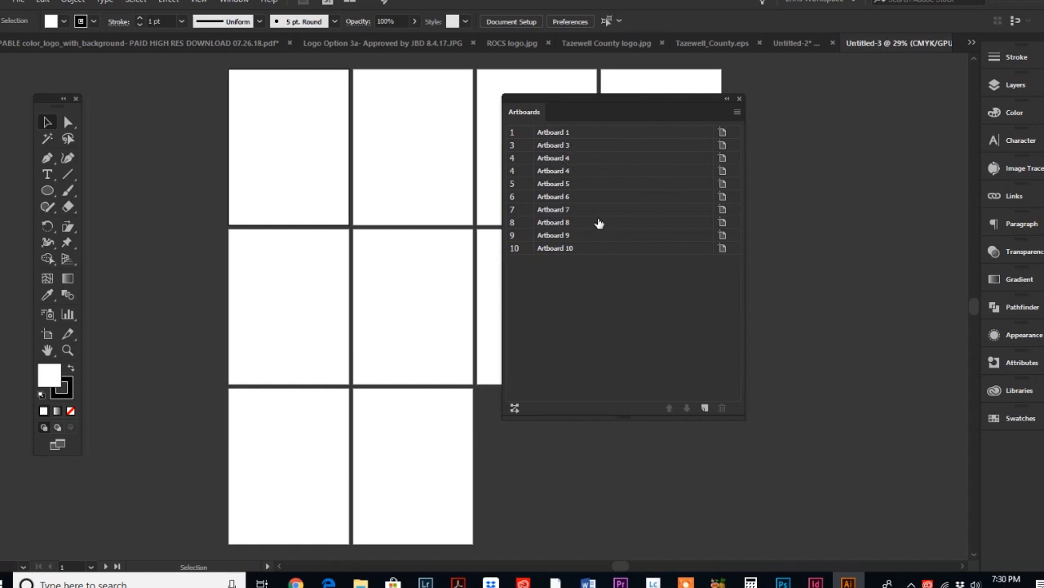
mouse_move(561, 267)
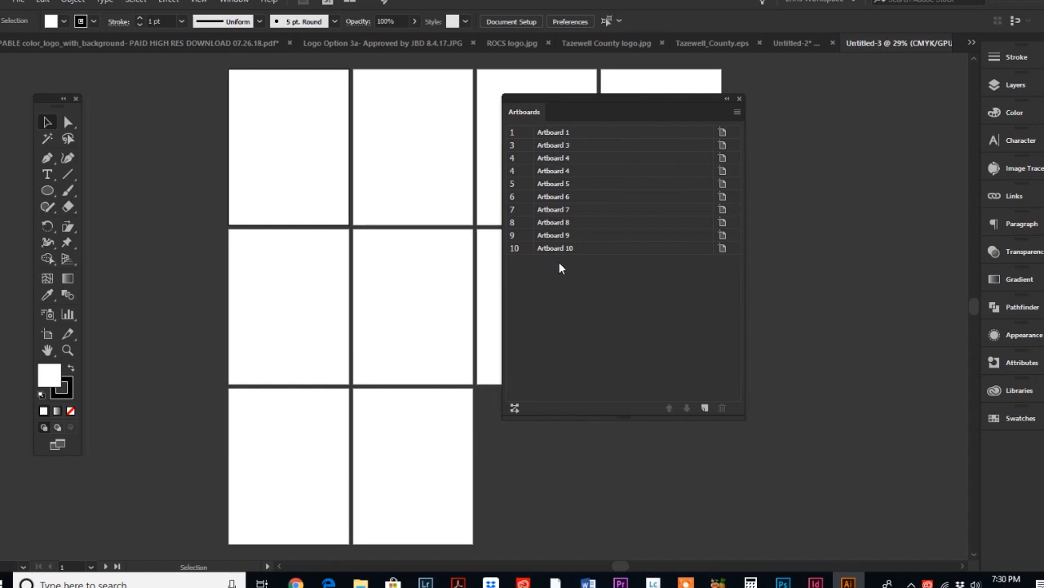
mouse_move(553, 140)
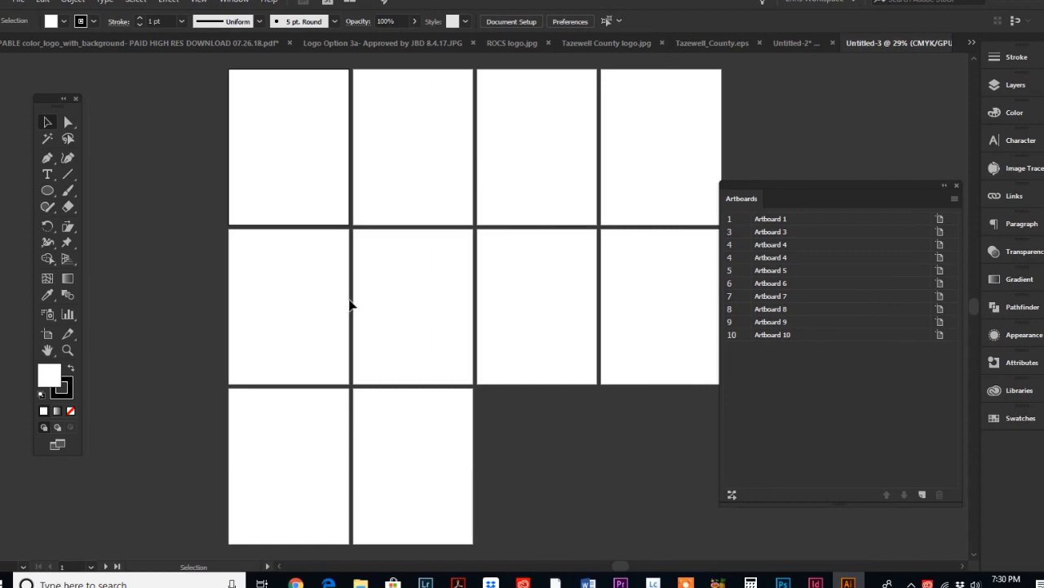
mouse_move(594, 372)
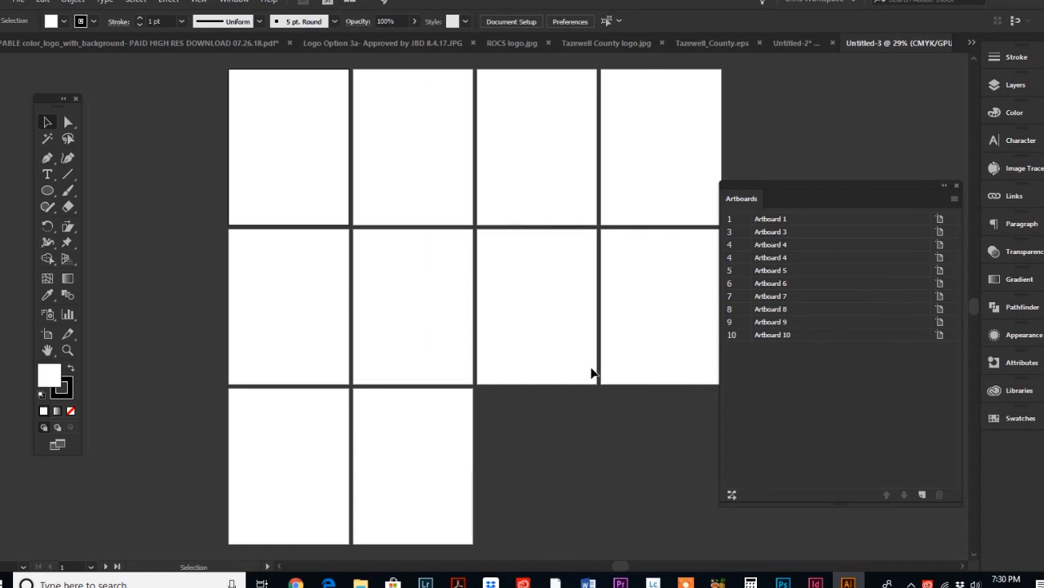
mouse_move(617, 280)
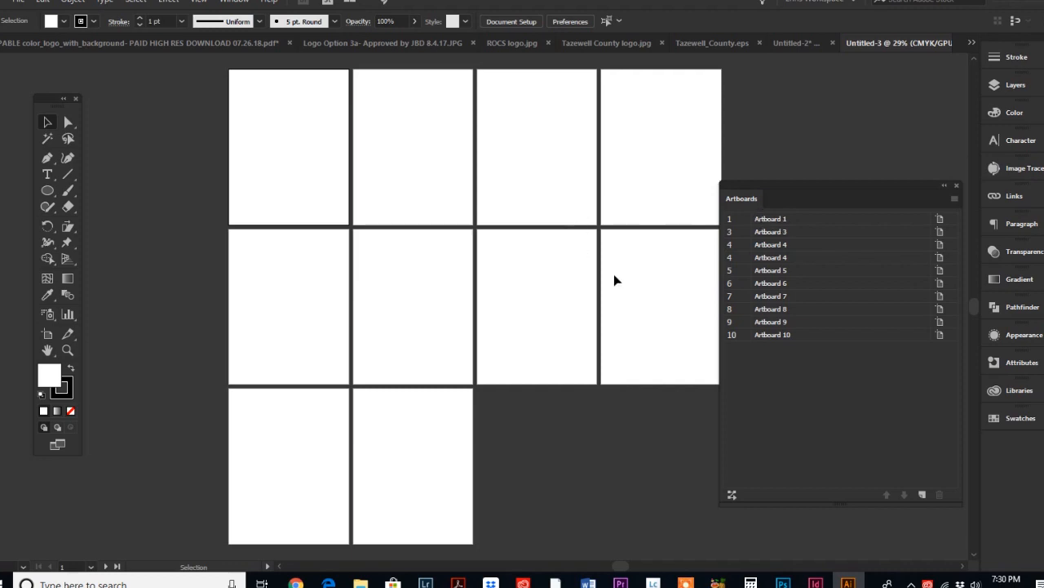
Step: Rename the first four artboards Quote 1, Quote 2, Quote 3 and Quote 4
click(770, 219)
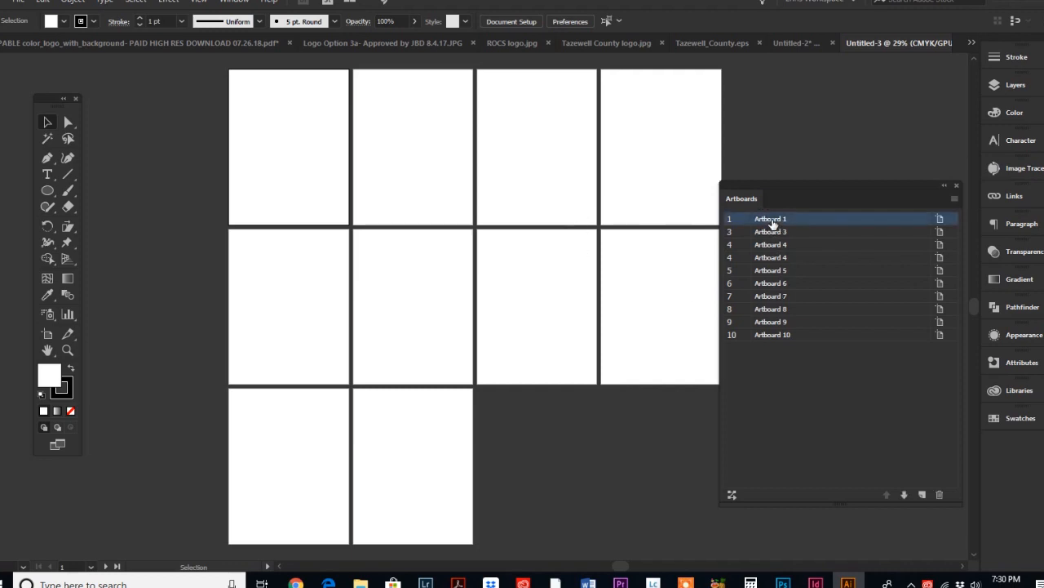
double_click(771, 218)
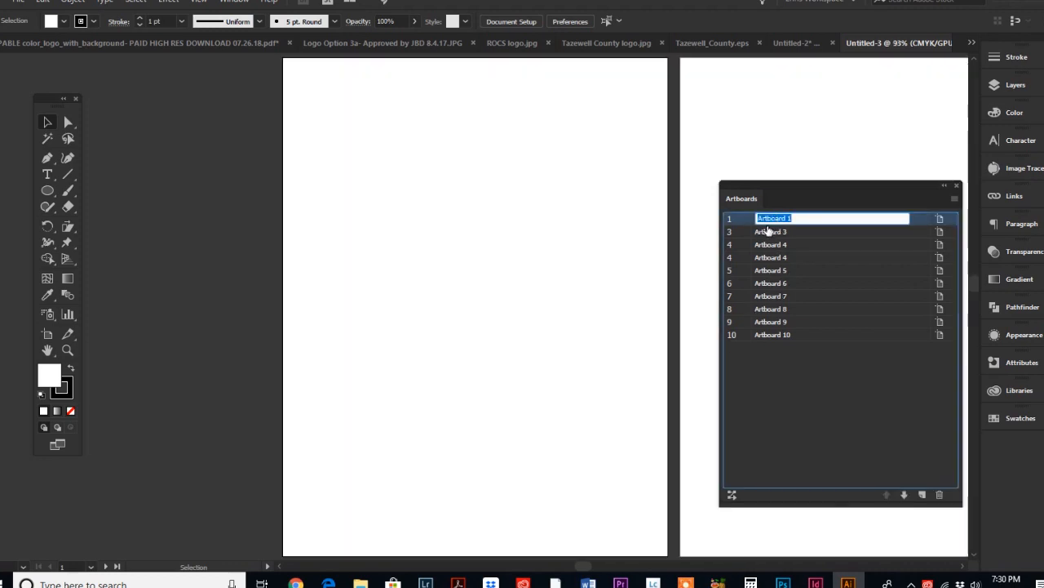
text(Quote 1)
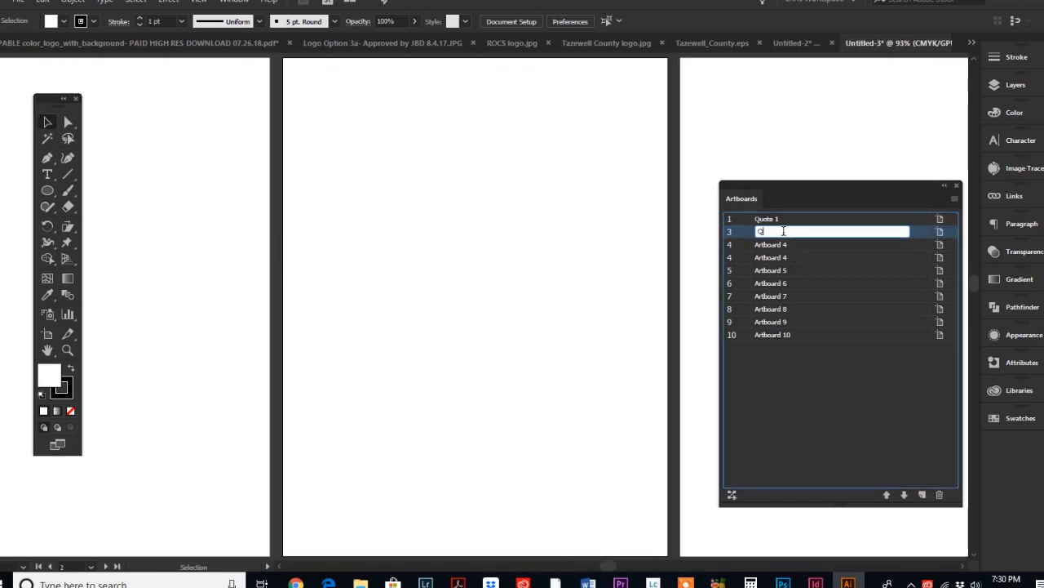
text(Quote 2)
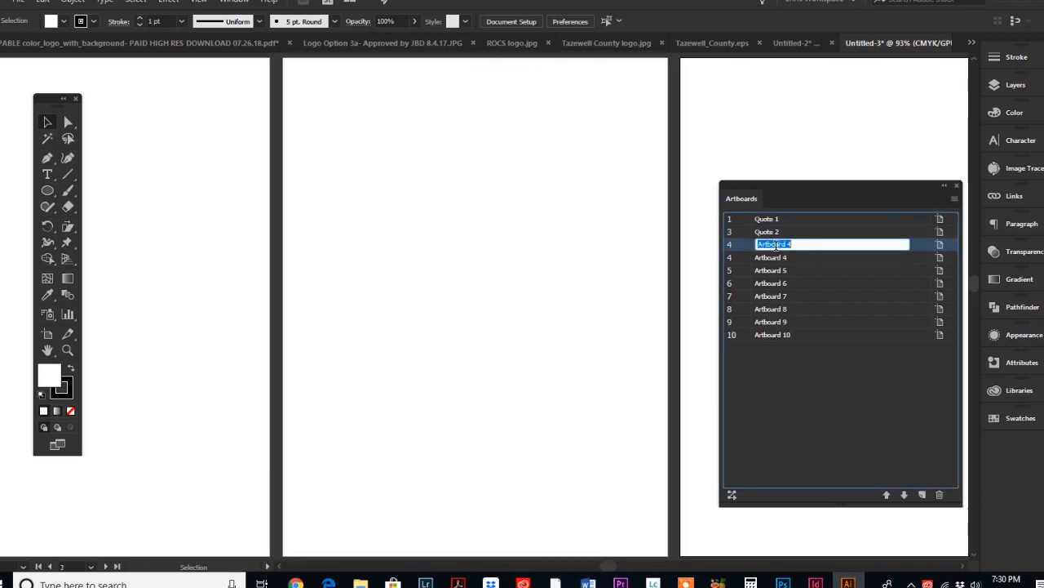
text(Quote 3)
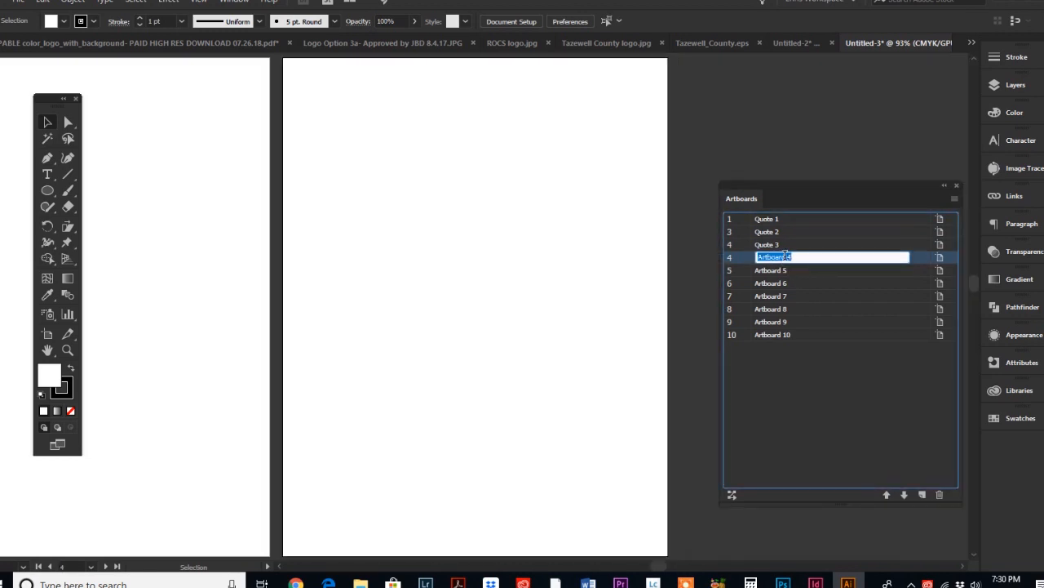
text(Quote 4)
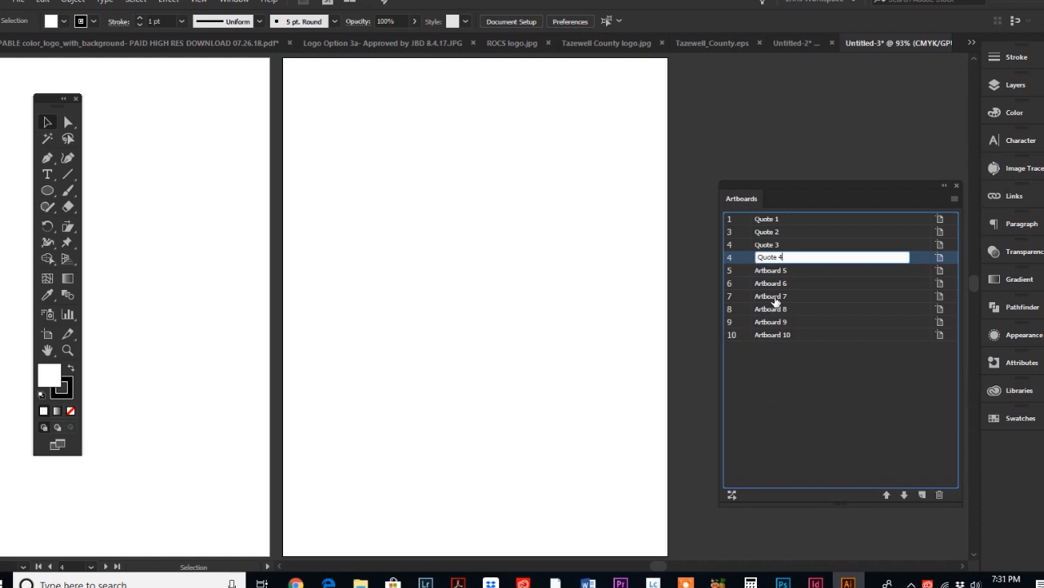
mouse_move(767, 297)
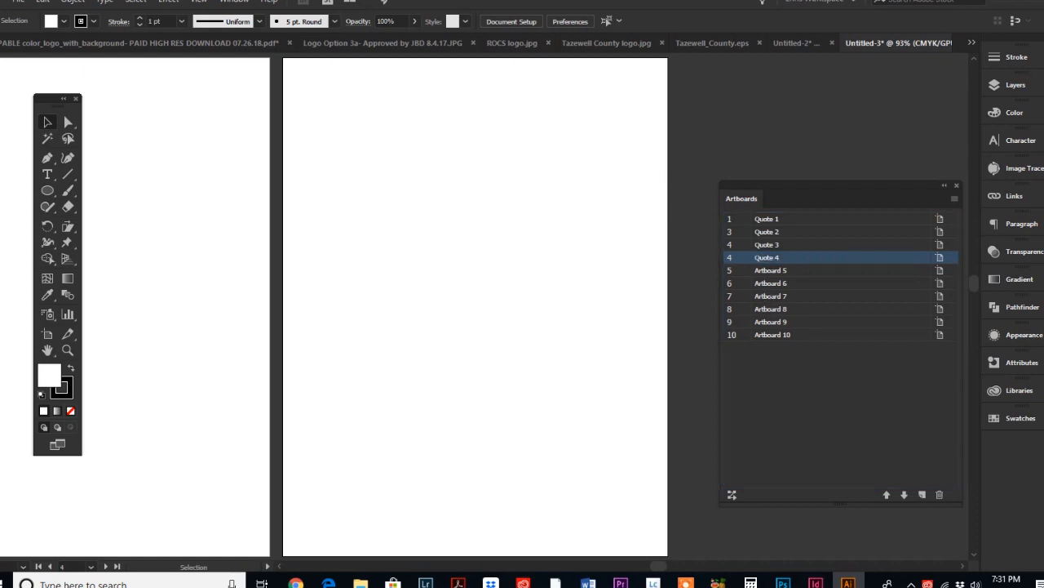
Step: Export all artboards as JPG 100 images via Export for Screens
click(18, 3)
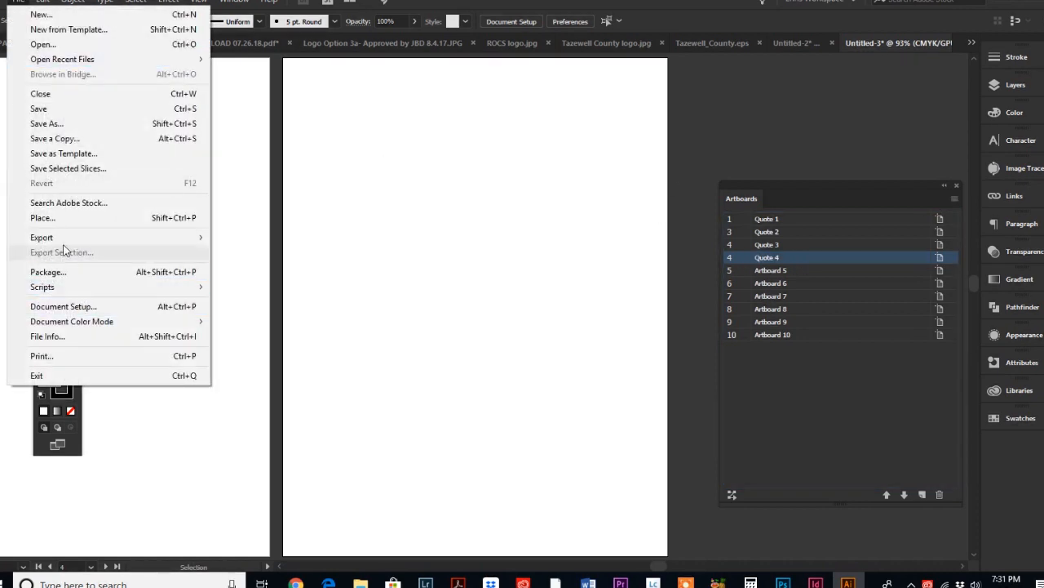
mouse_move(42, 238)
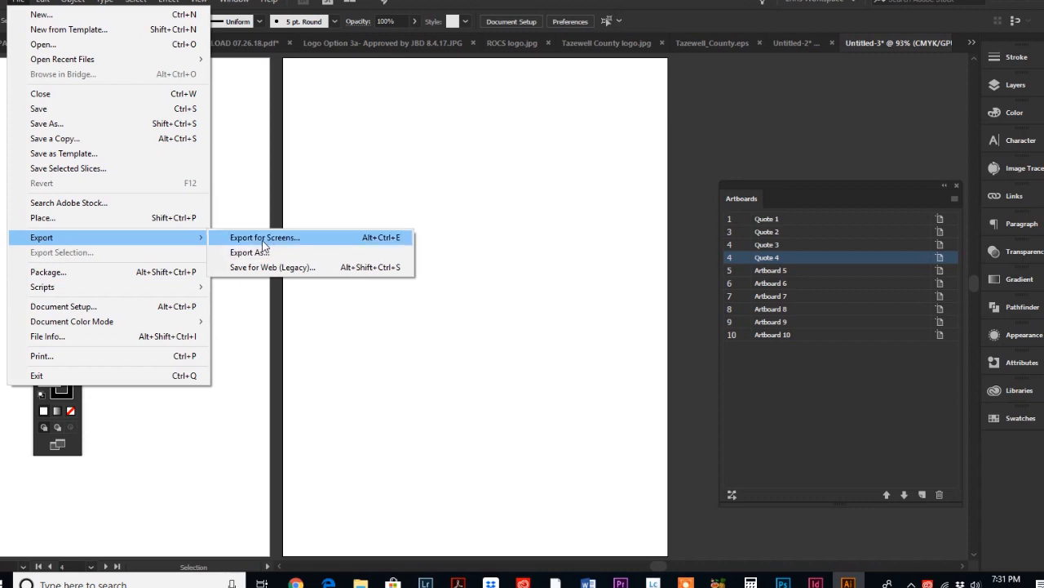
click(264, 238)
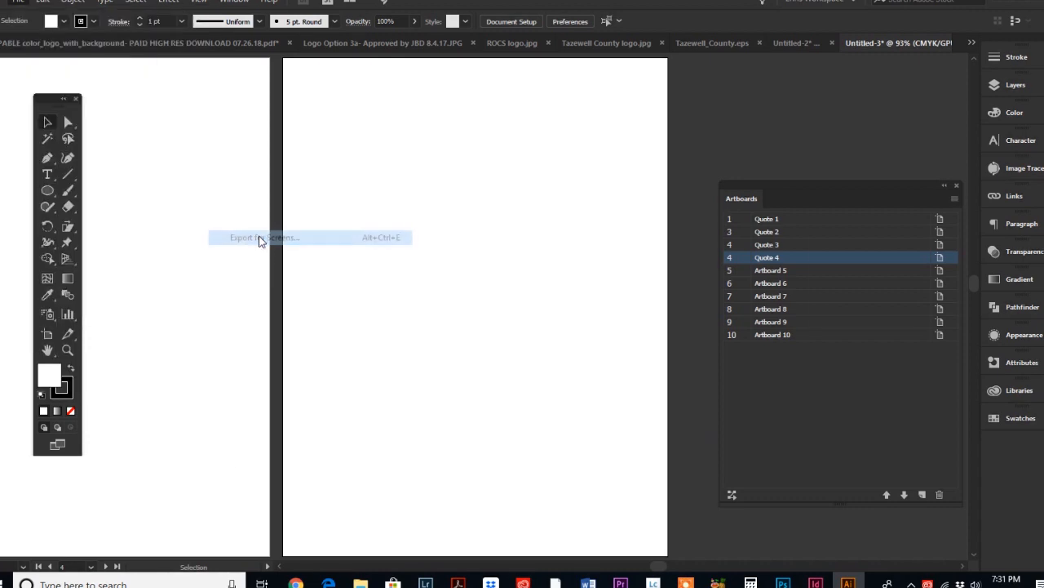
click(263, 236)
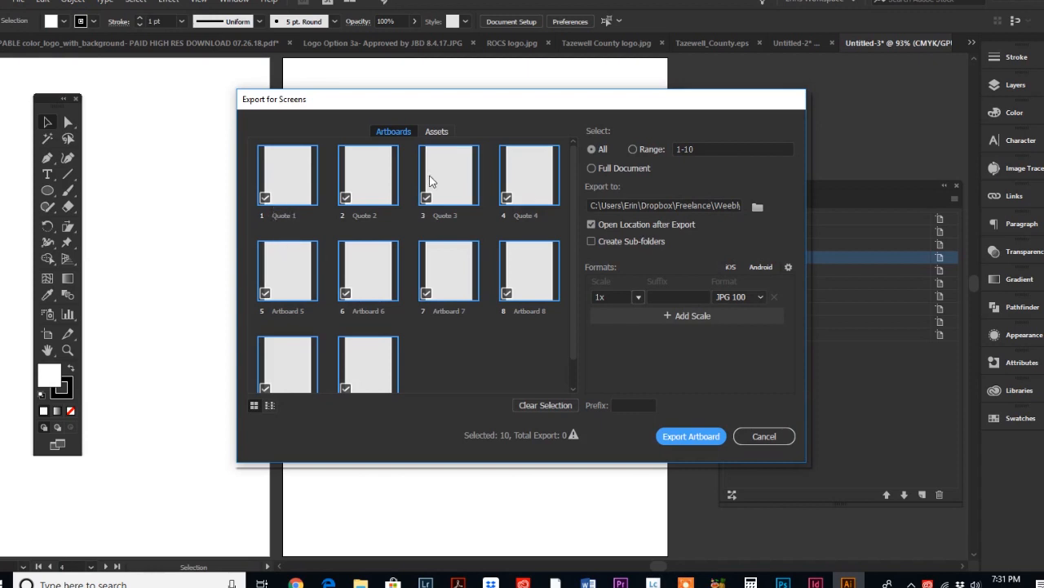
mouse_move(281, 230)
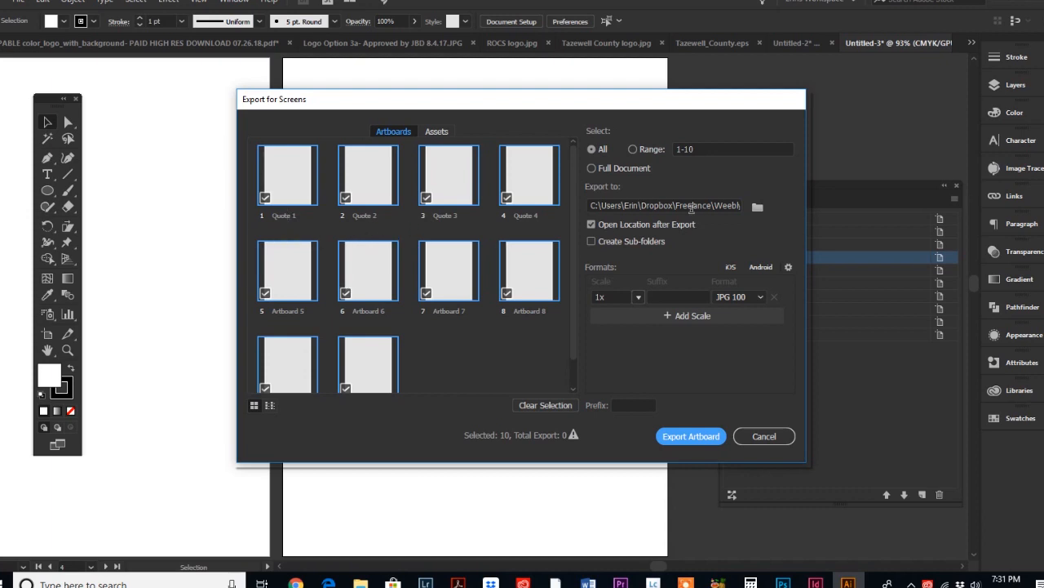
mouse_move(701, 425)
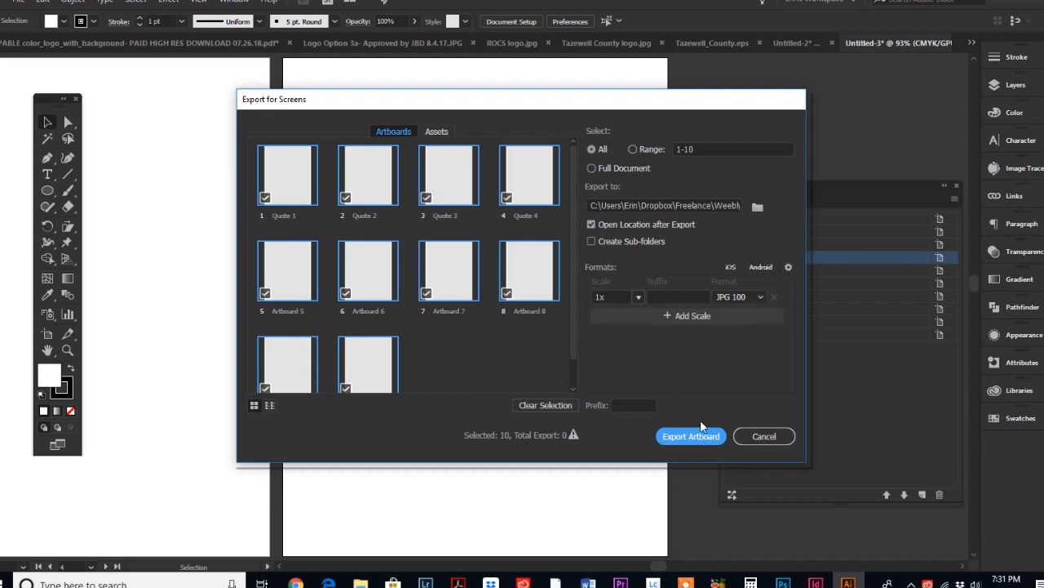
click(691, 435)
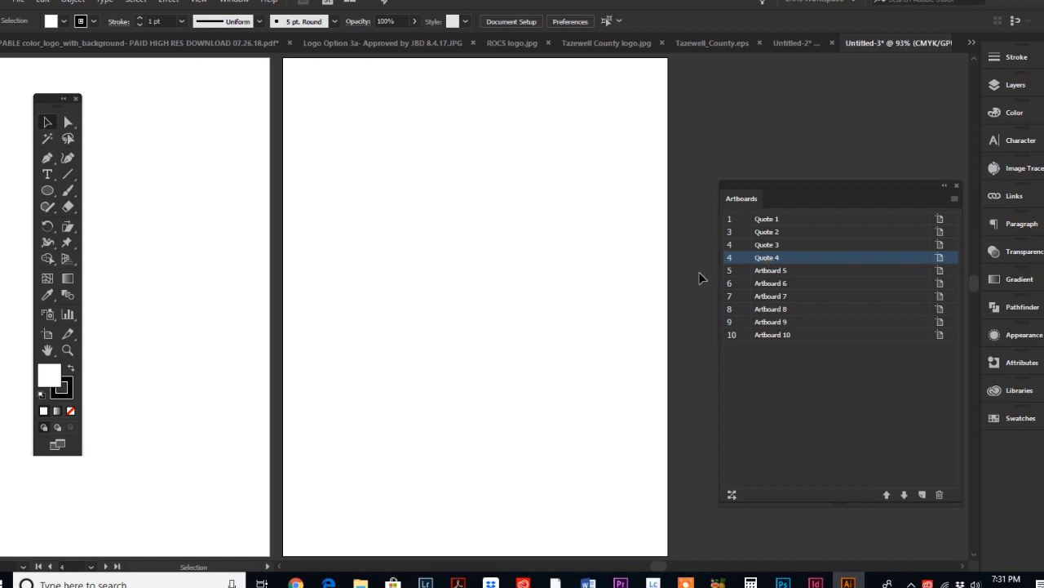
mouse_move(513, 467)
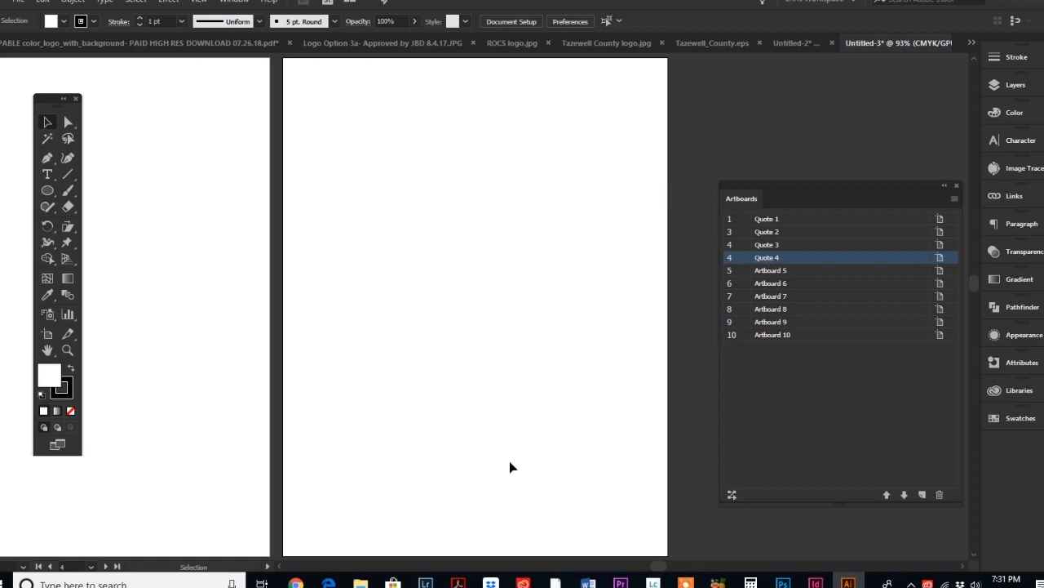
Step: From Export for Screens, choose Desktop as the export destination folder and confirm
click(18, 3)
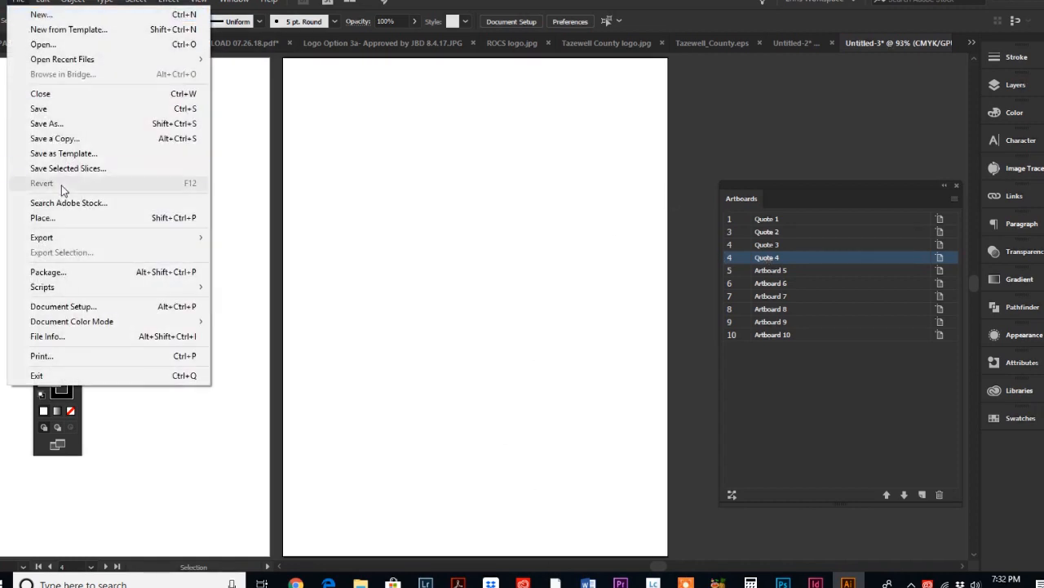
mouse_move(254, 242)
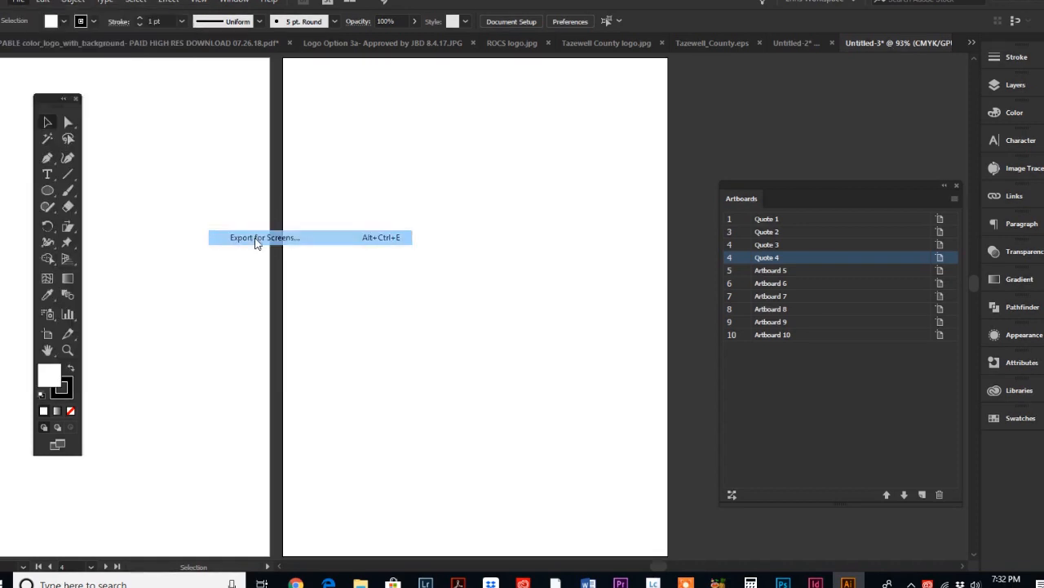
click(265, 236)
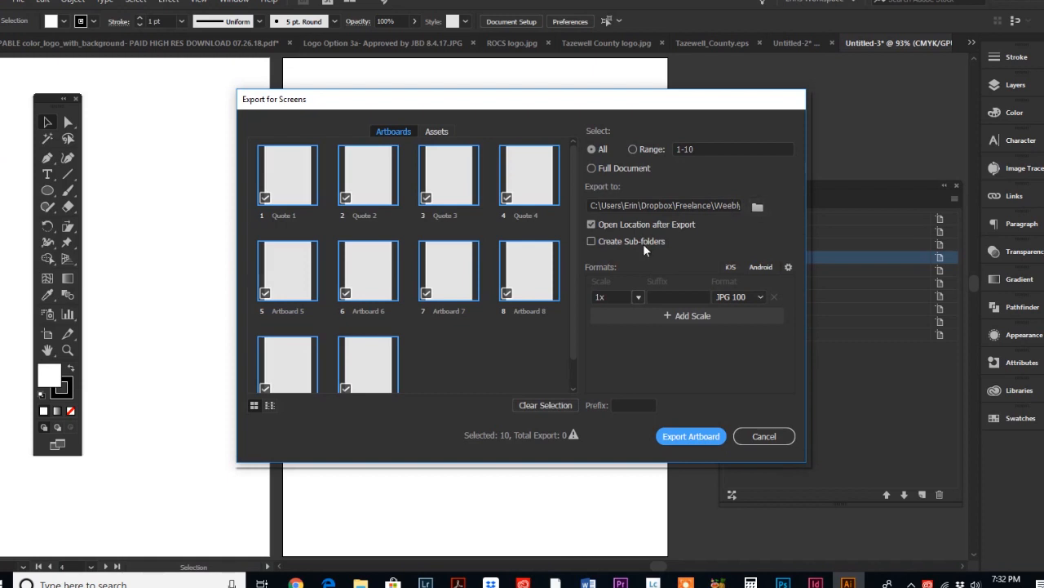
mouse_move(692, 434)
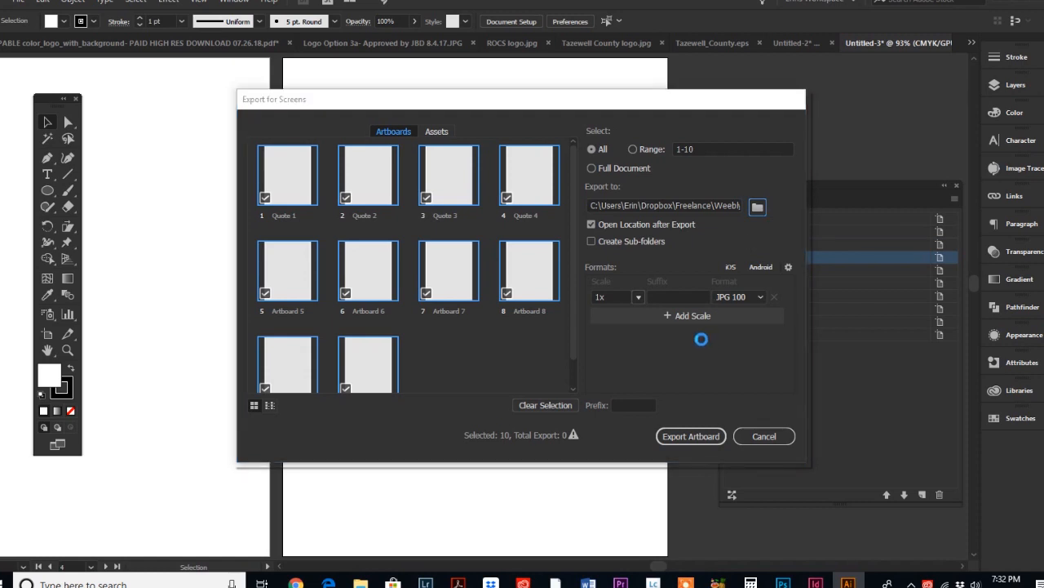
click(757, 206)
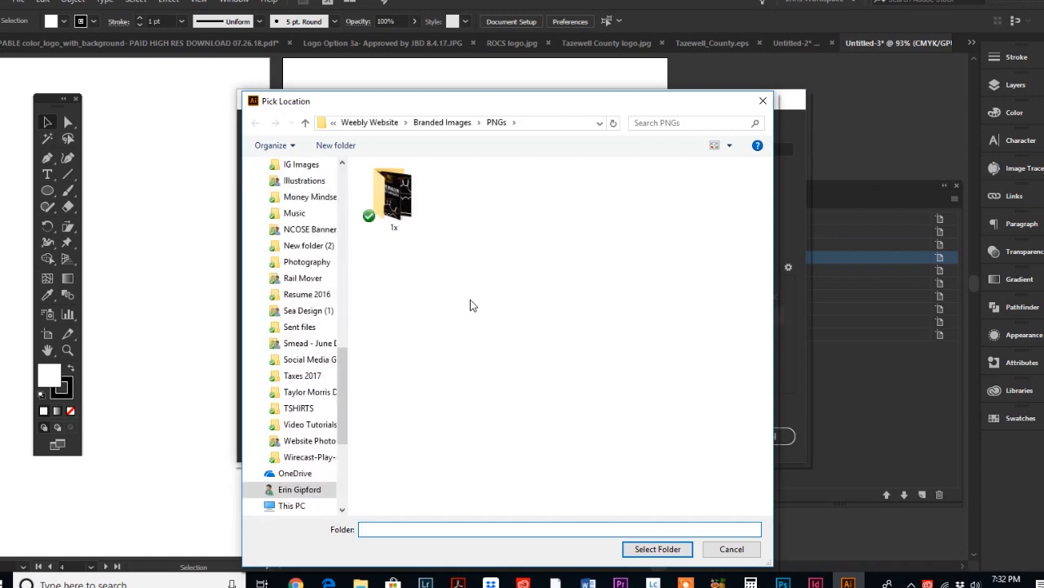
click(395, 192)
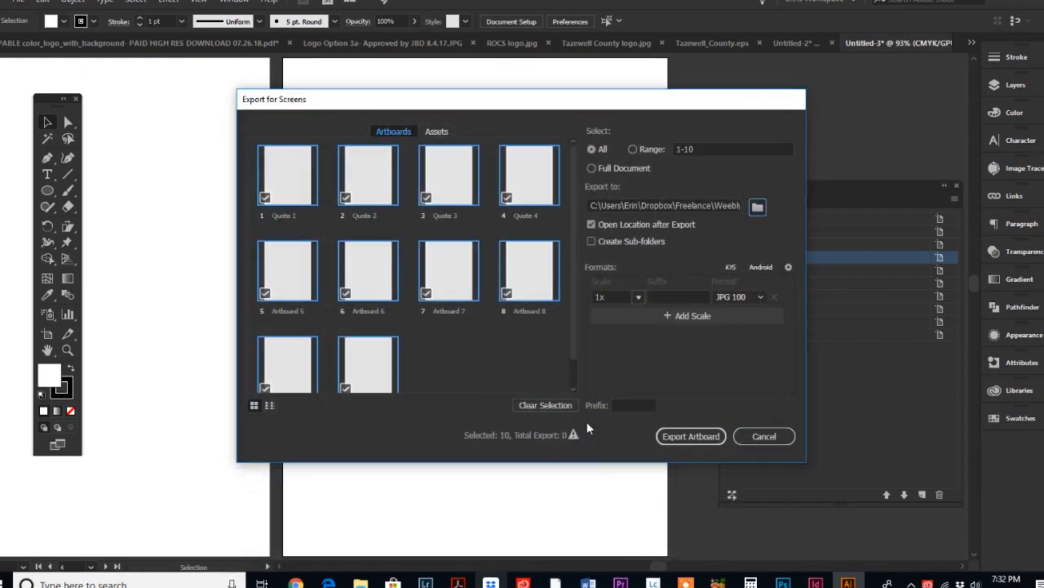
click(758, 206)
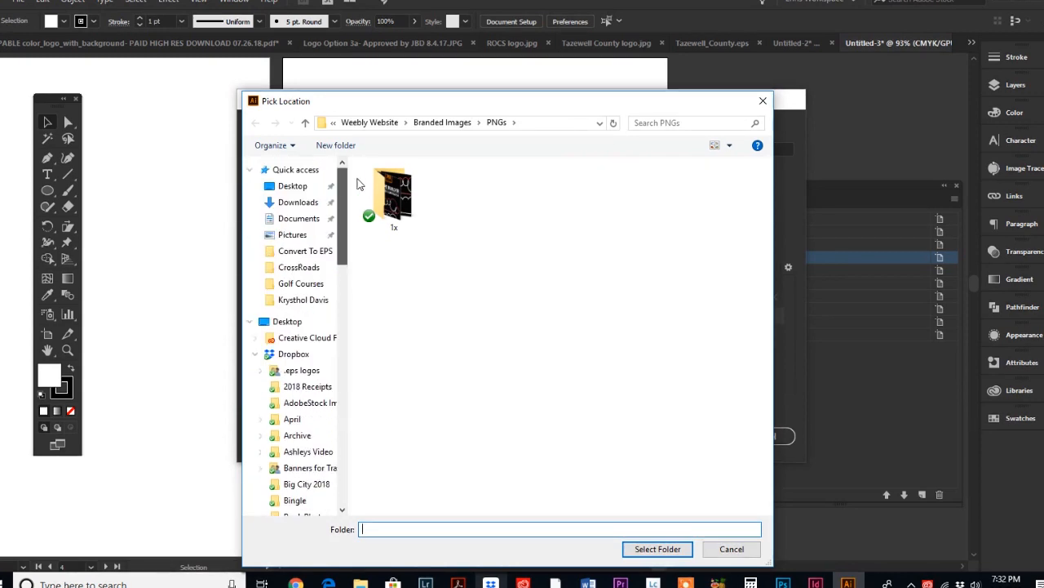
click(293, 186)
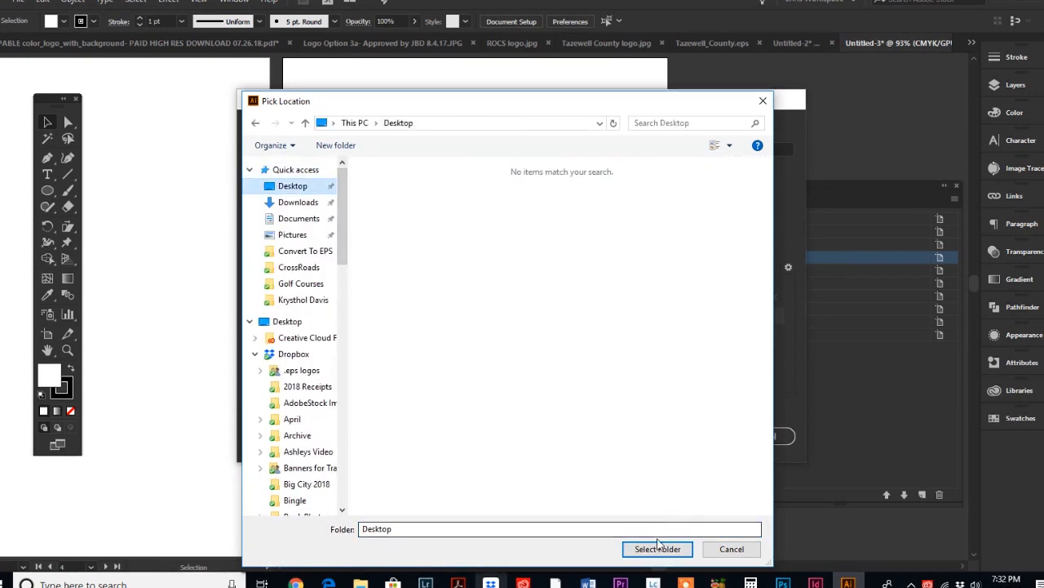
click(656, 549)
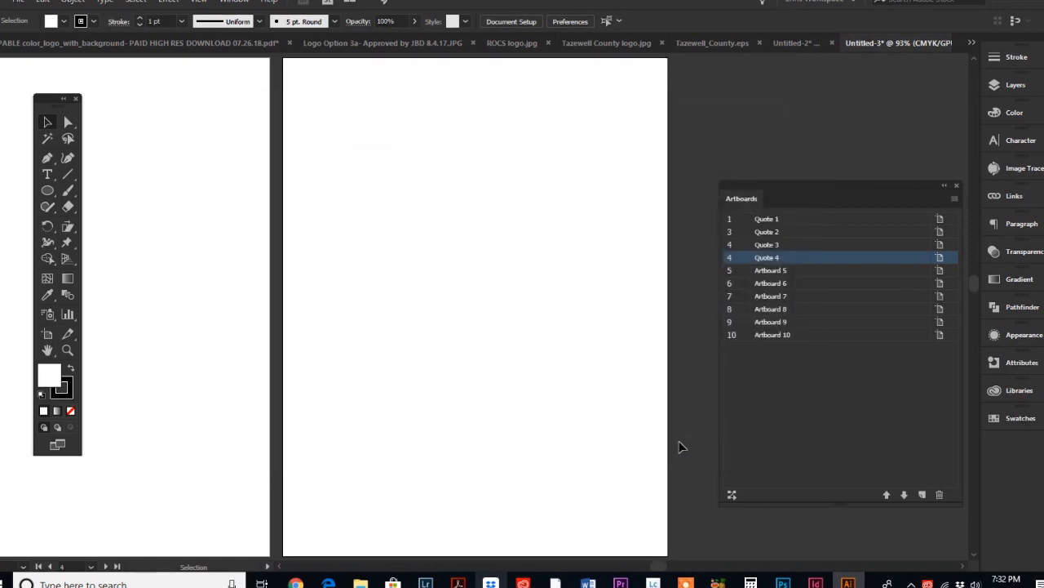
mouse_move(617, 336)
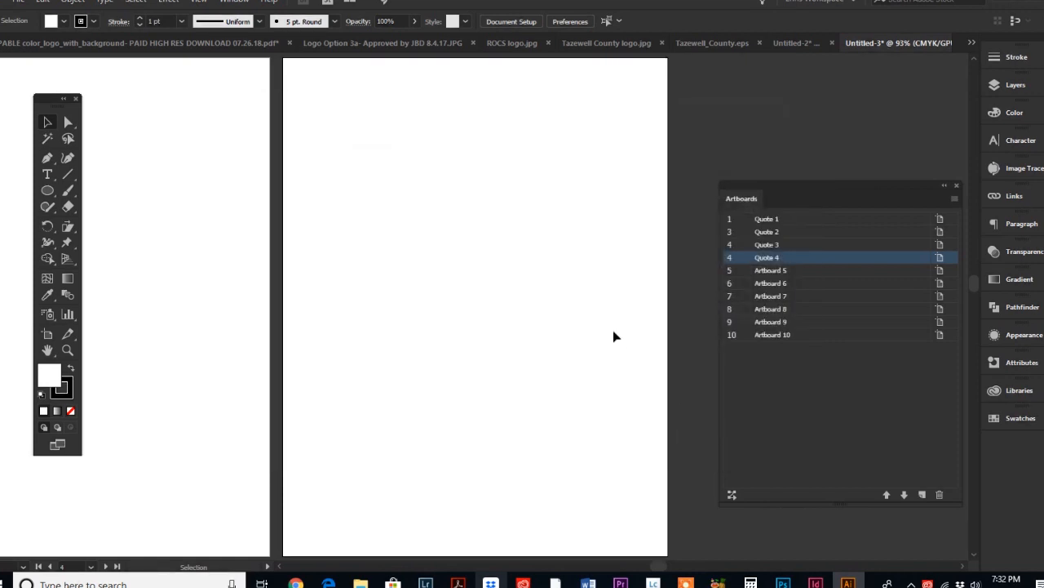
mouse_move(629, 393)
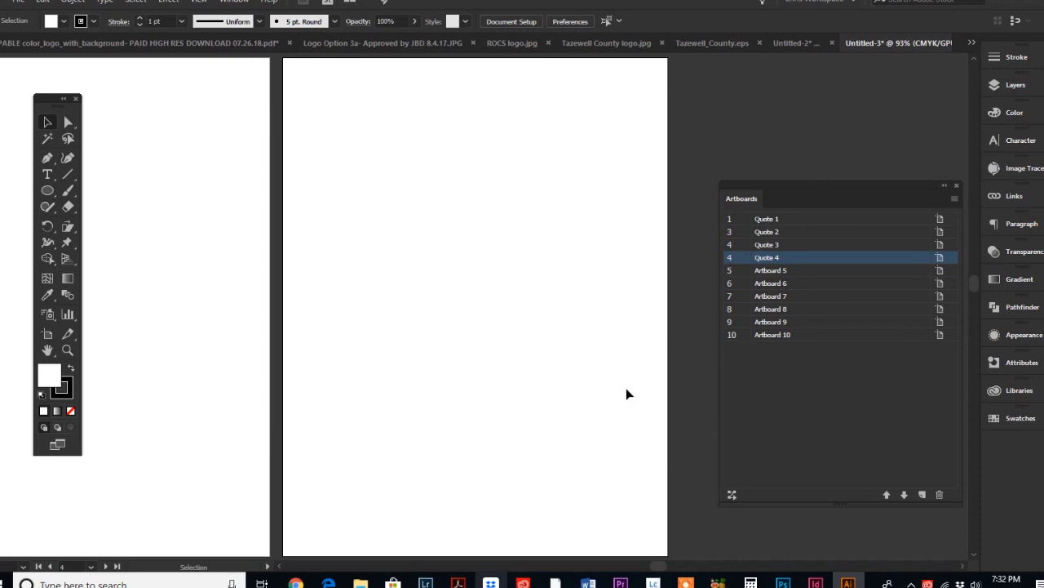
mouse_move(612, 300)
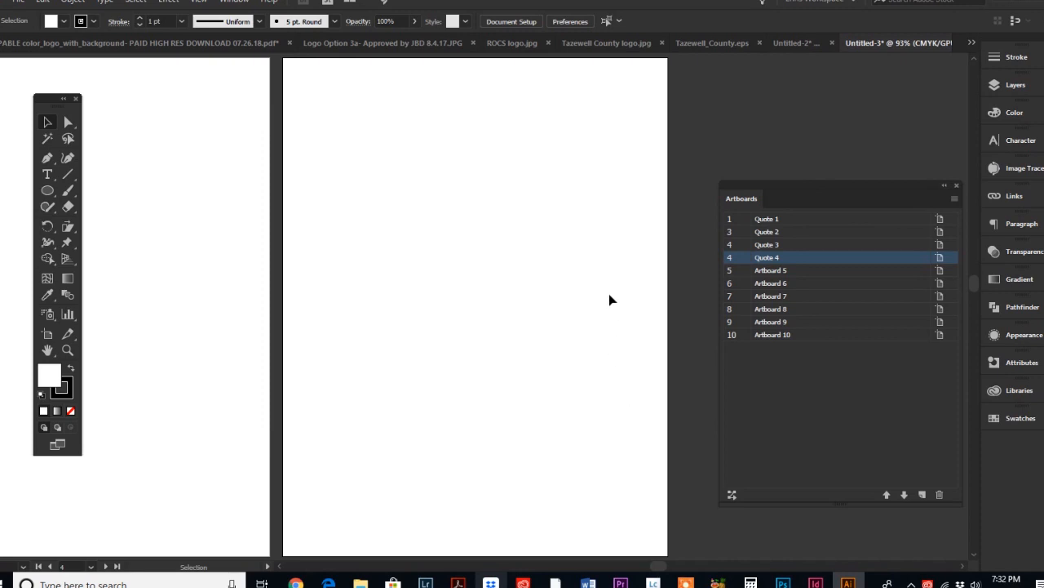
mouse_move(994, 10)
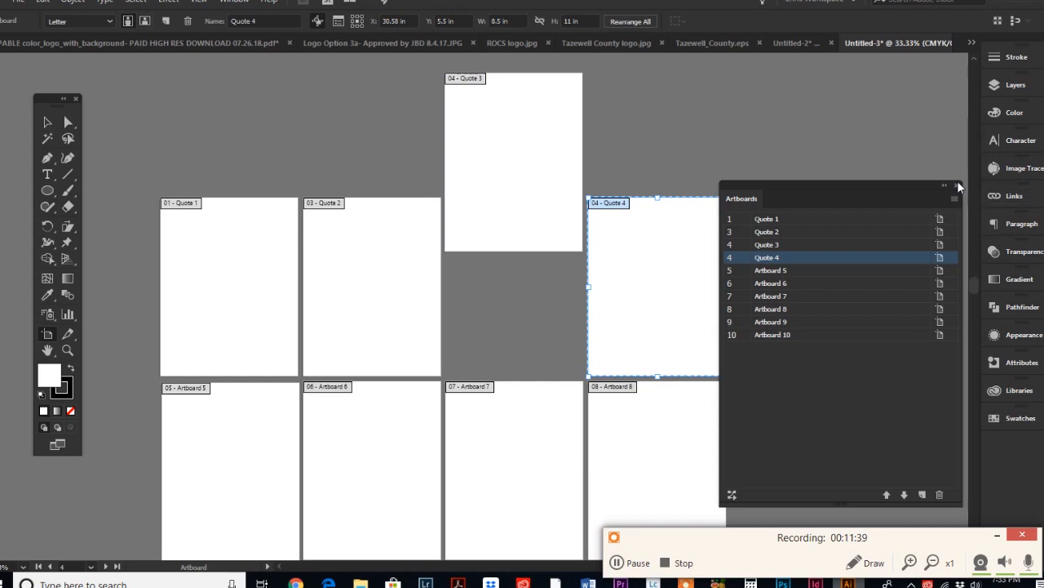
Step: With the Artboard tool, drag Quote 4's top-right corner up and right to enlarge it
click(958, 186)
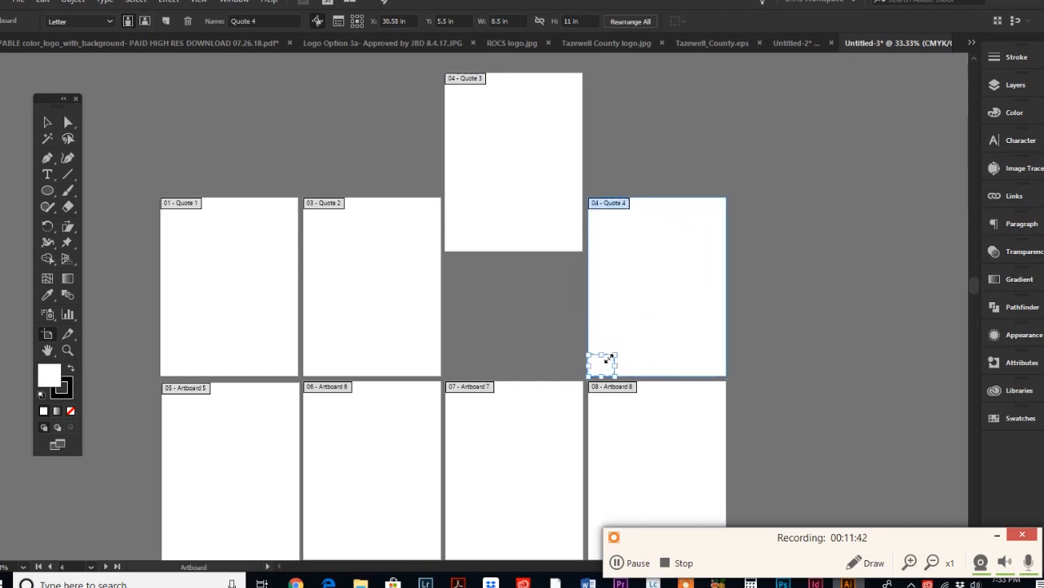
drag(600, 359, 938, 90)
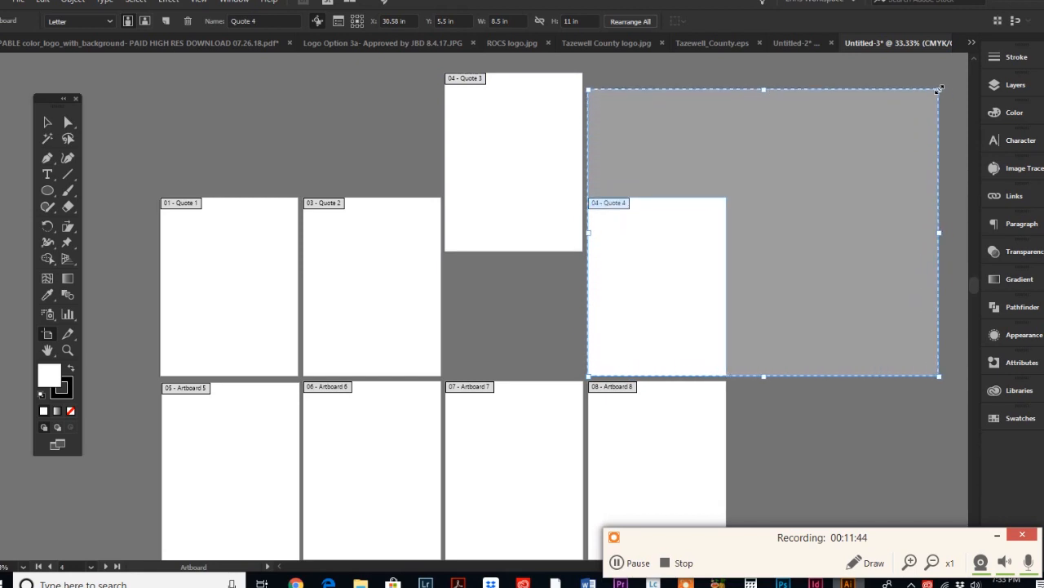